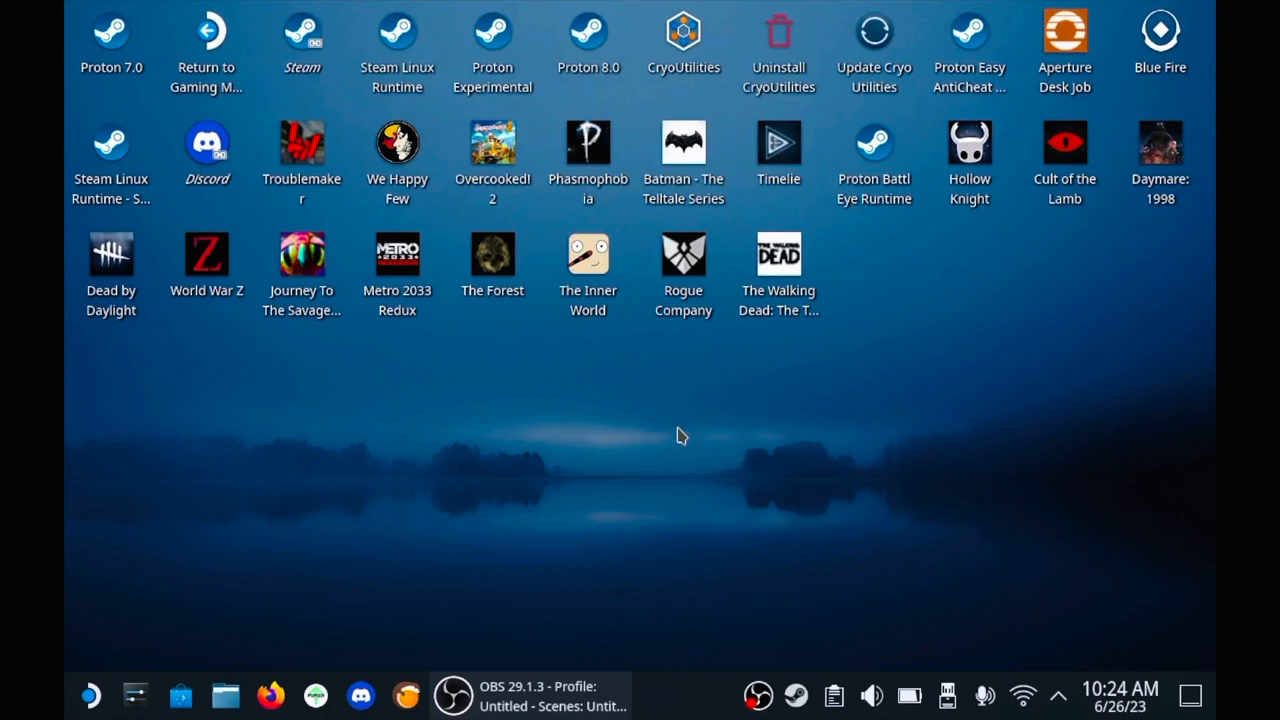
pyautogui.moveTo(638, 500)
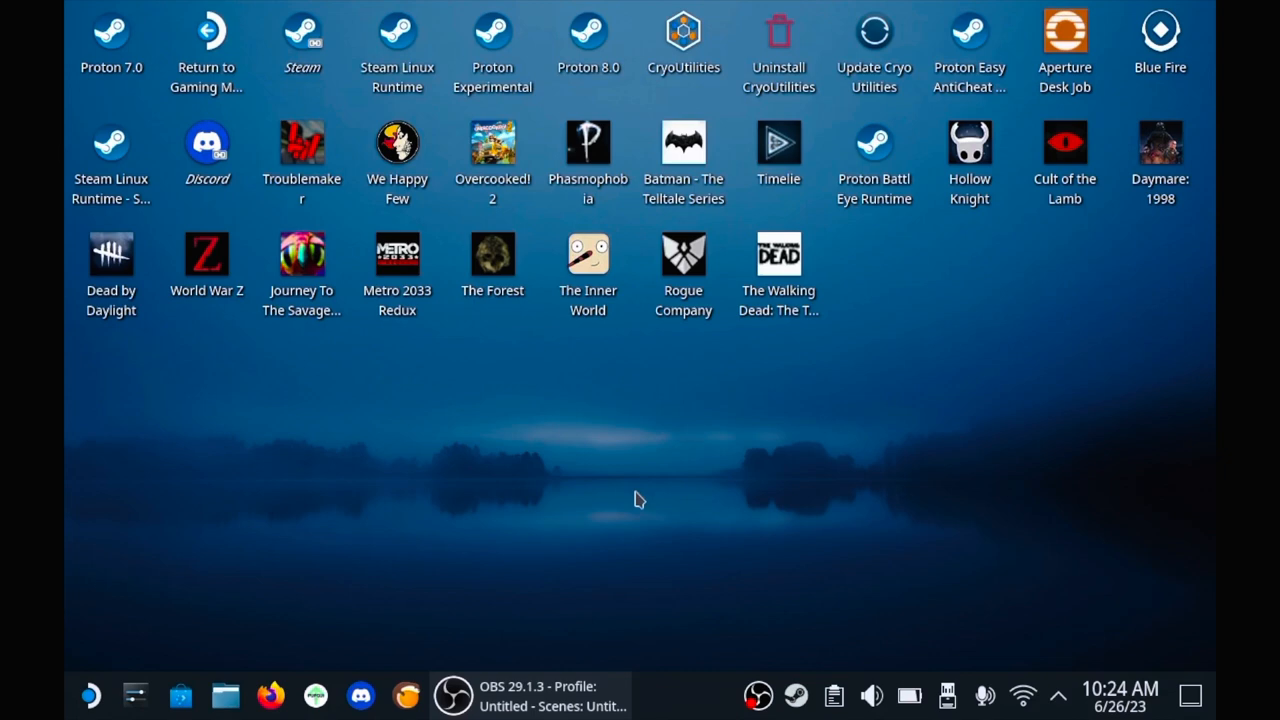
pyautogui.moveTo(532, 608)
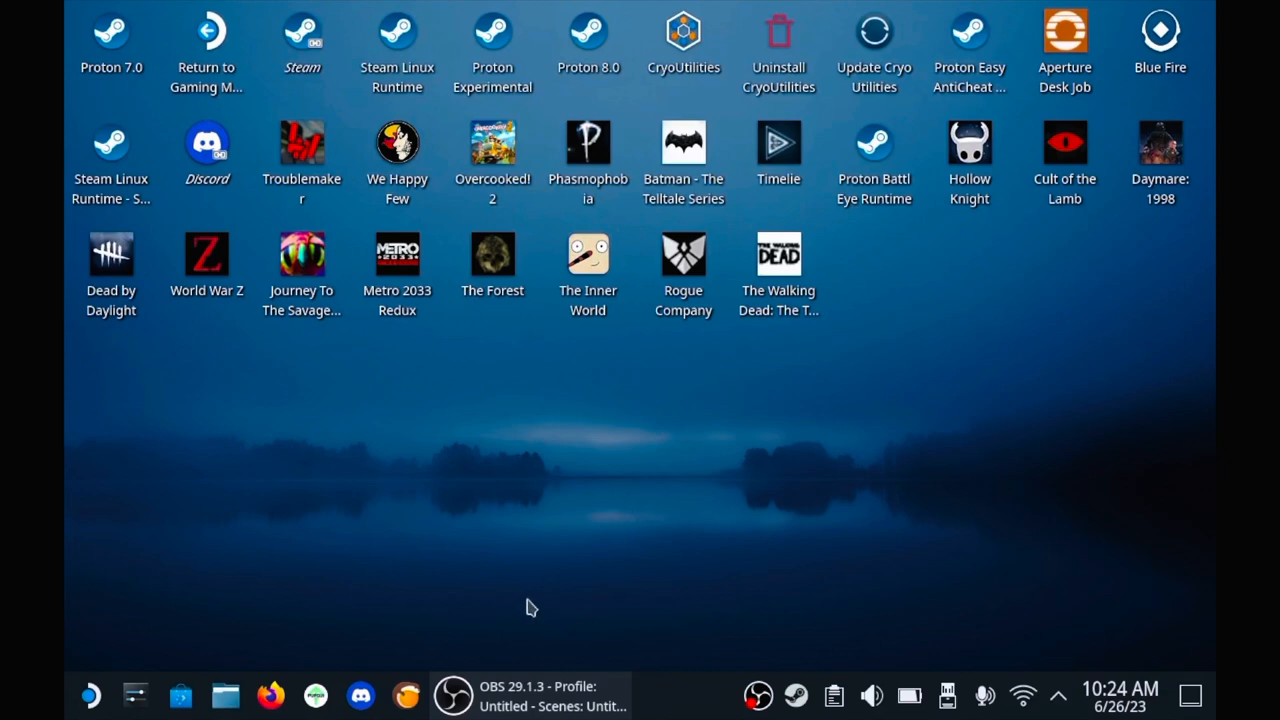
pyautogui.moveTo(532, 608)
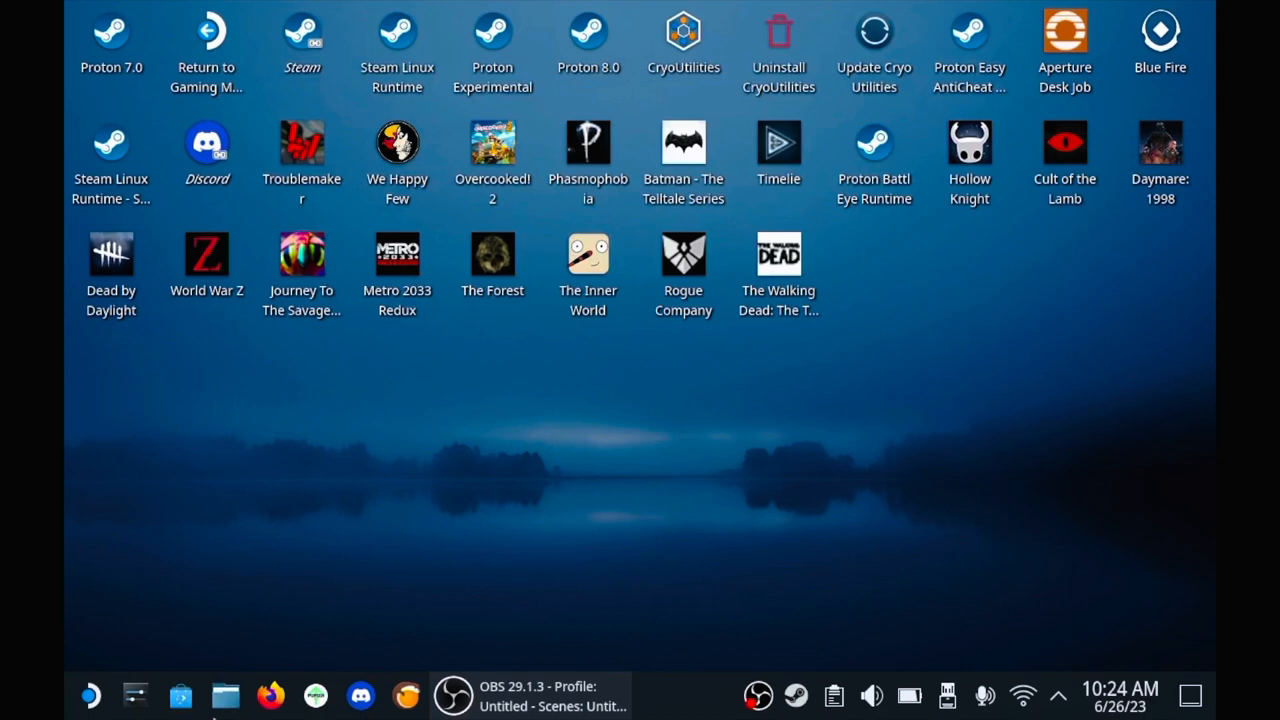
pyautogui.moveTo(180, 696)
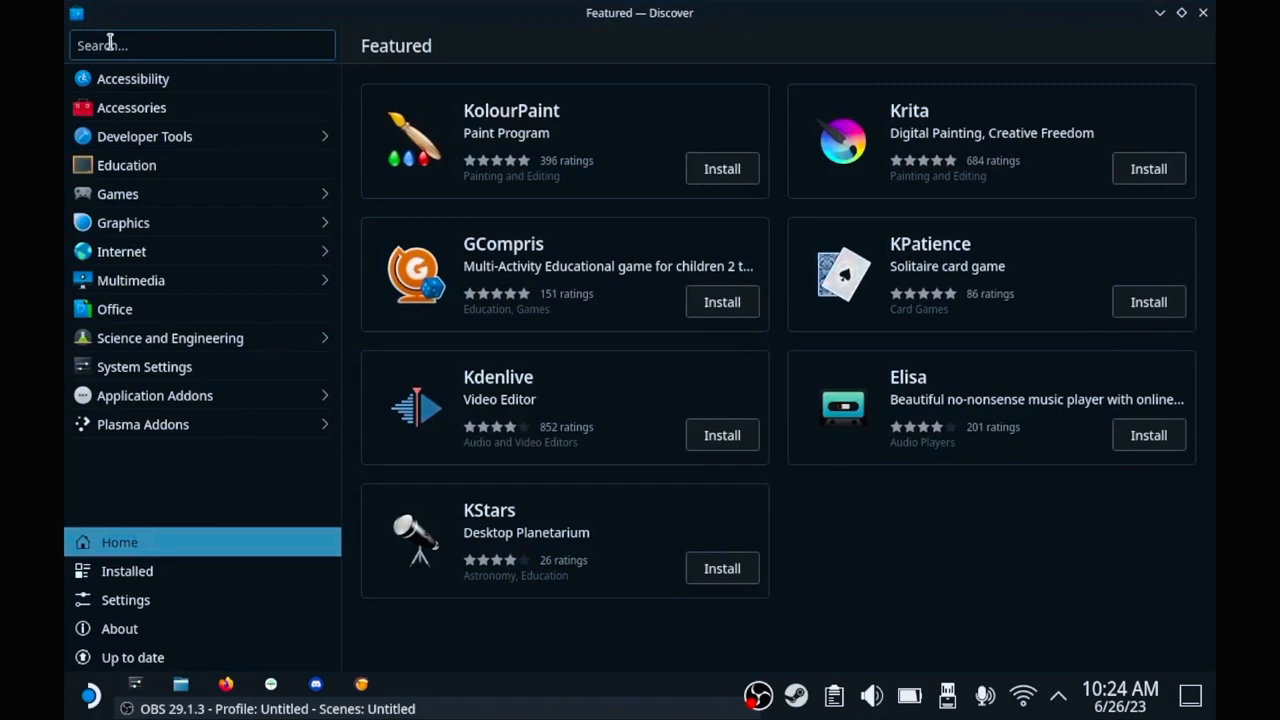
# Step: Search Discover for 'lutris', select the installed Lutris result and launch it
pyautogui.click(200, 44)
pyautogui.write('lu')
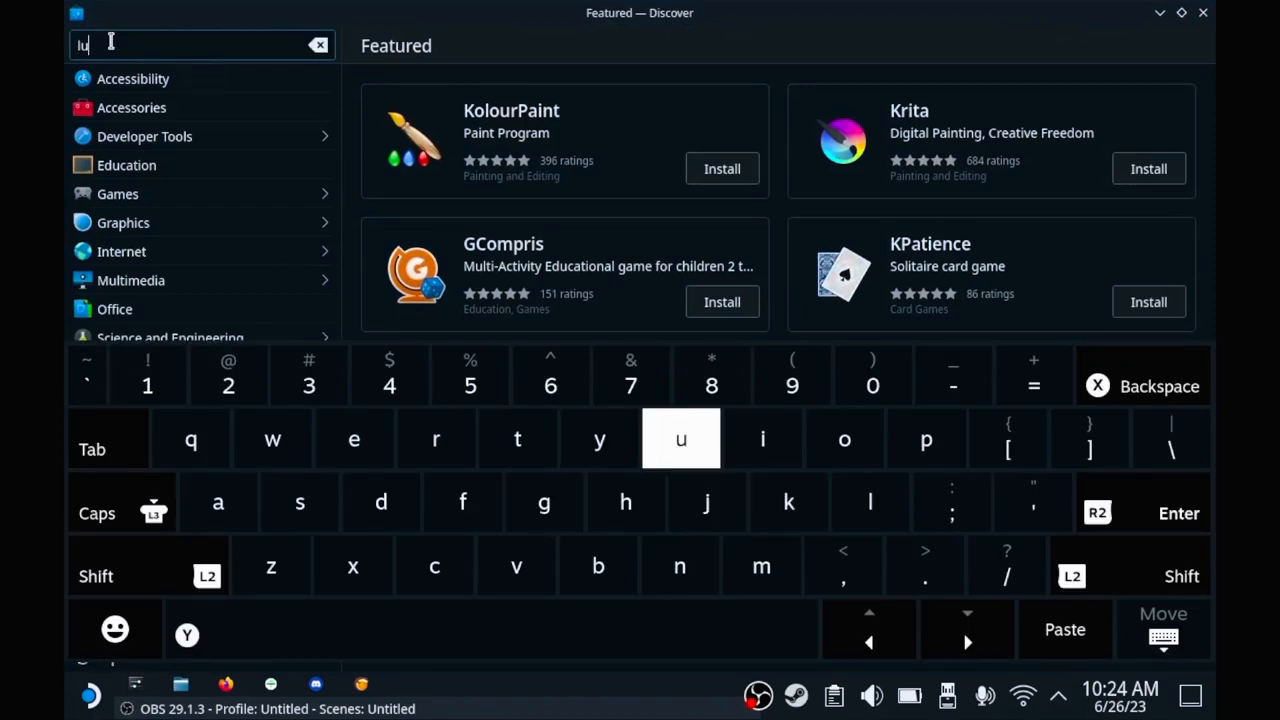
pyautogui.write('tr')
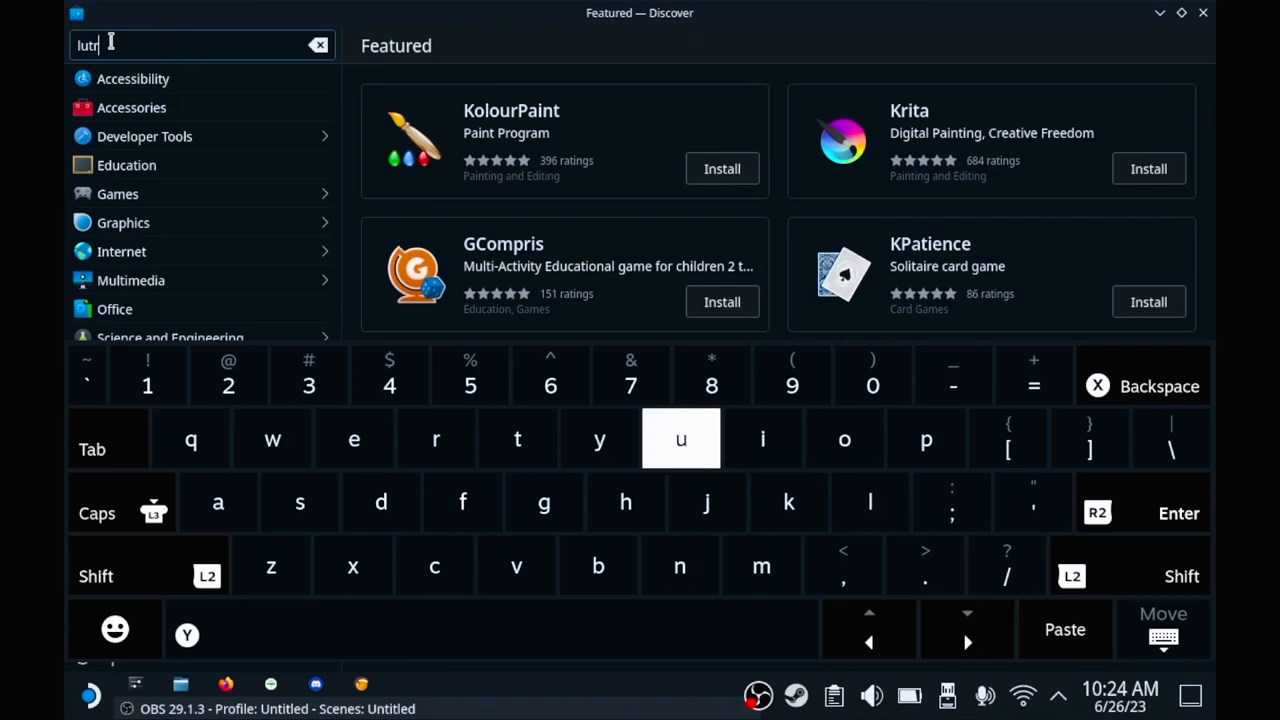
pyautogui.click(300, 500)
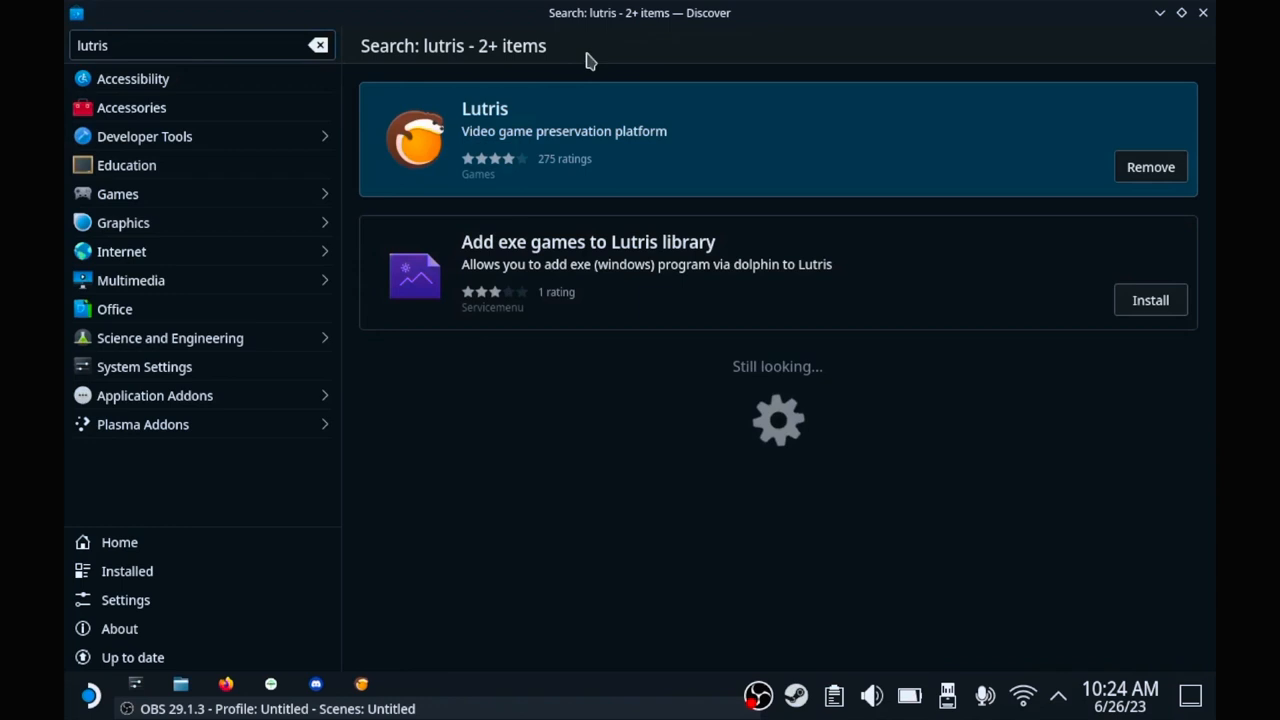
pyautogui.click(484, 108)
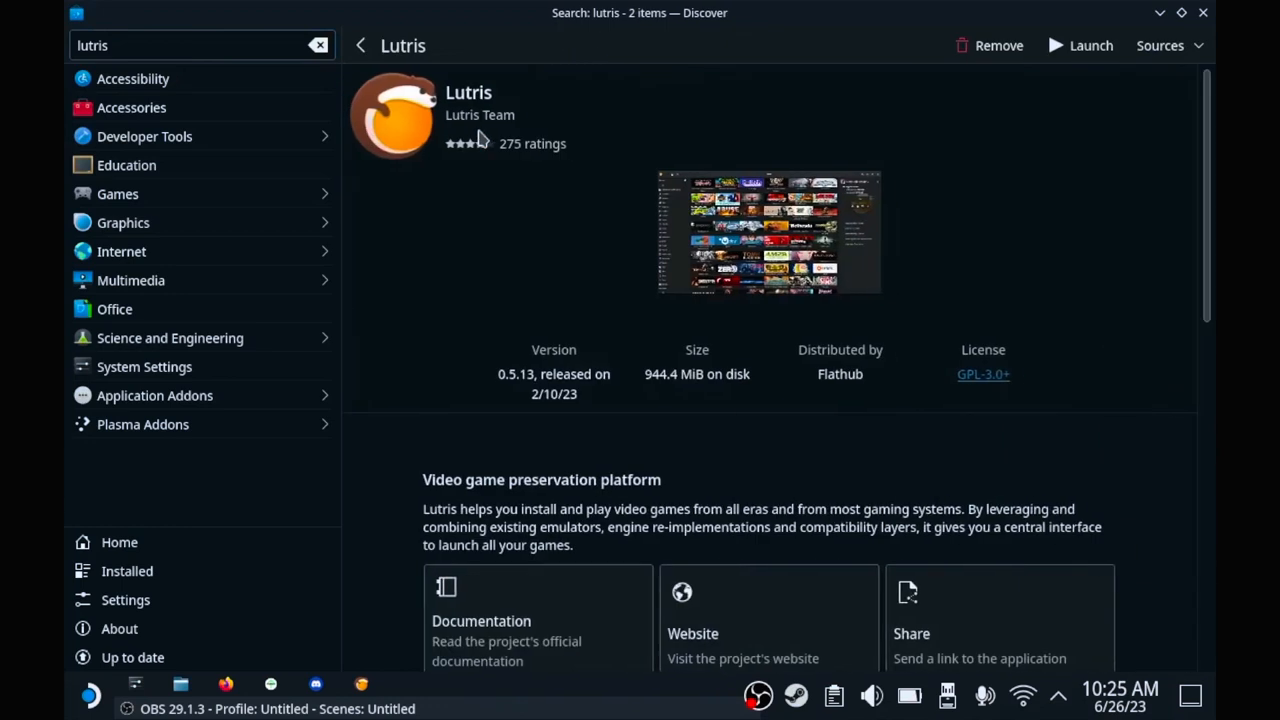
pyautogui.moveTo(410, 334)
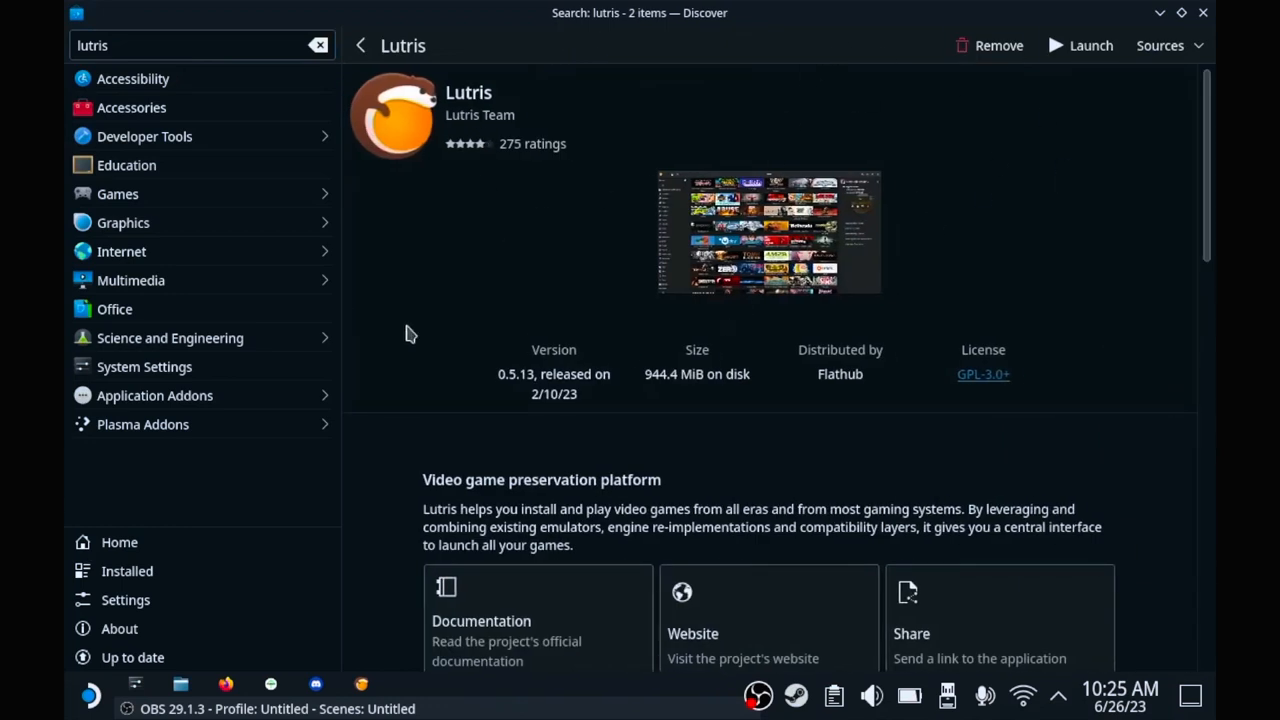
pyautogui.moveTo(336, 208)
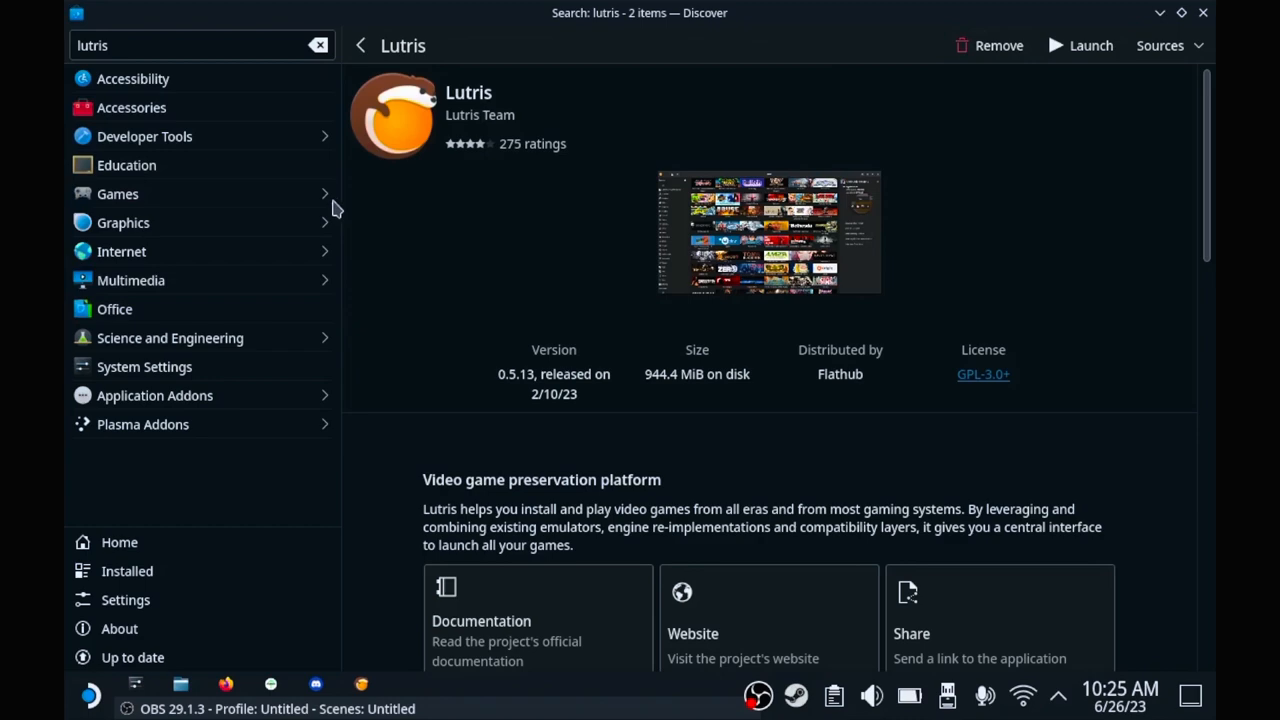
pyautogui.moveTo(640, 294)
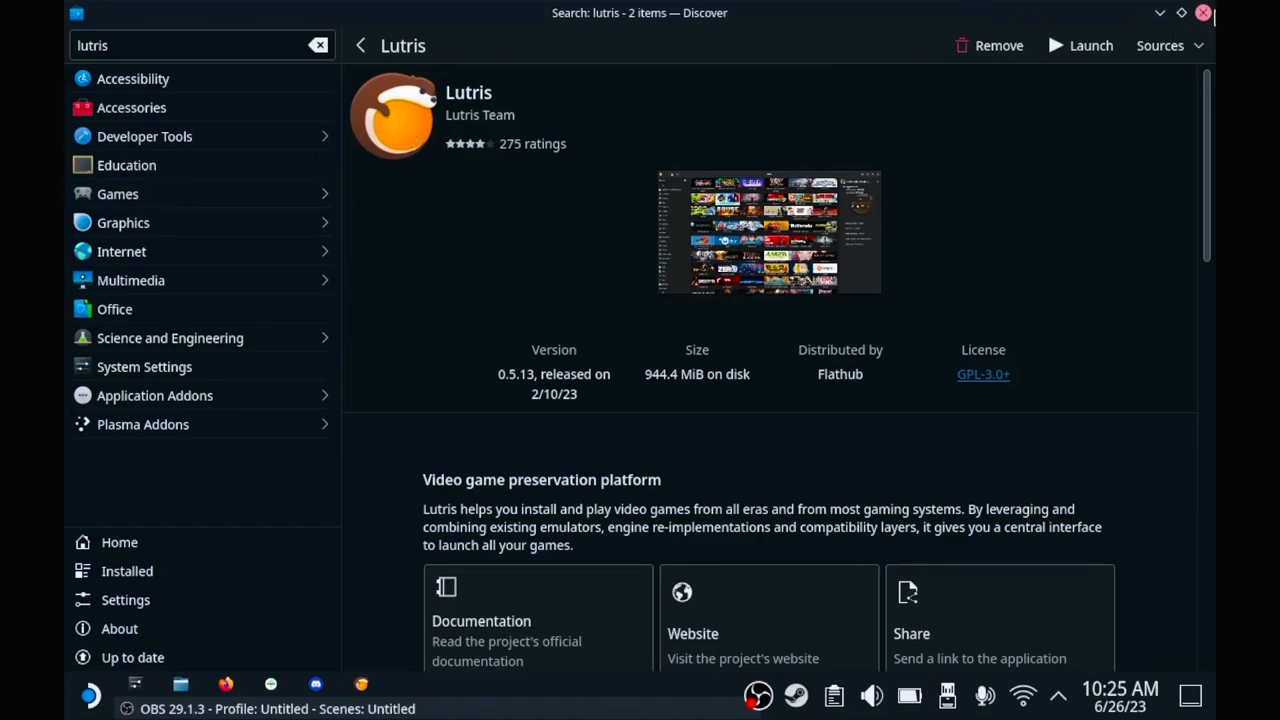
pyautogui.click(1204, 12)
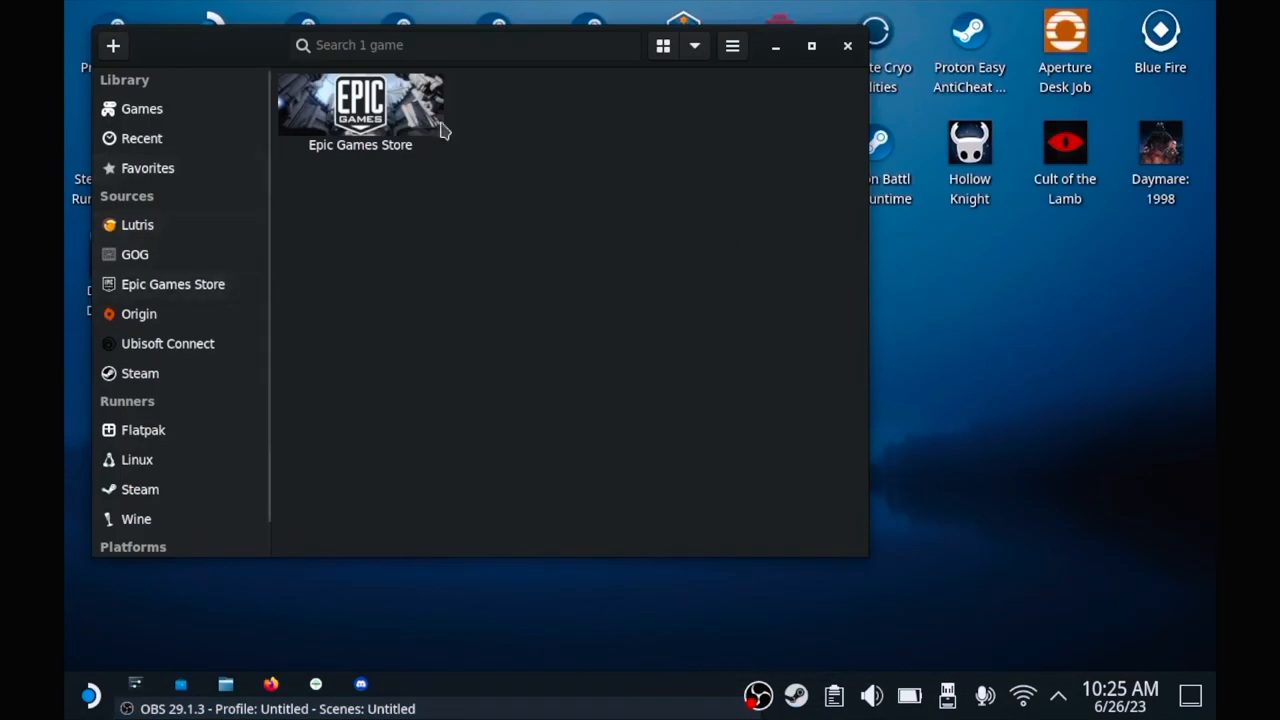
pyautogui.moveTo(748, 44)
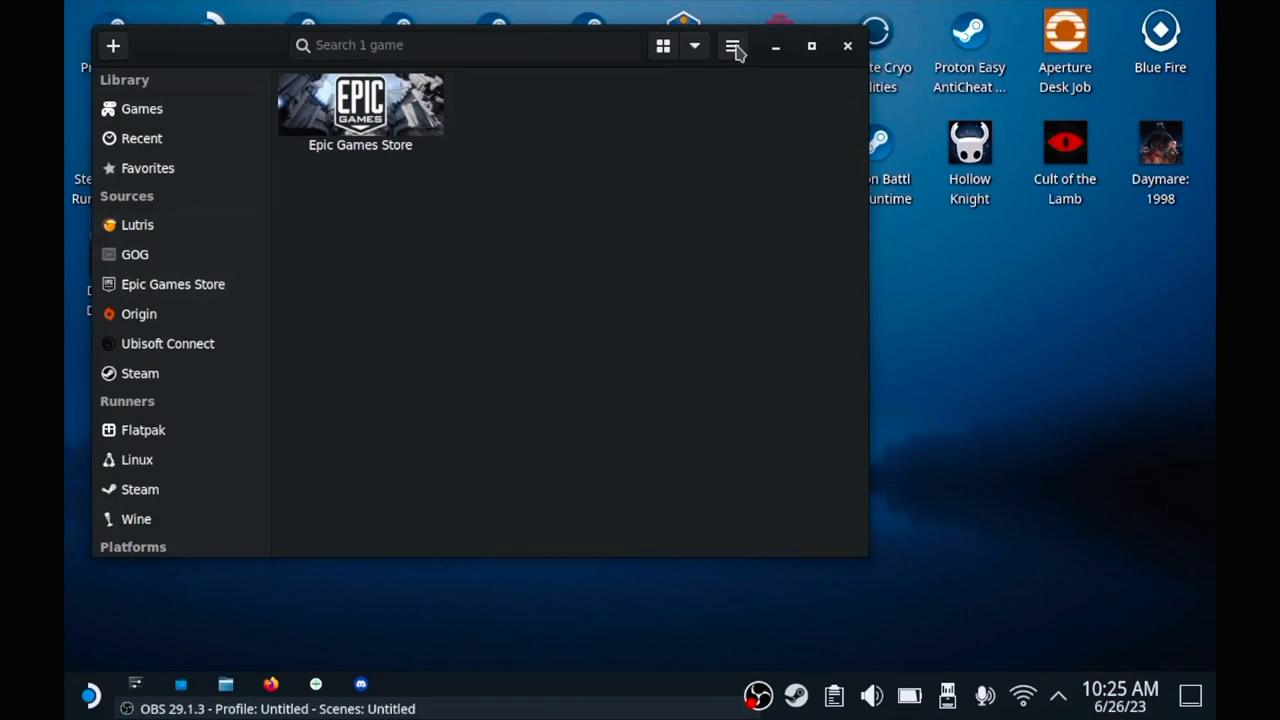
pyautogui.click(732, 44)
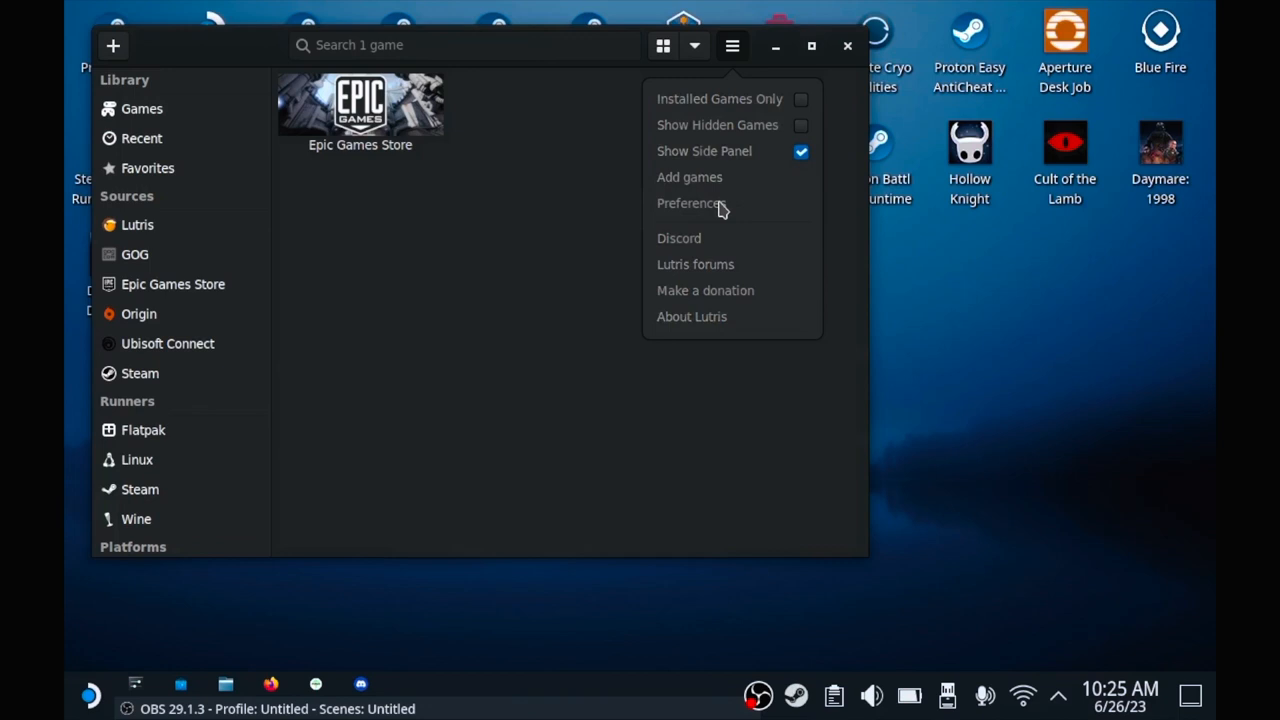
pyautogui.click(692, 204)
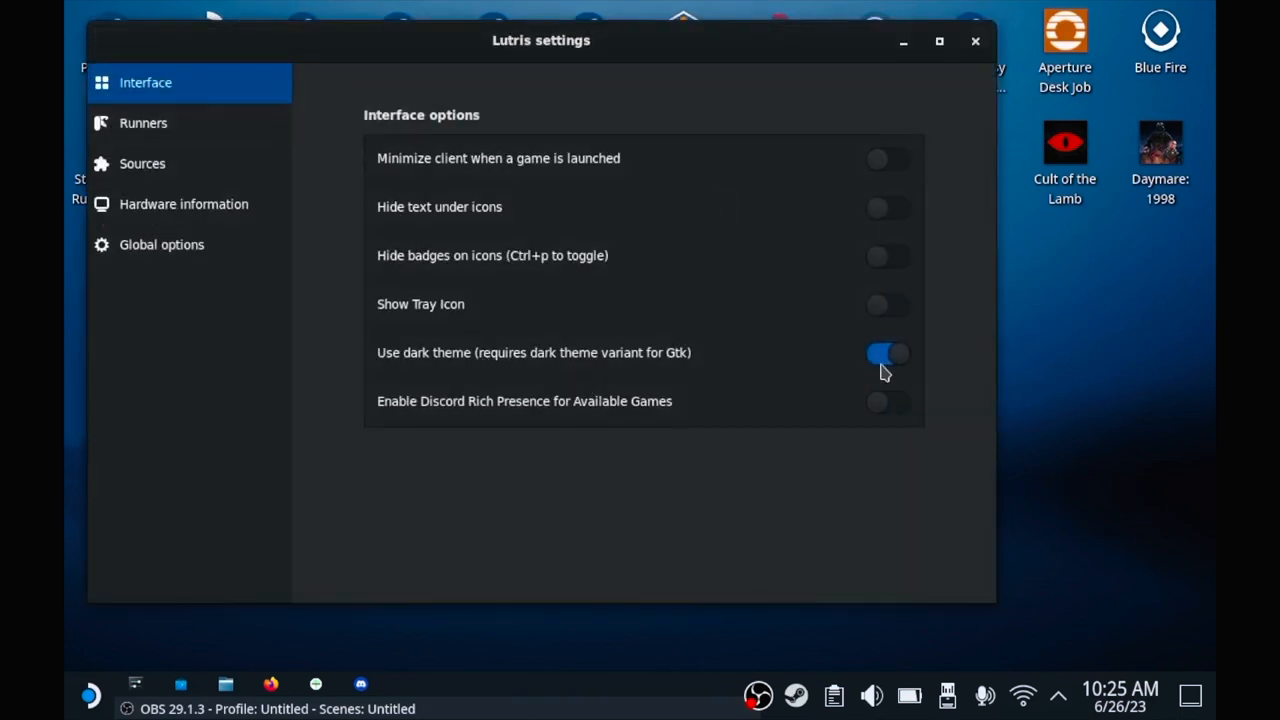
pyautogui.click(884, 352)
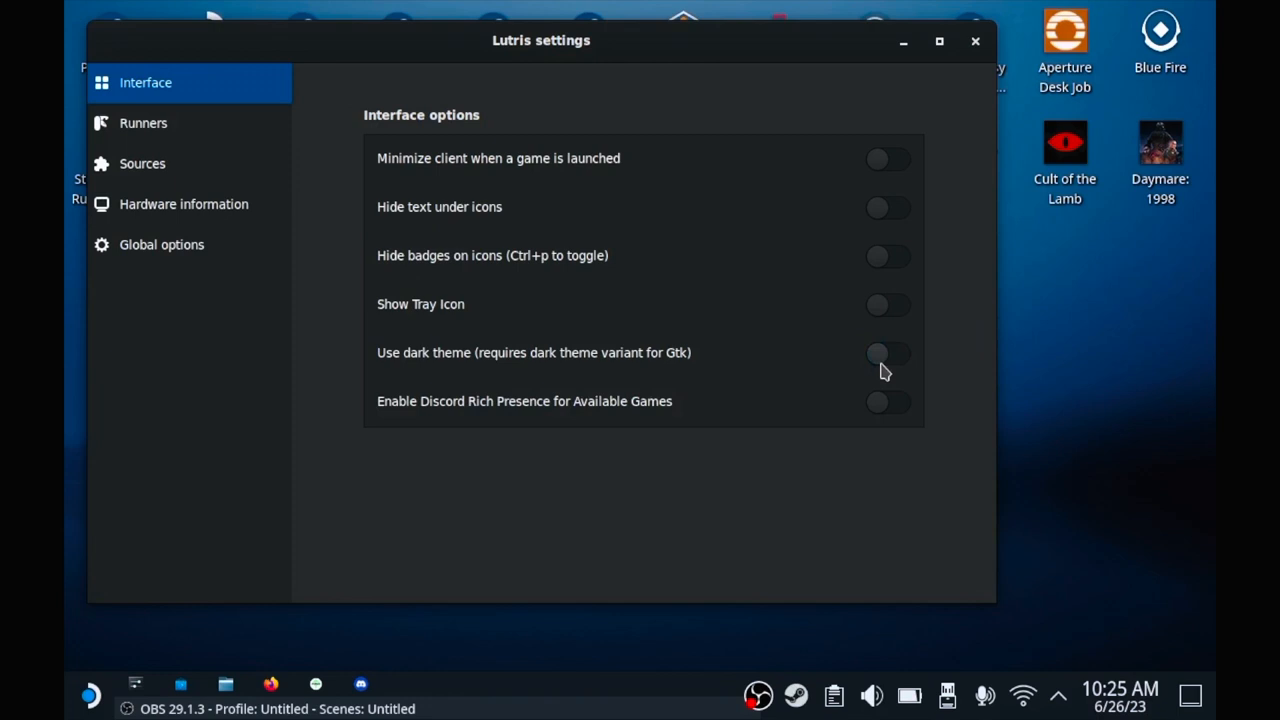
pyautogui.moveTo(444, 68)
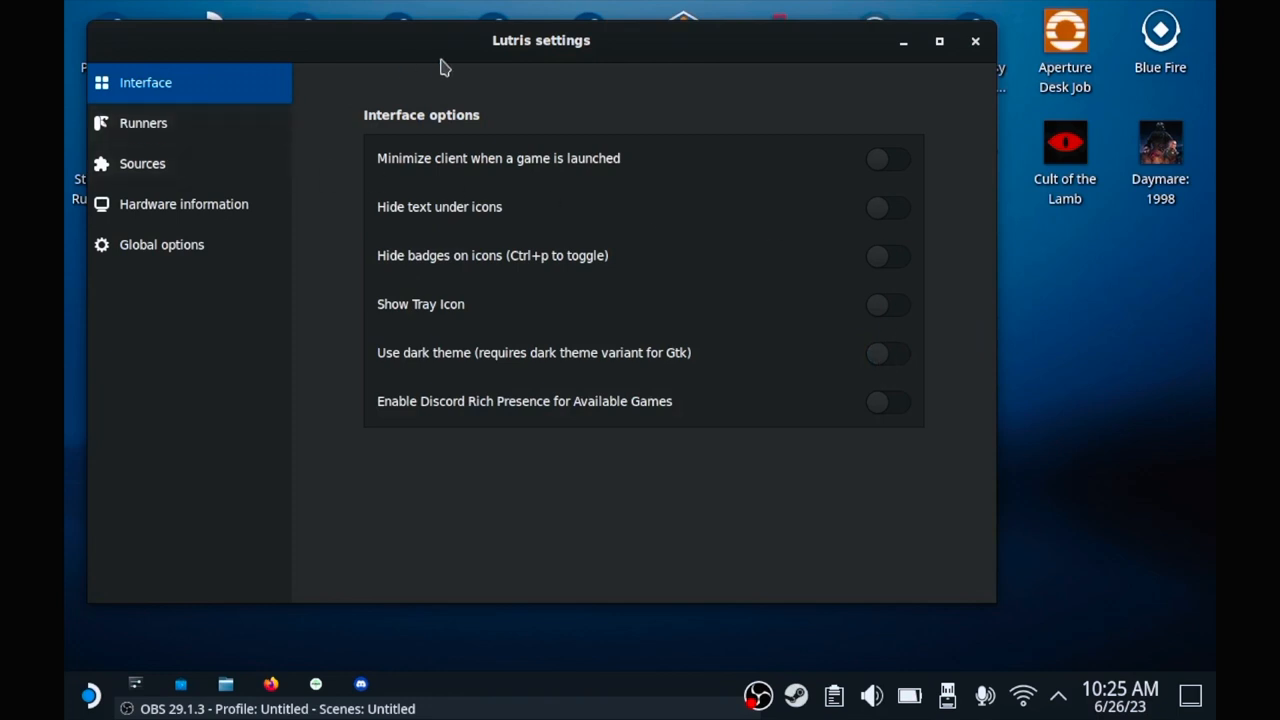
pyautogui.moveTo(470, 238)
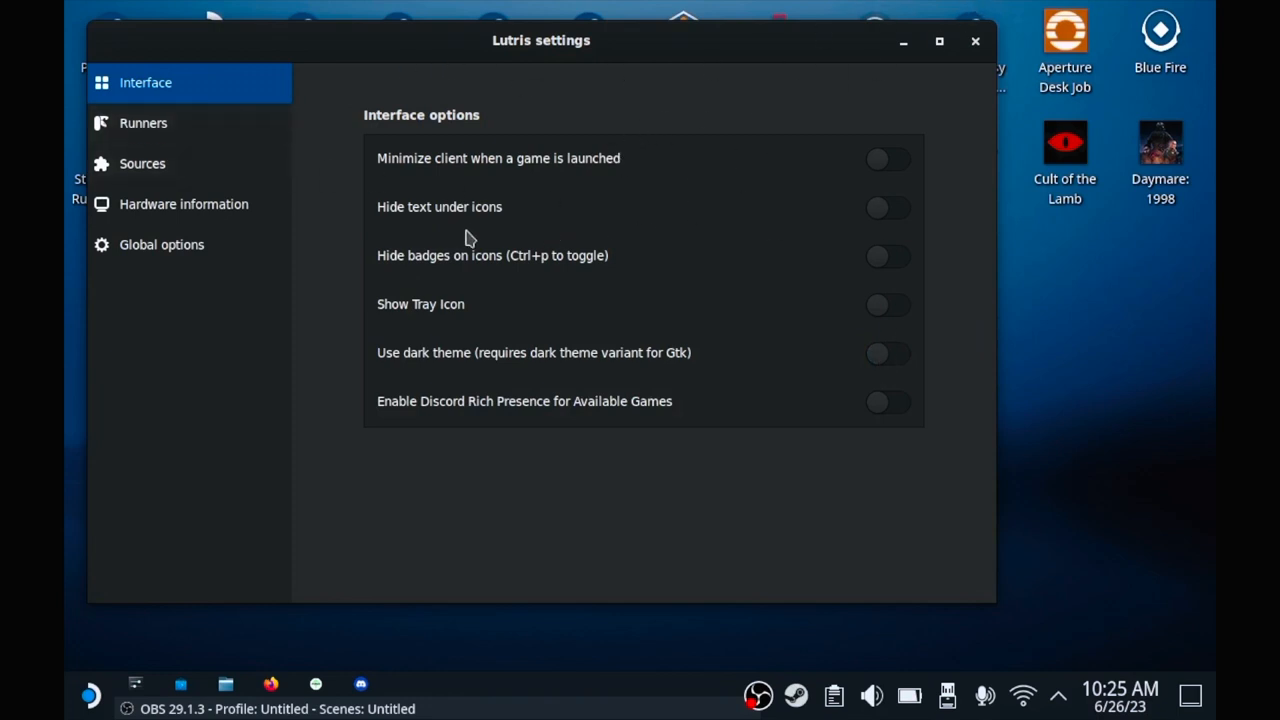
pyautogui.moveTo(448, 260)
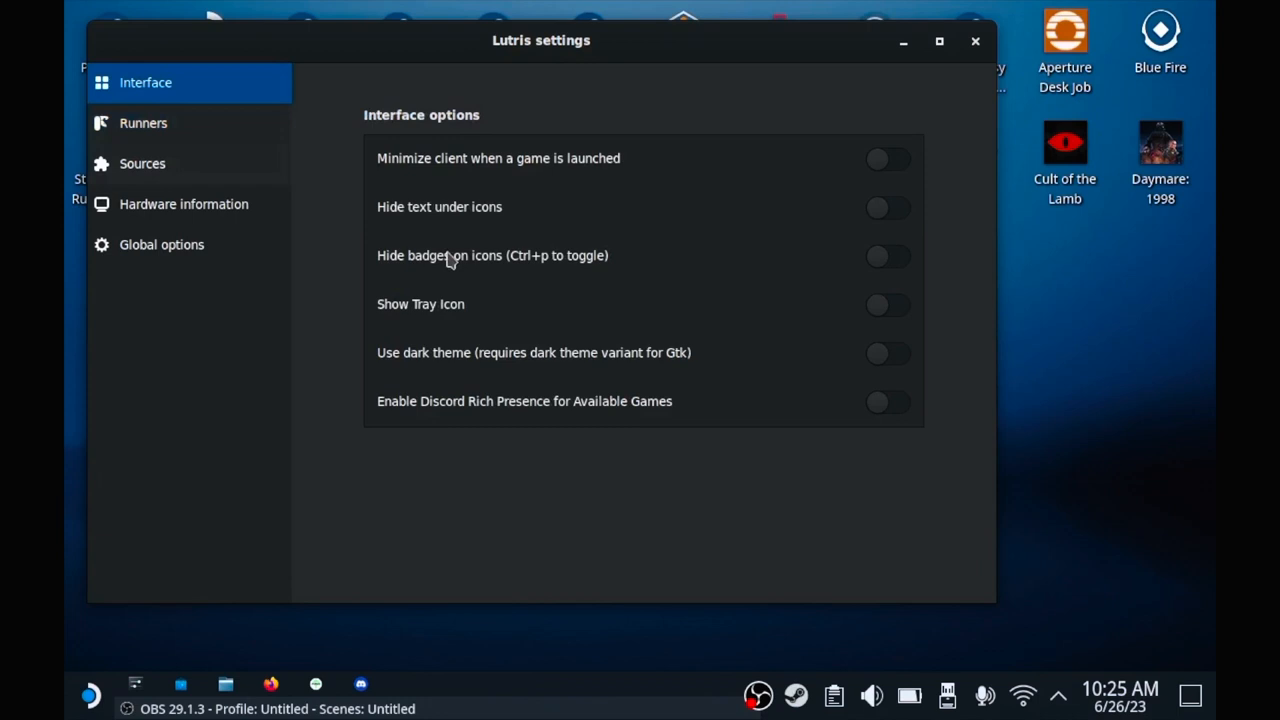
pyautogui.moveTo(890, 376)
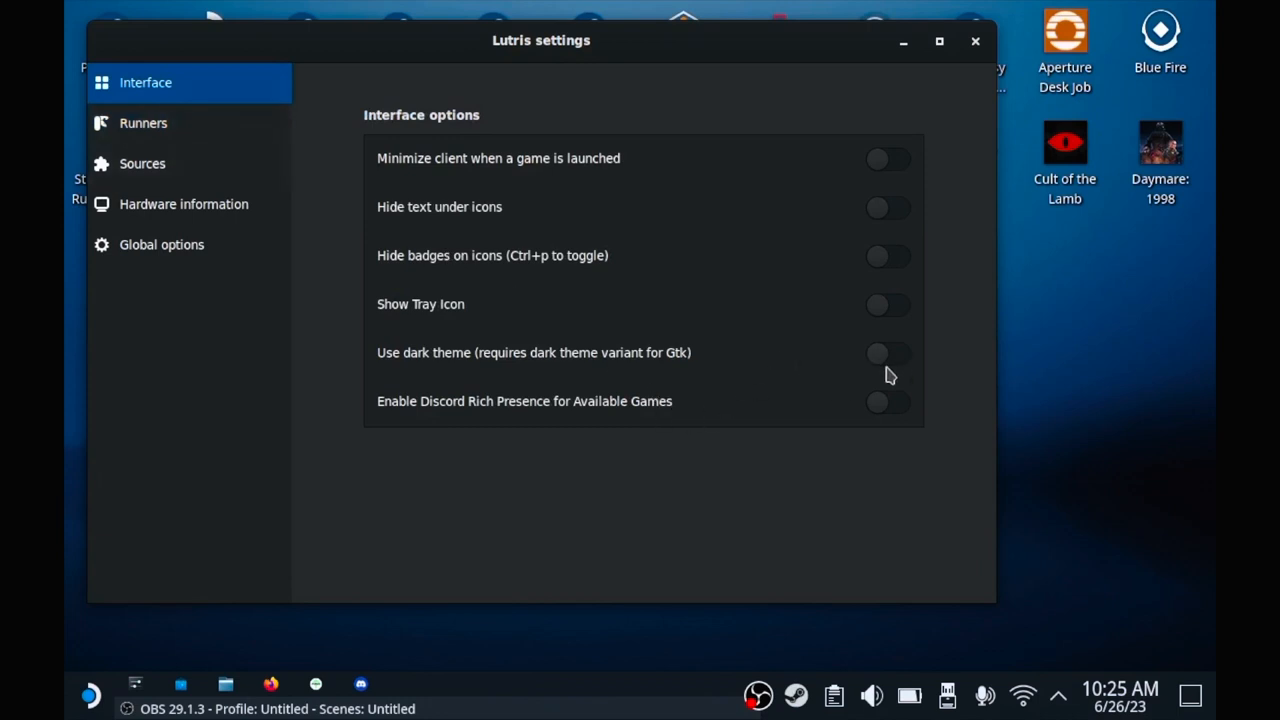
pyautogui.click(884, 352)
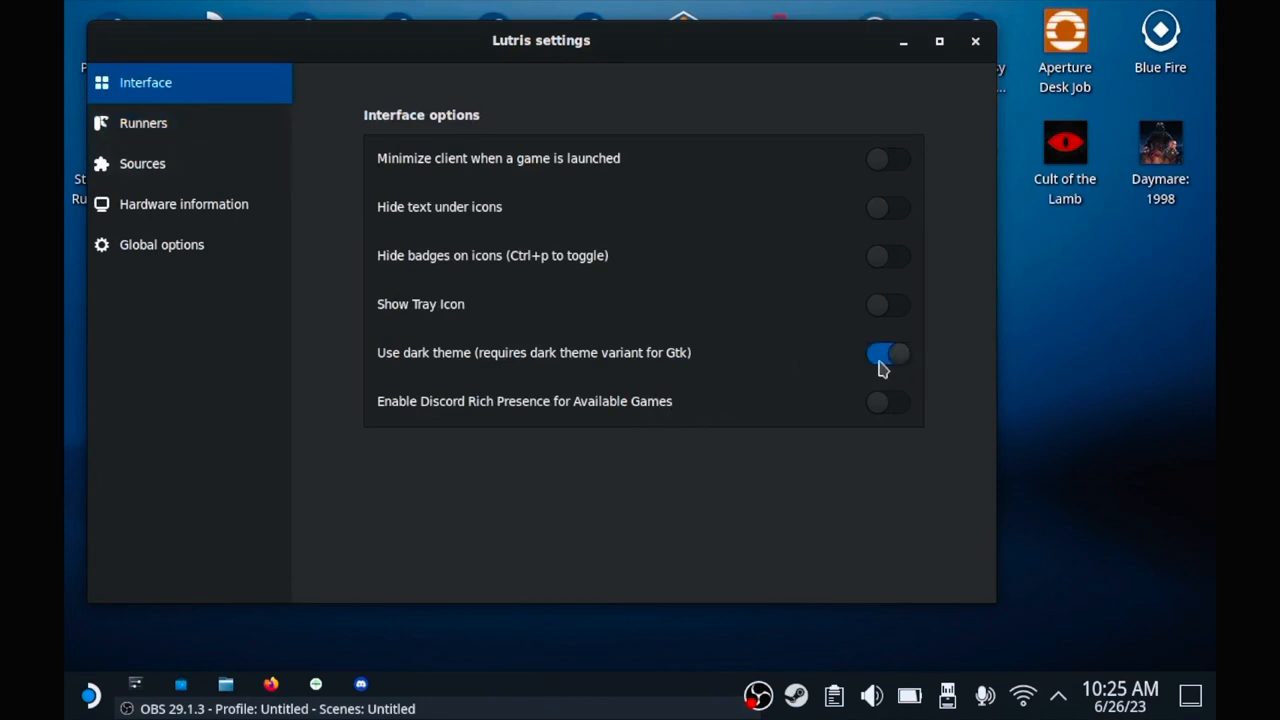
pyautogui.click(884, 352)
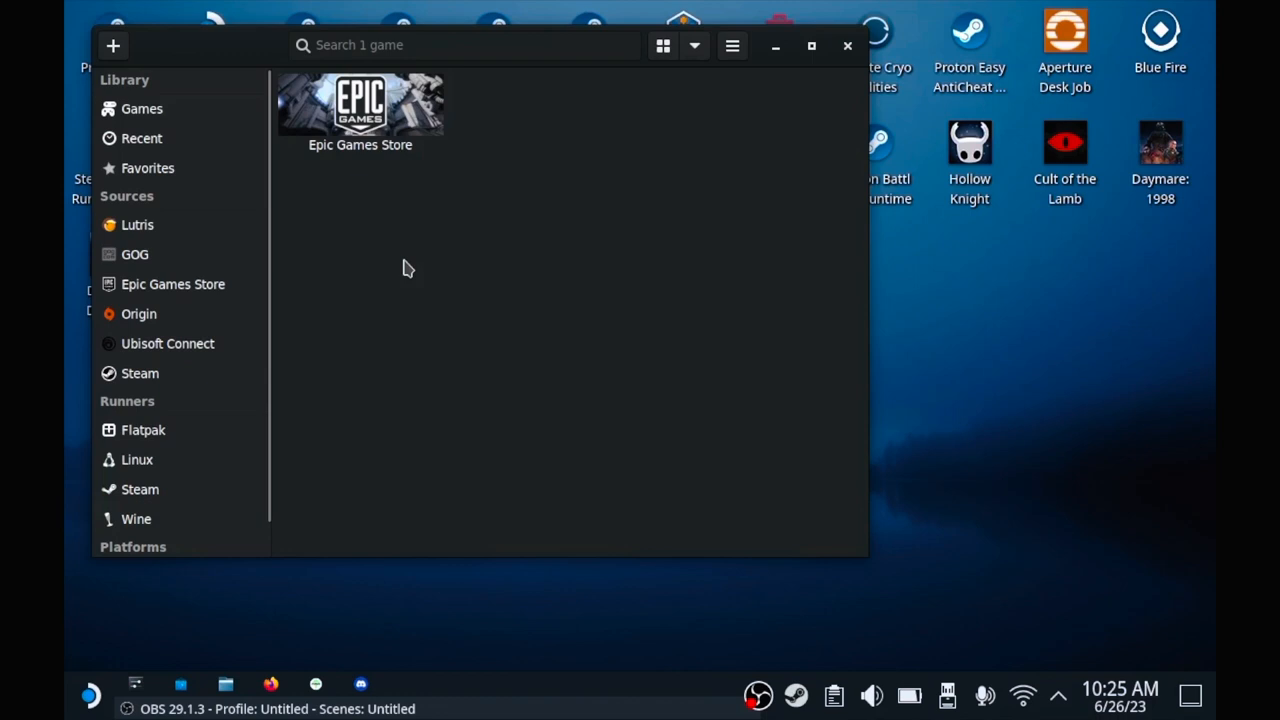
pyautogui.moveTo(168, 344)
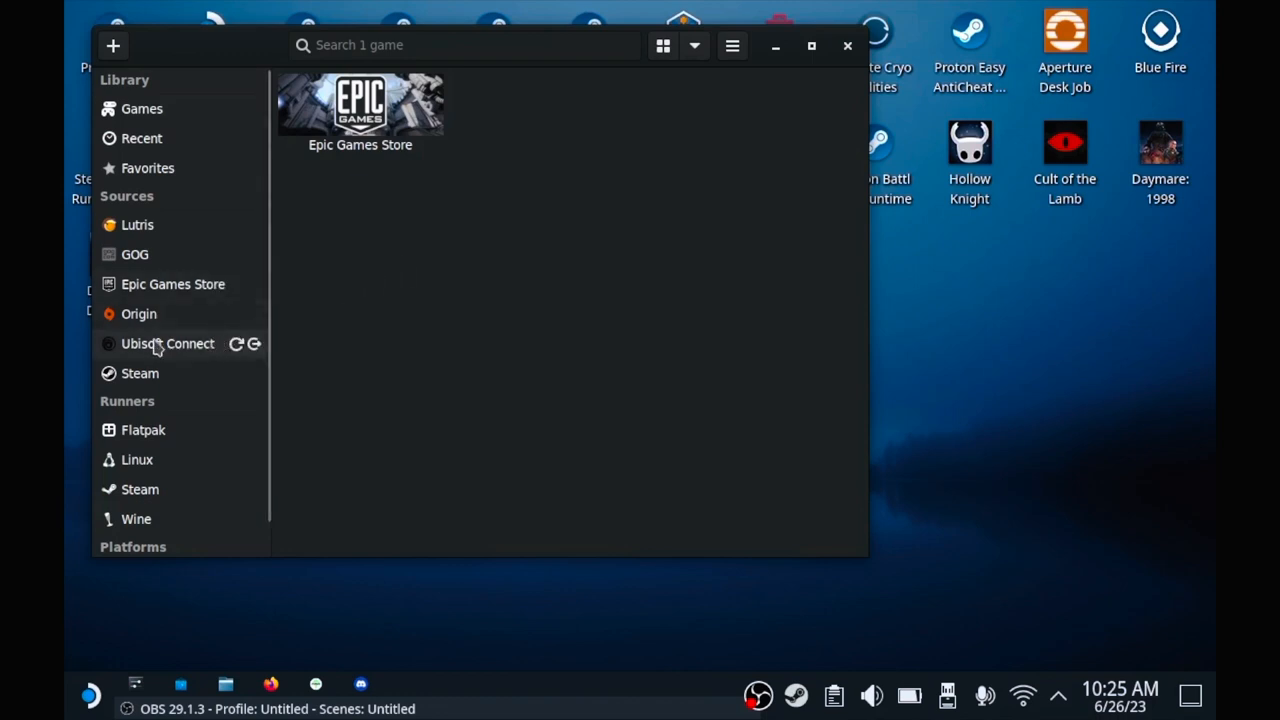
# Step: Select the Ubisoft Connect source and start connecting an account, getting the launcher-install notice
pyautogui.click(168, 344)
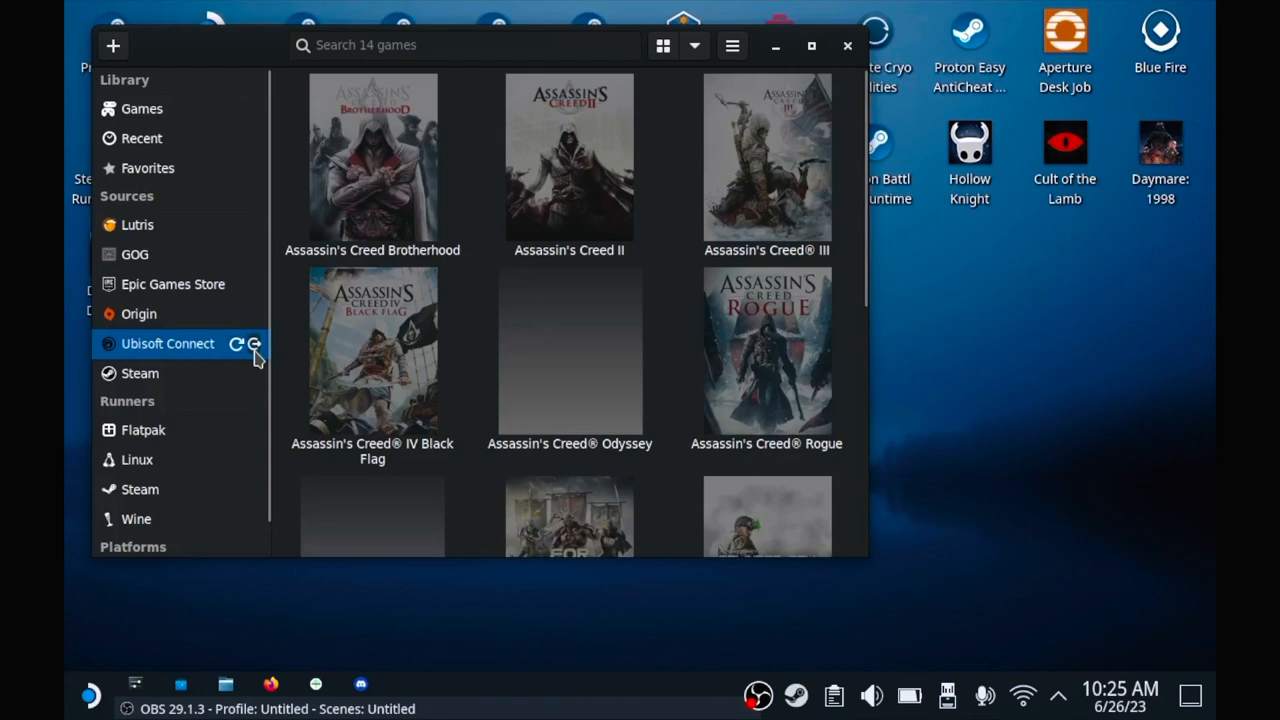
pyautogui.click(238, 344)
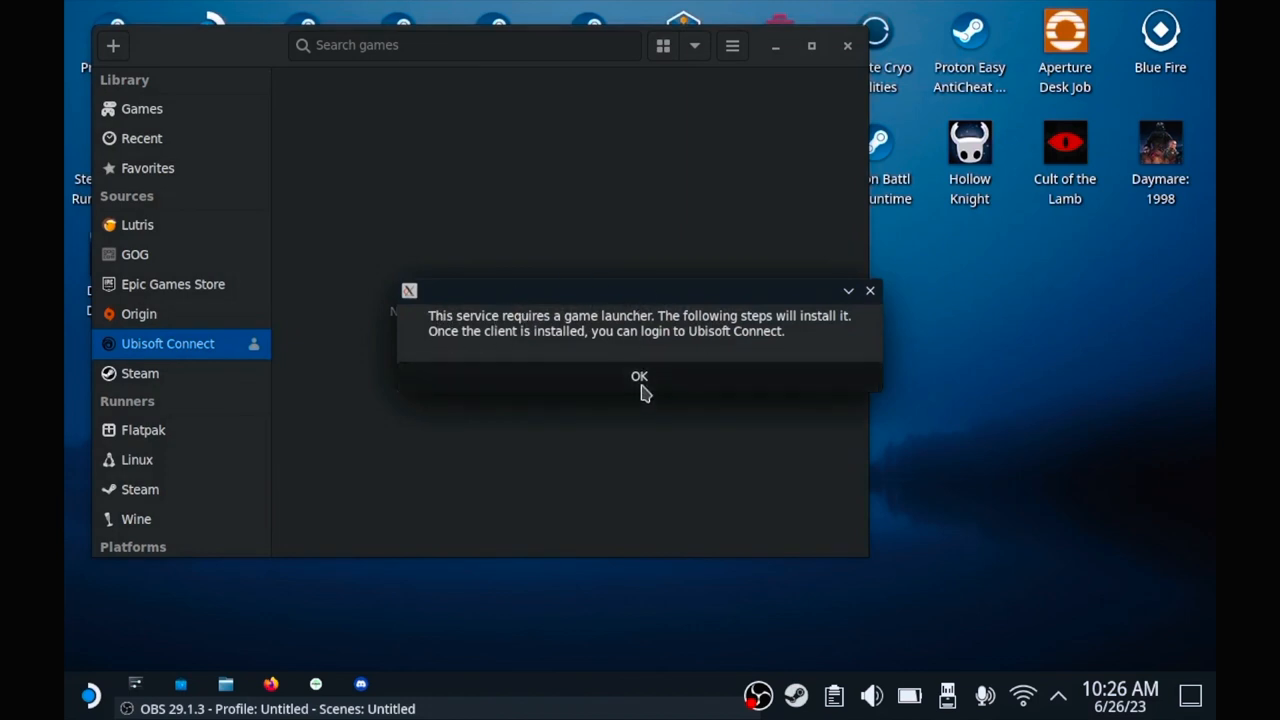
# Step: Accept the notice, choose the Latest Ubisoft Connect version and keep /home/deck/Games/ubisoft-connect as install folder
pyautogui.click(640, 376)
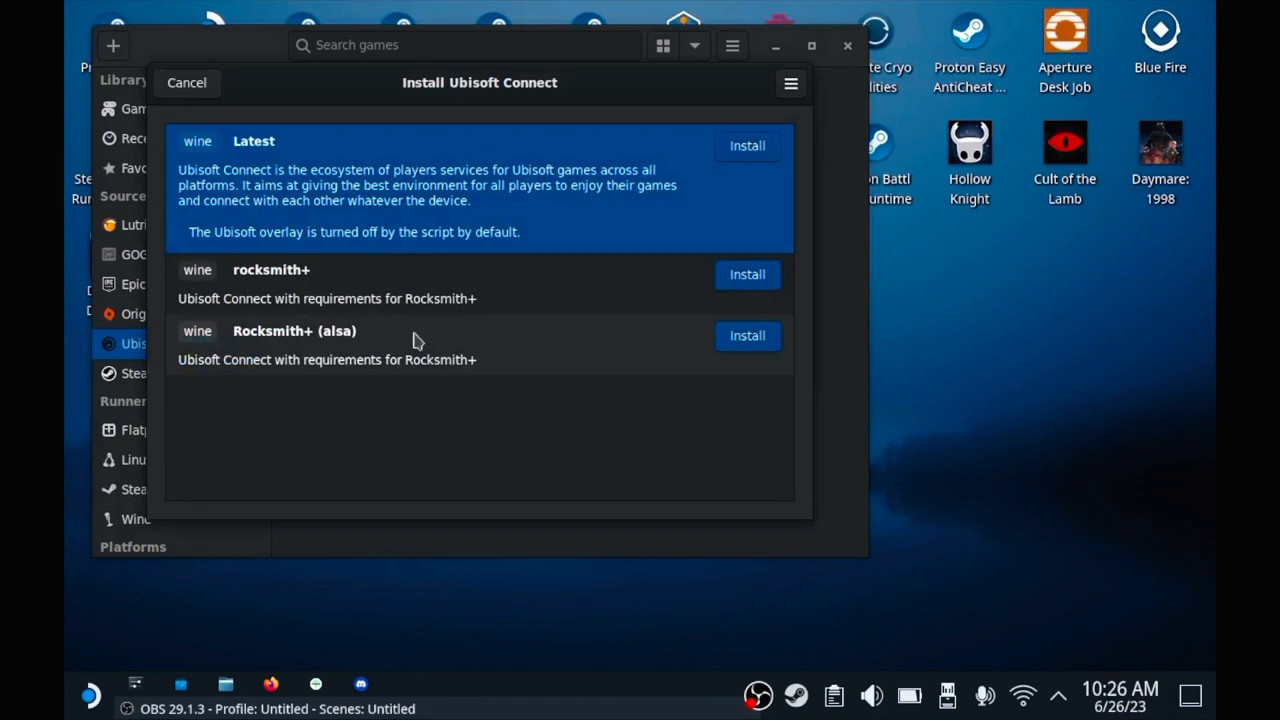
pyautogui.moveTo(678, 148)
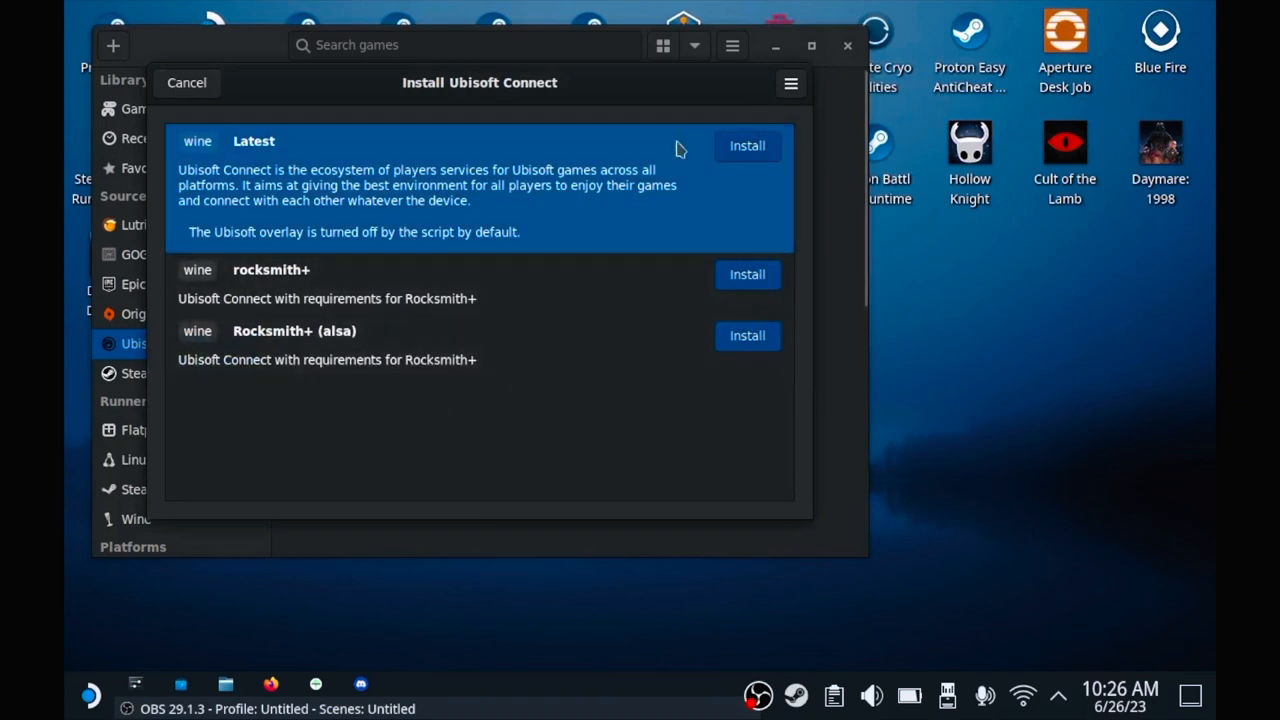
pyautogui.moveTo(624, 178)
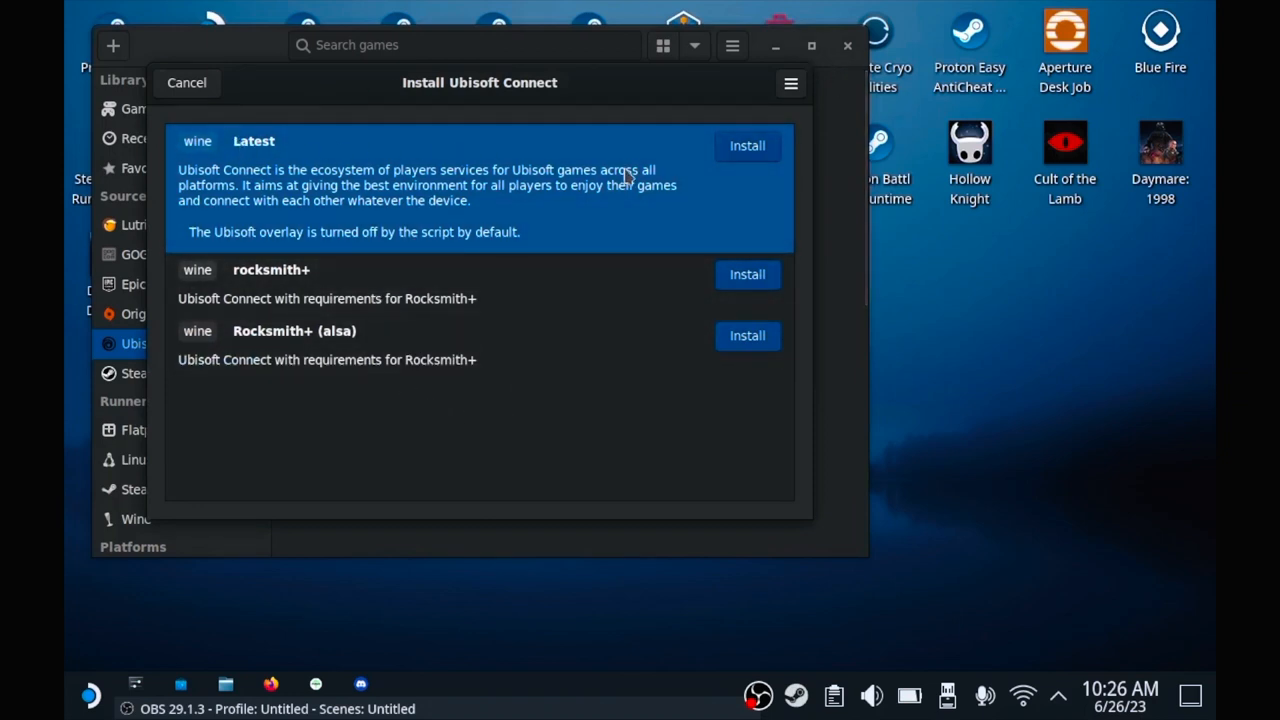
pyautogui.click(748, 144)
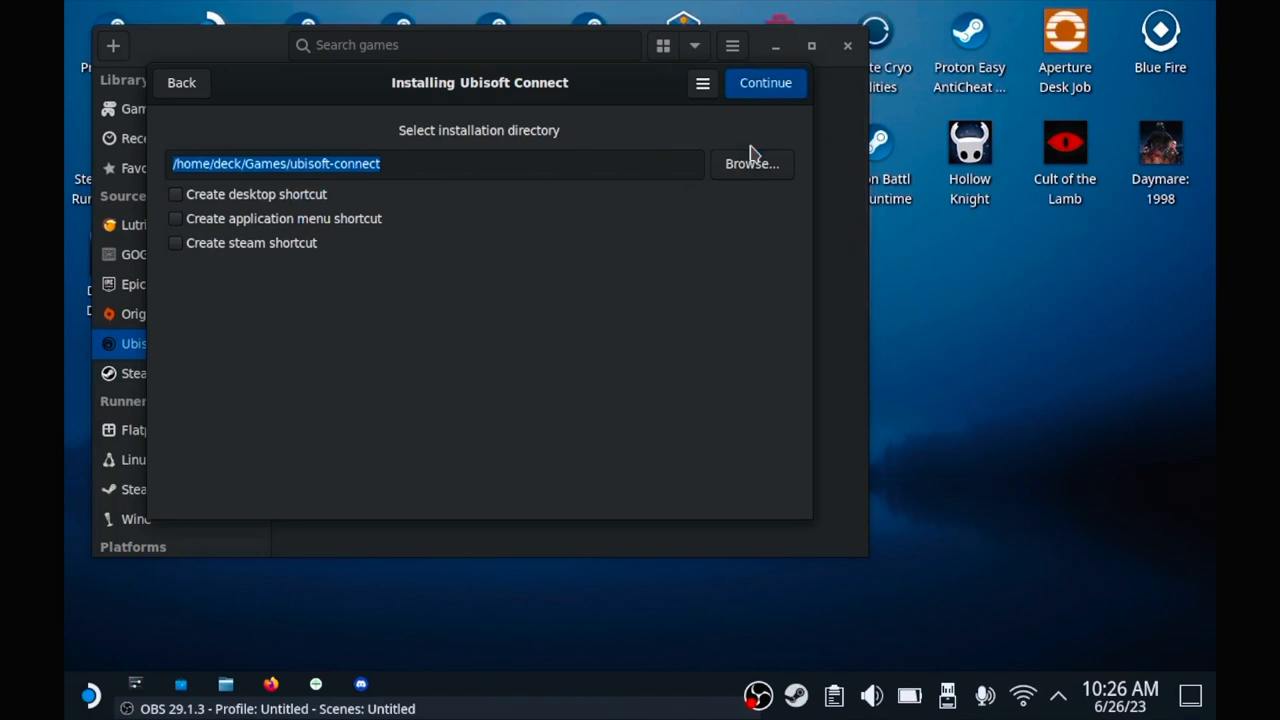
pyautogui.moveTo(180, 236)
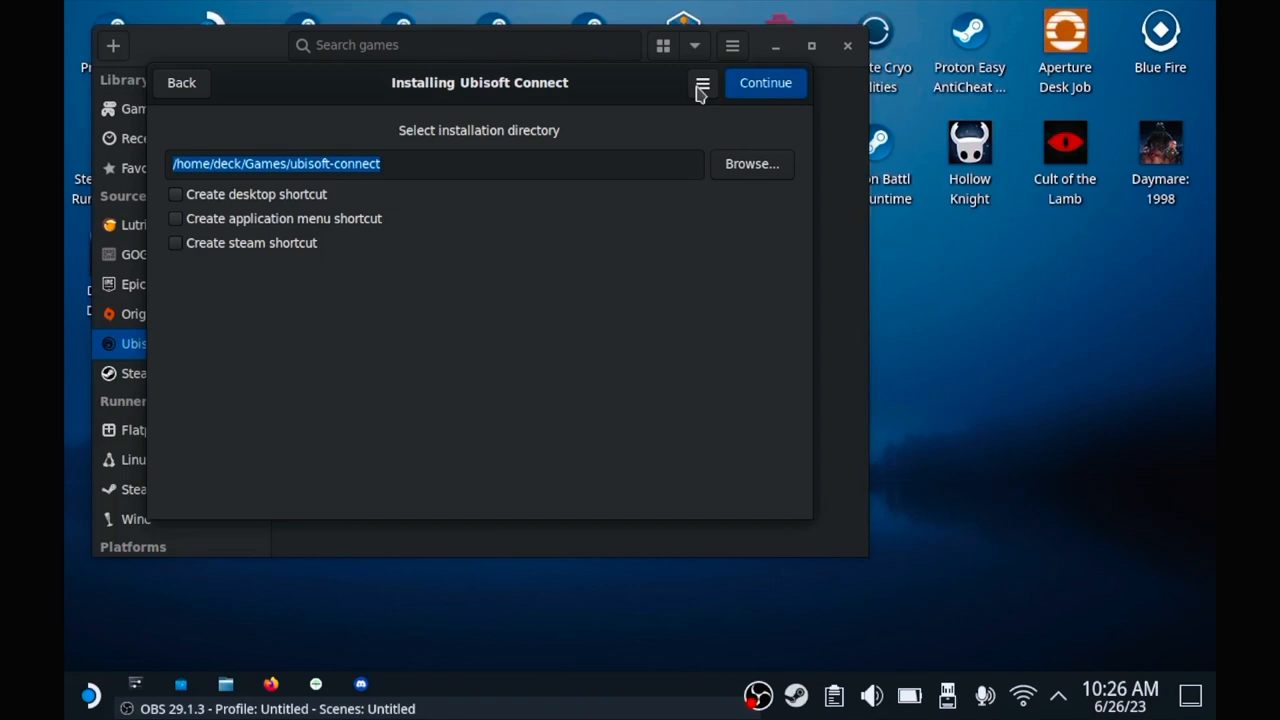
pyautogui.click(764, 82)
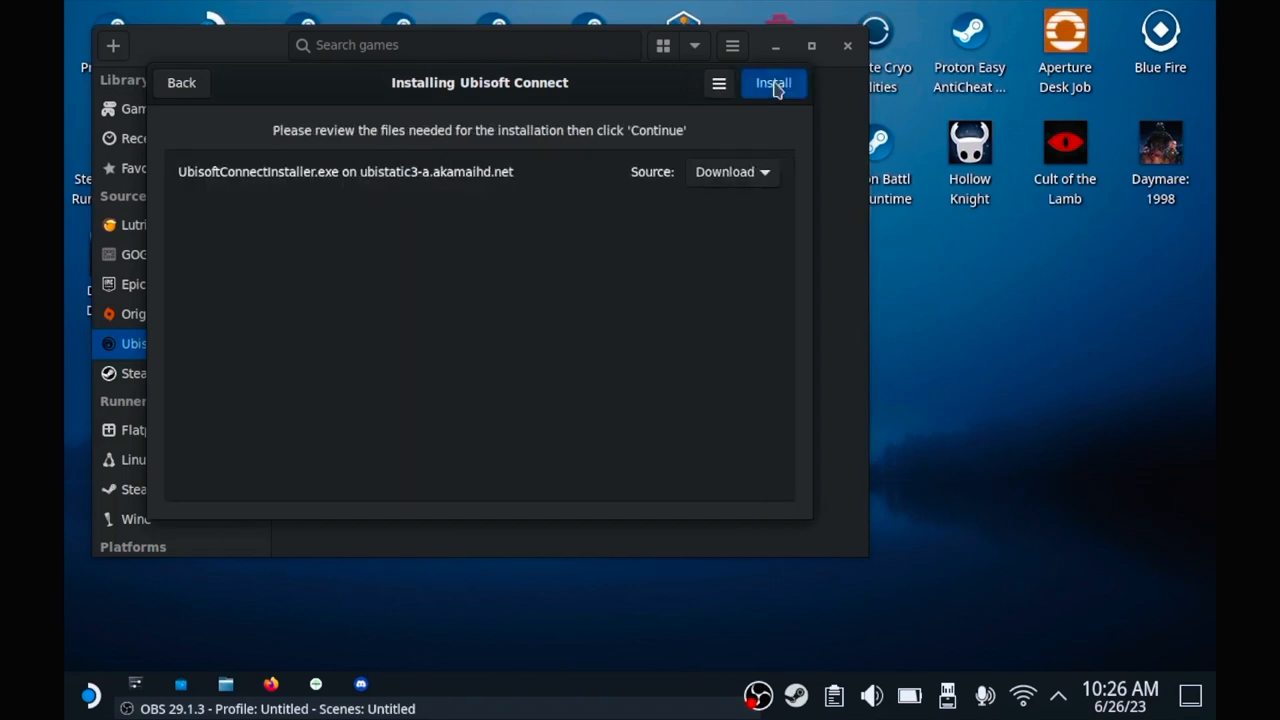
# Step: Run the Ubisoft Connect install and follow the log until 'Installation completed!' appears
pyautogui.click(772, 82)
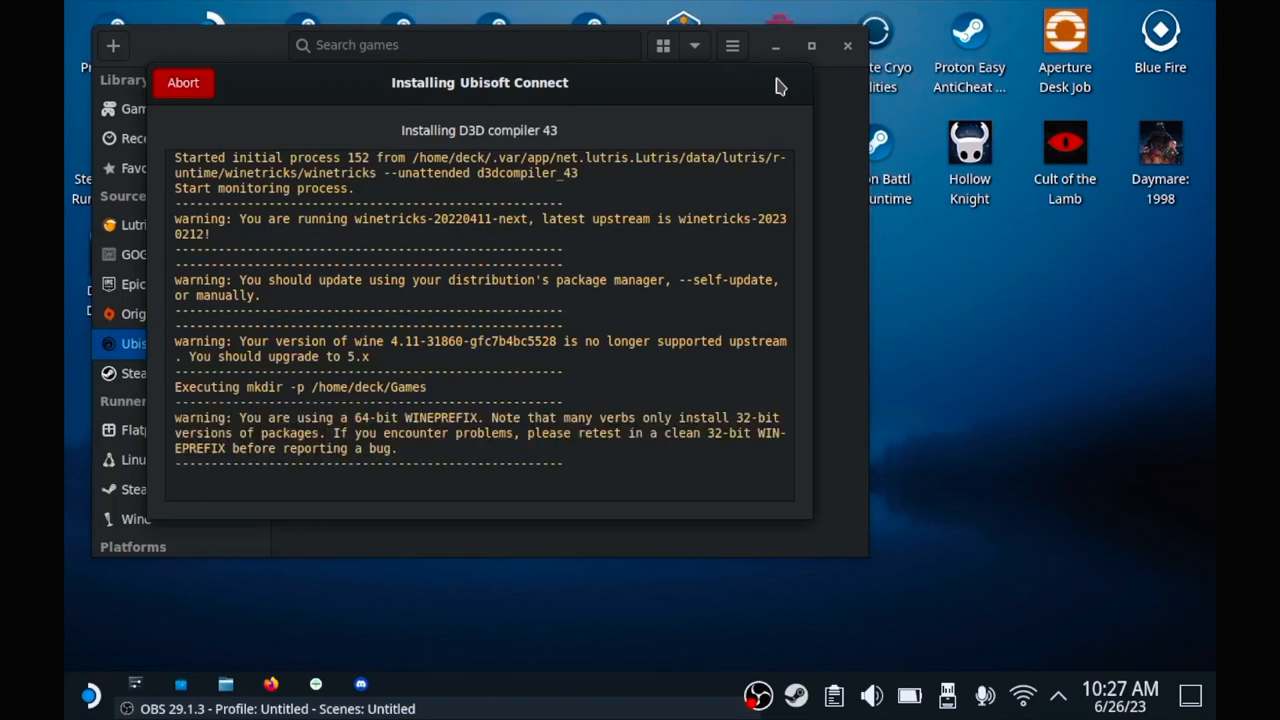
pyautogui.scroll(-3)
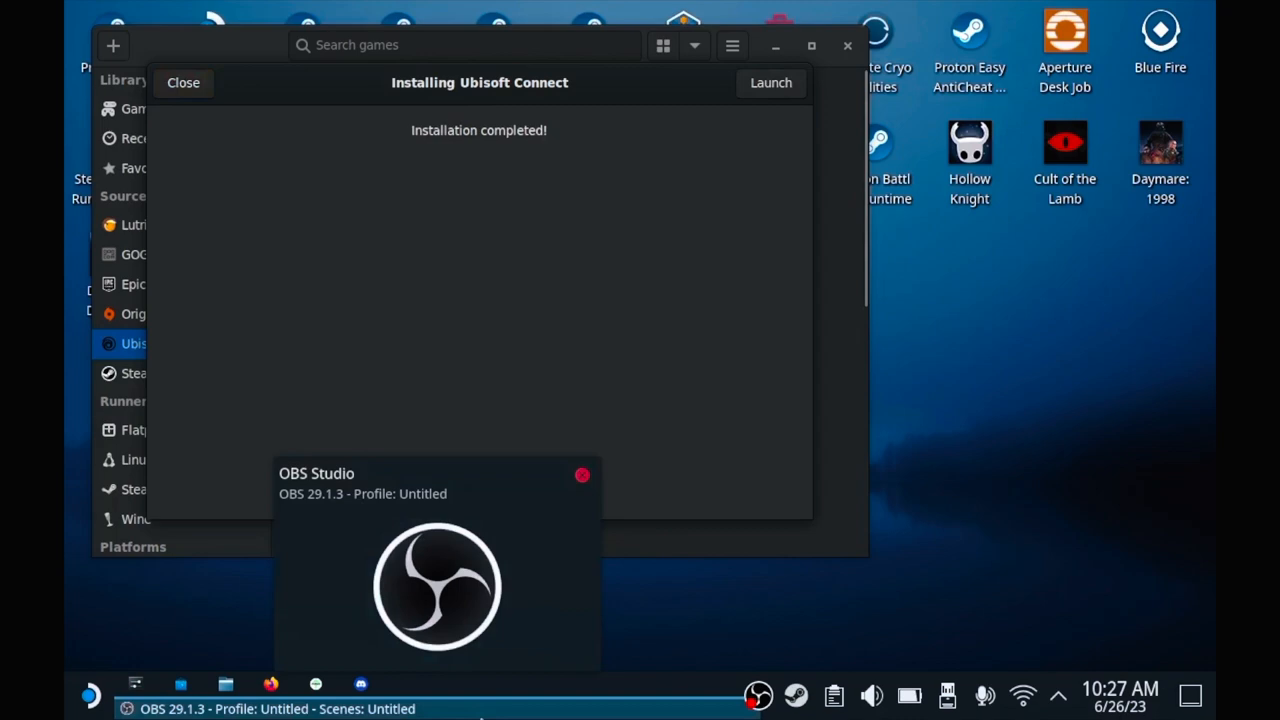
pyautogui.moveTo(1056, 276)
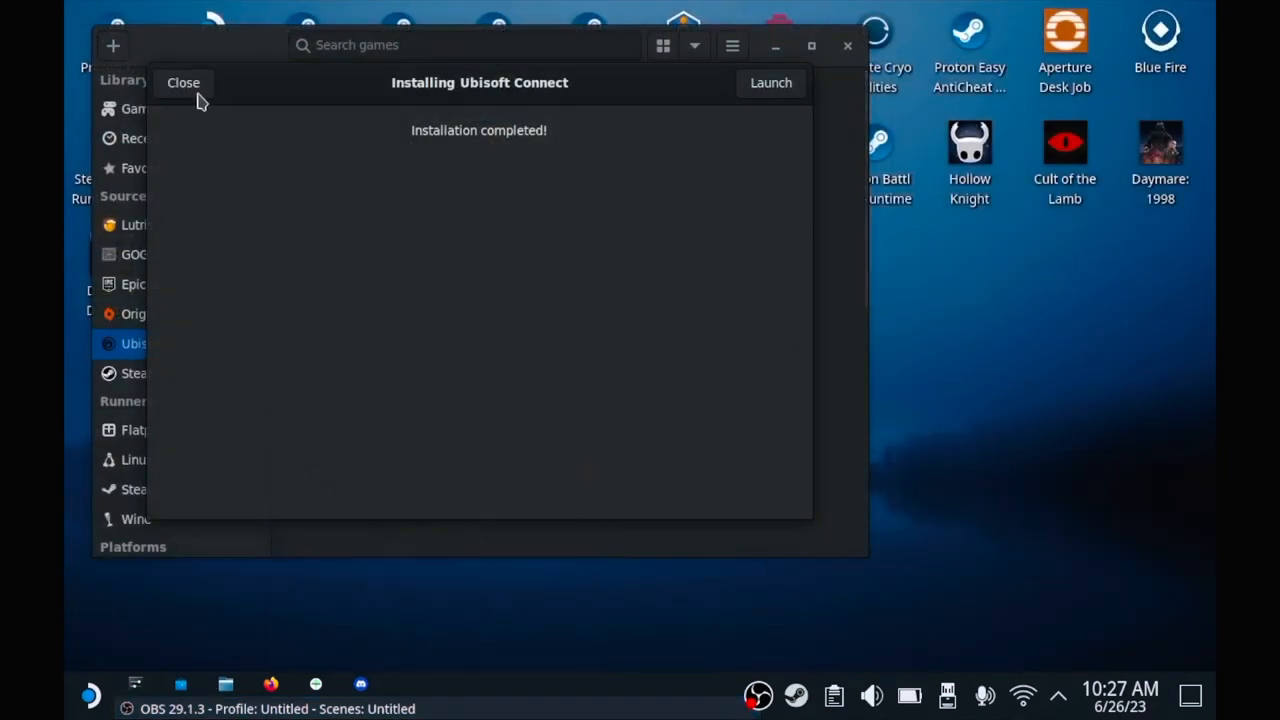
# Step: Close the installer, filter the library to Wine runner games and select Ubisoft Connect
pyautogui.click(184, 82)
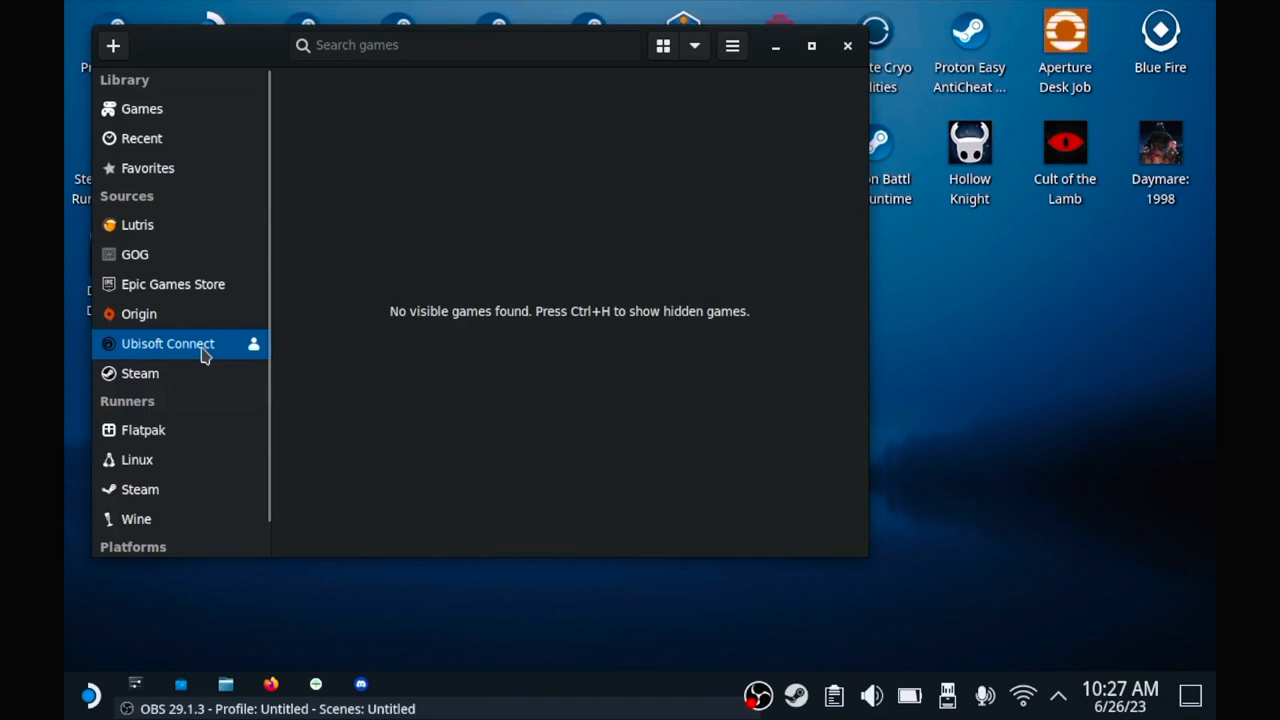
pyautogui.moveTo(136, 520)
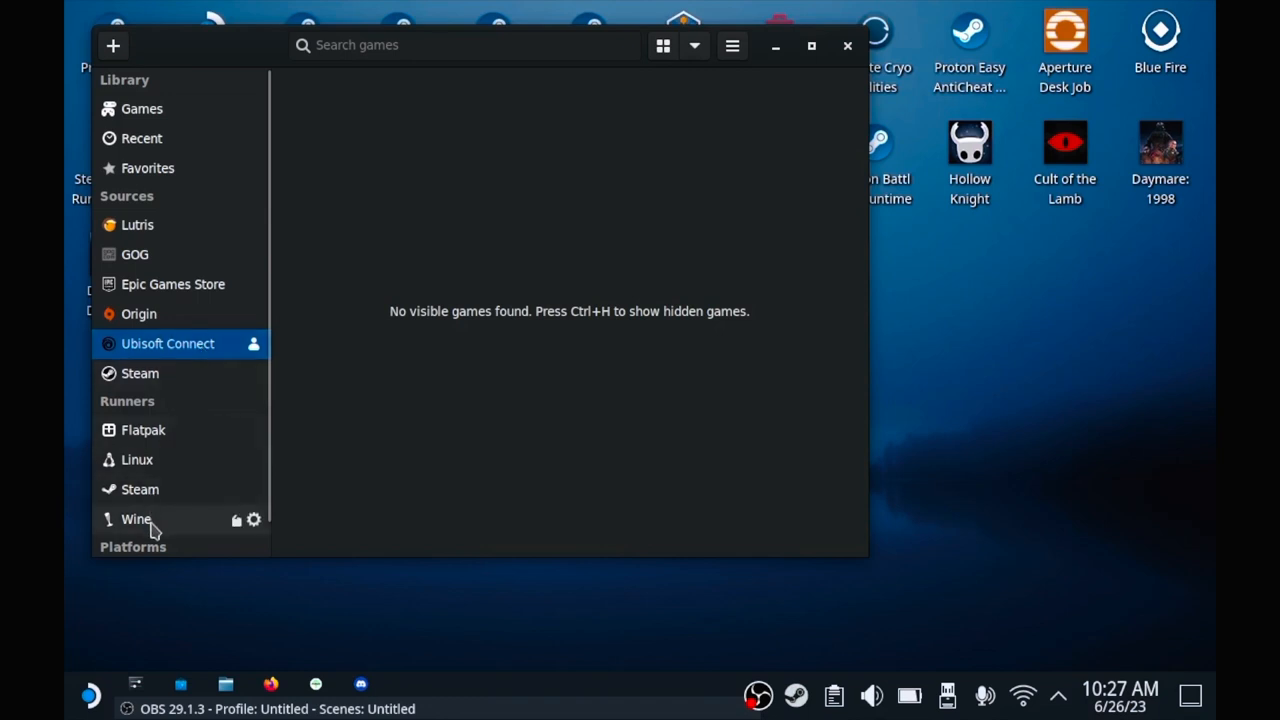
pyautogui.click(148, 540)
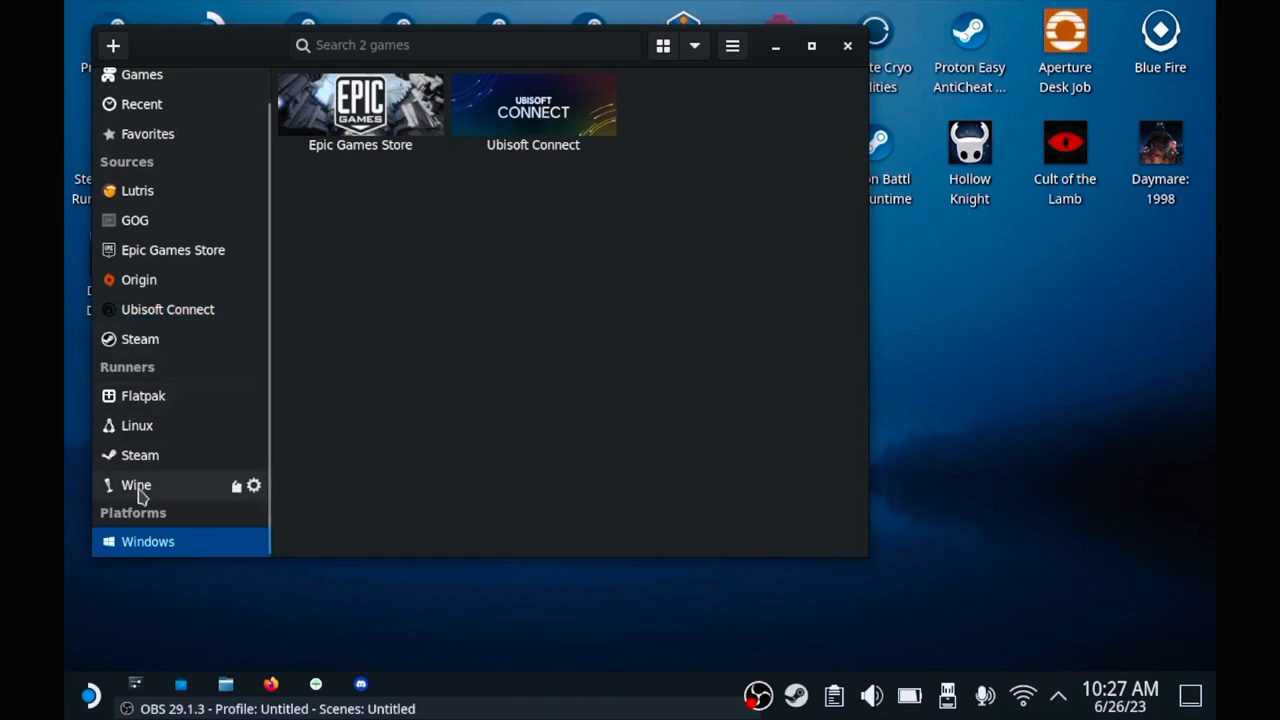
pyautogui.moveTo(524, 128)
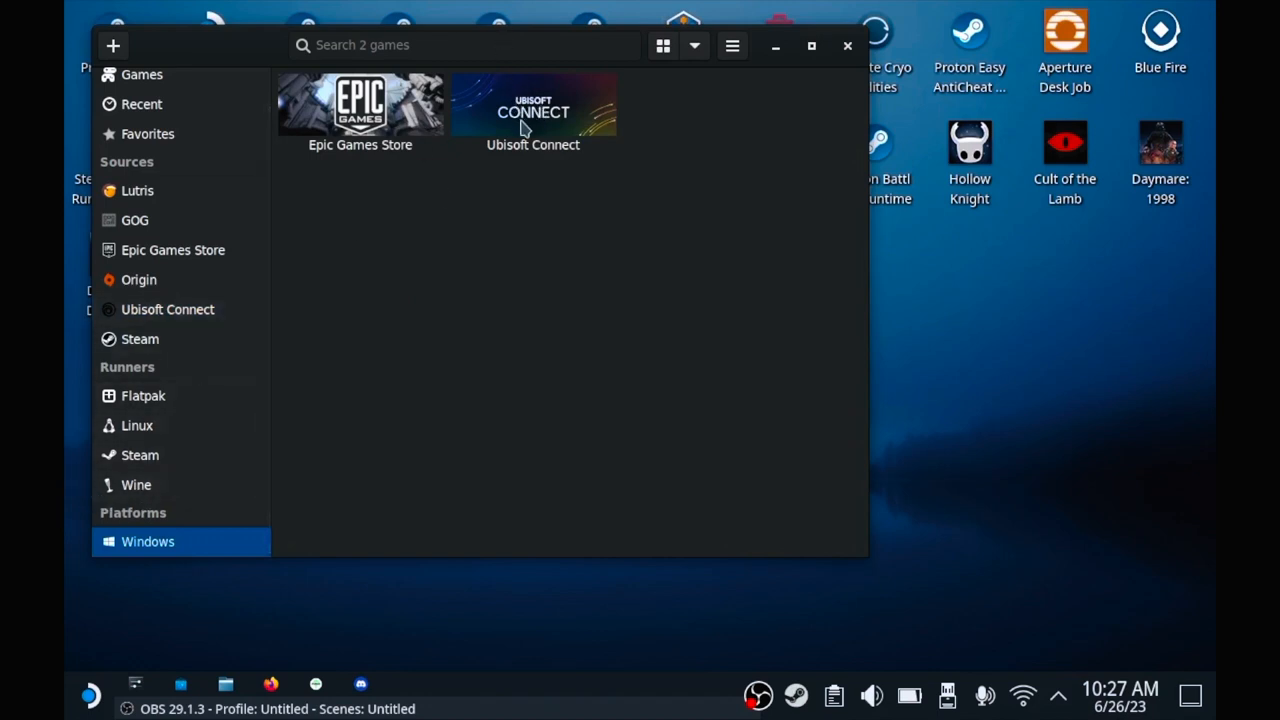
pyautogui.click(532, 110)
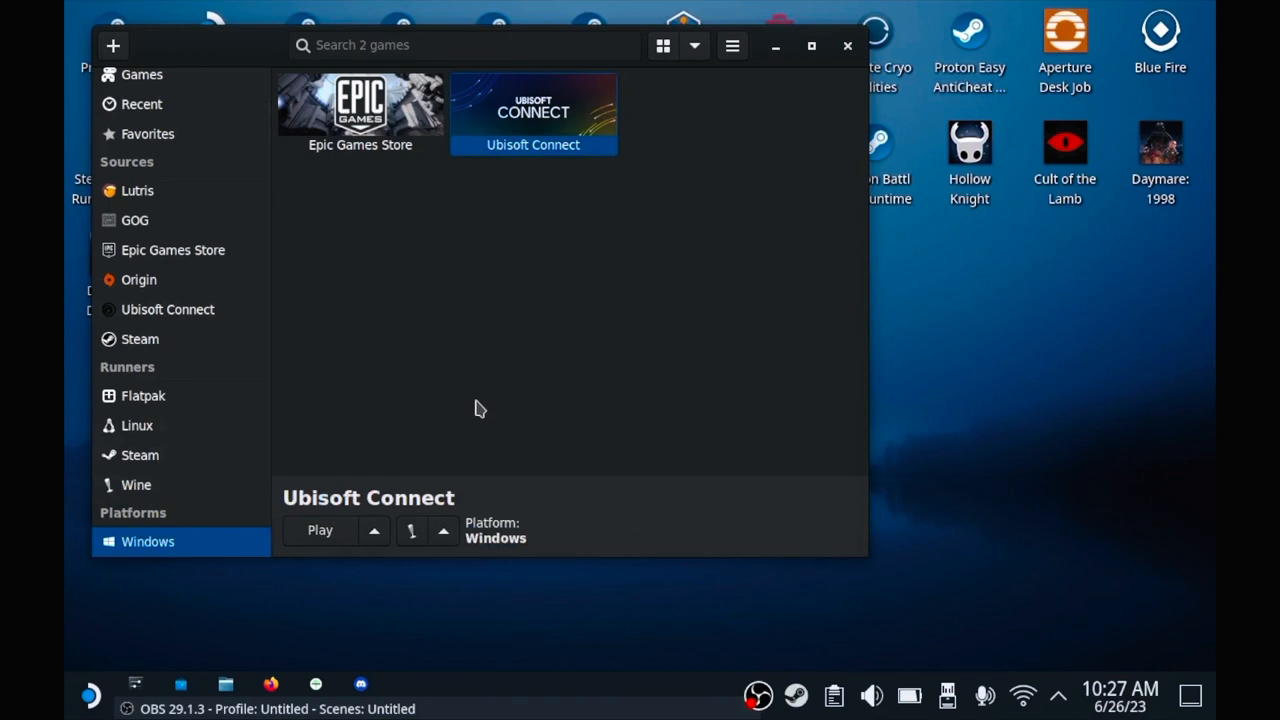
pyautogui.moveTo(416, 516)
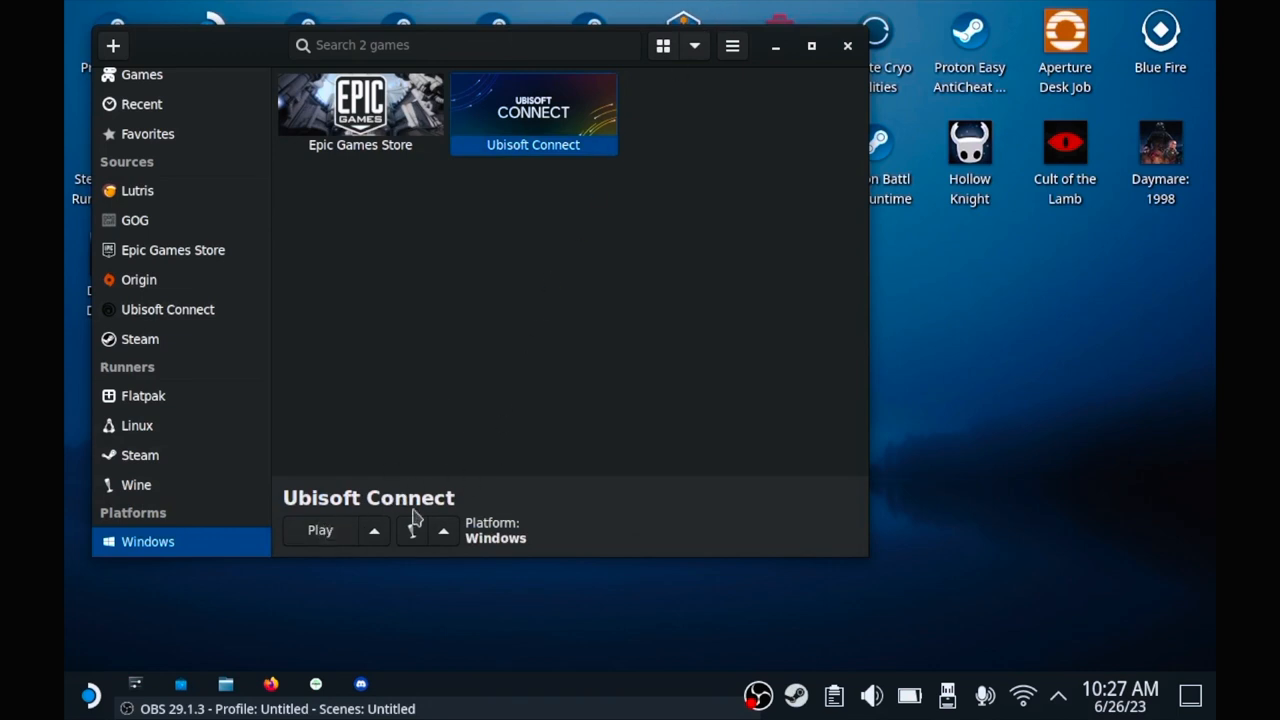
pyautogui.moveTo(548, 128)
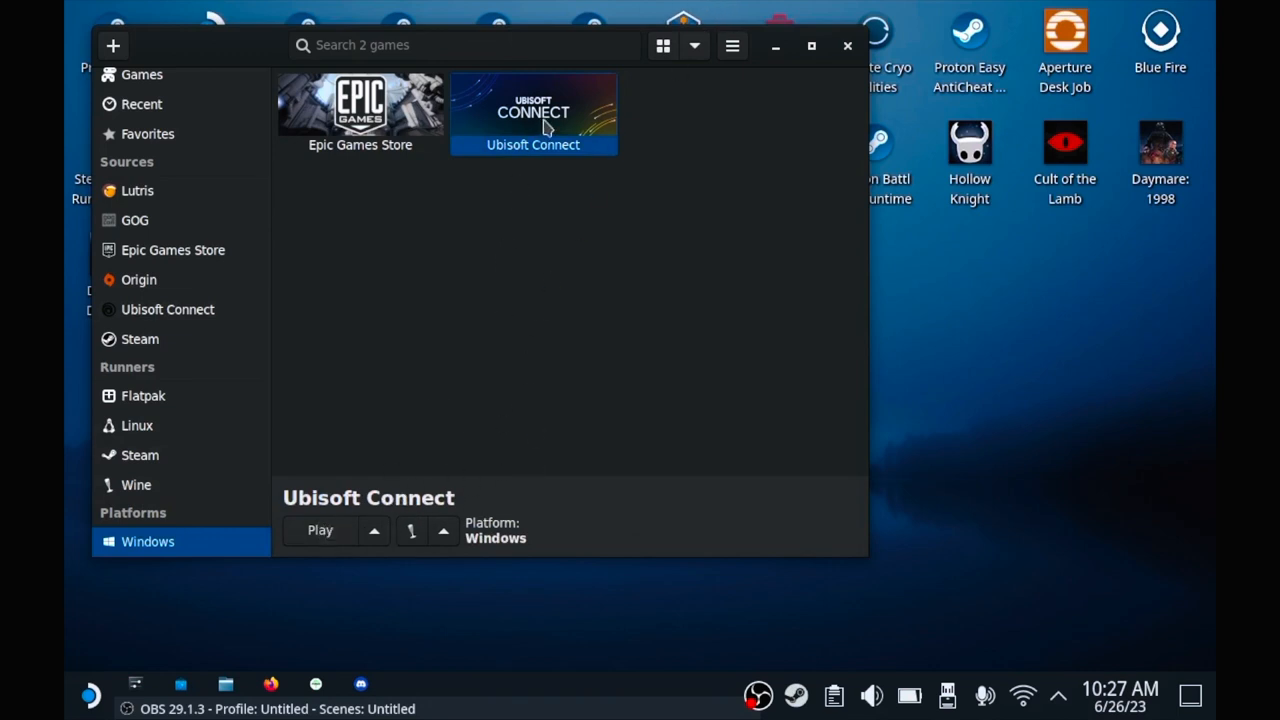
# Step: In Ubisoft Connect's runner options, disable Enable Esync and Enable Fsync and save
pyautogui.rightClick(532, 110)
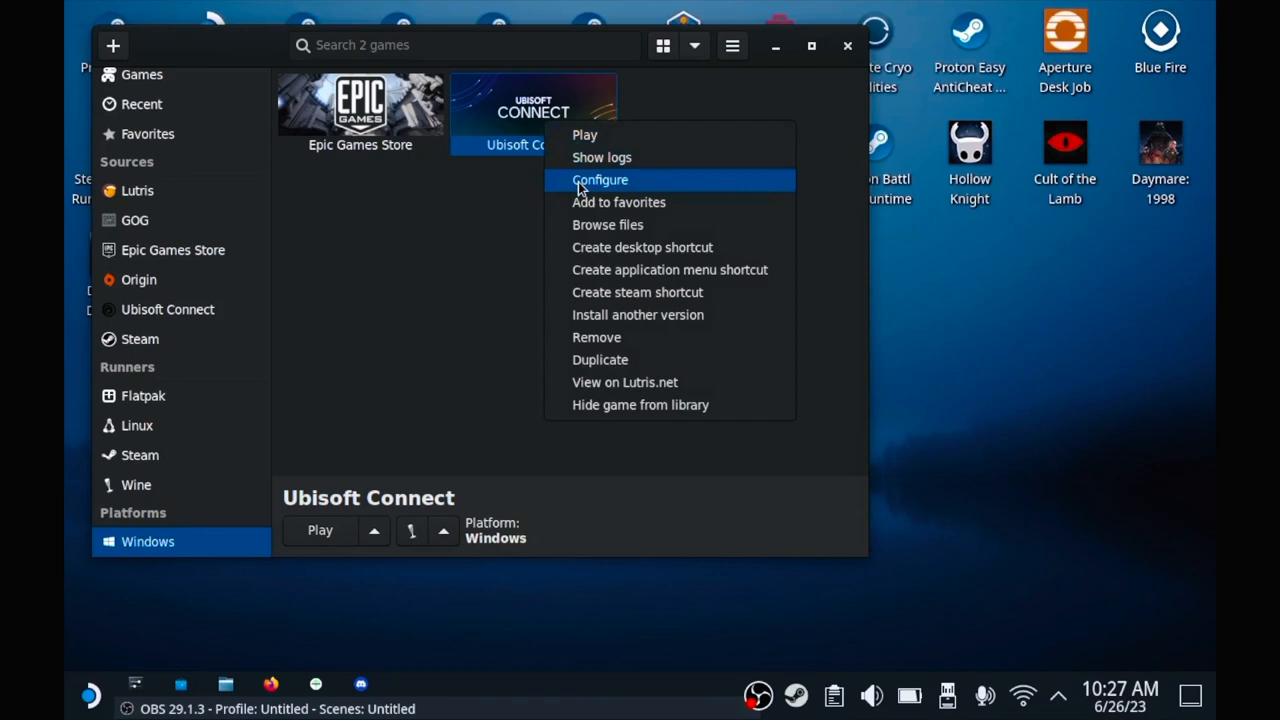
pyautogui.click(600, 180)
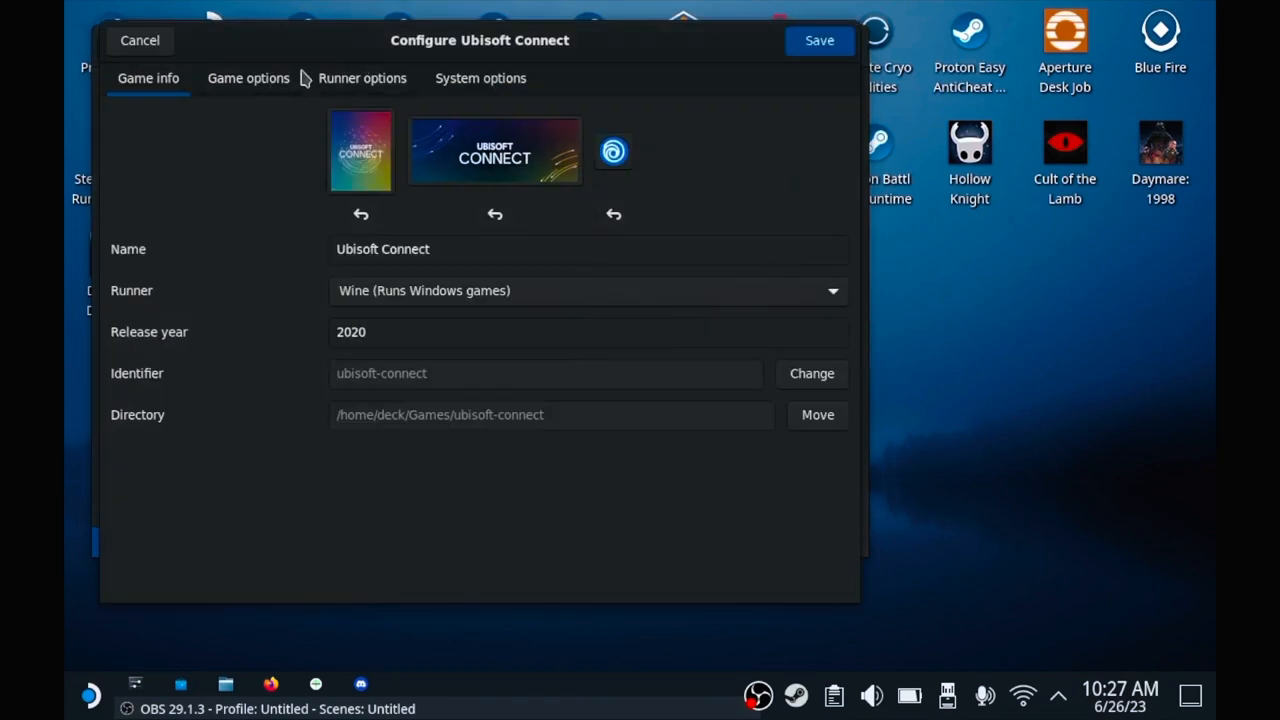
pyautogui.click(362, 78)
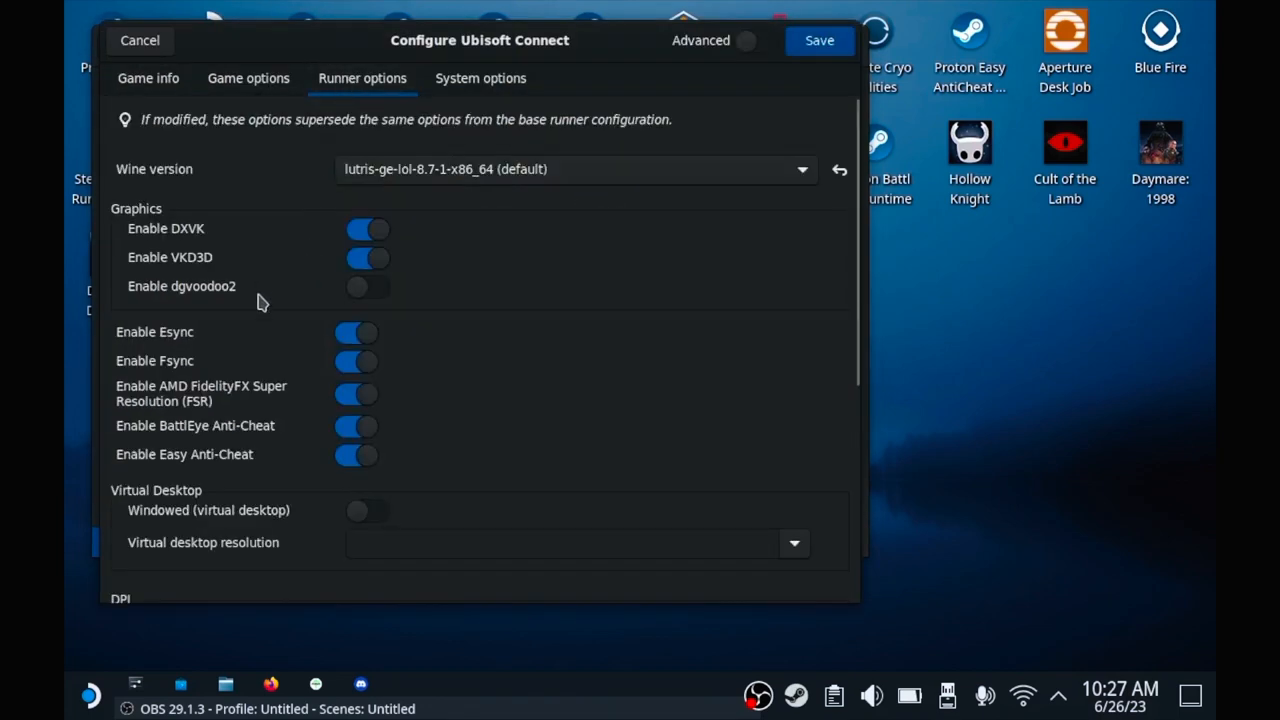
pyautogui.click(356, 332)
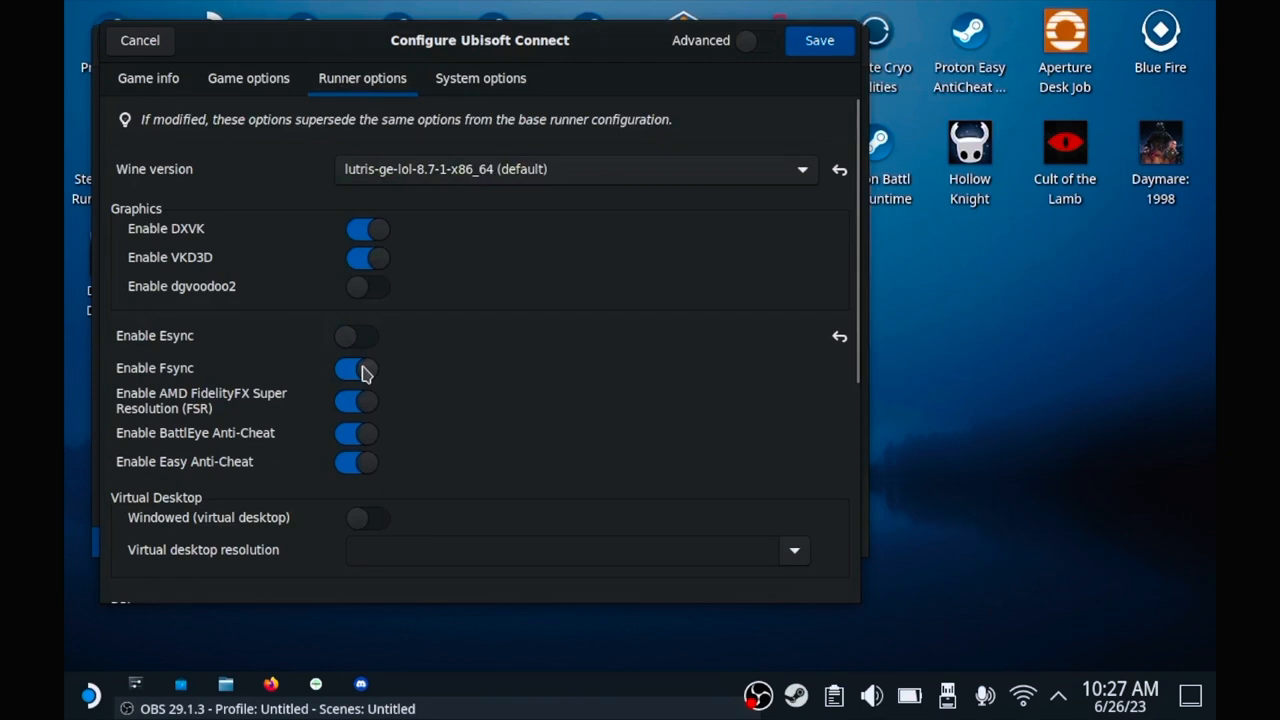
pyautogui.click(356, 370)
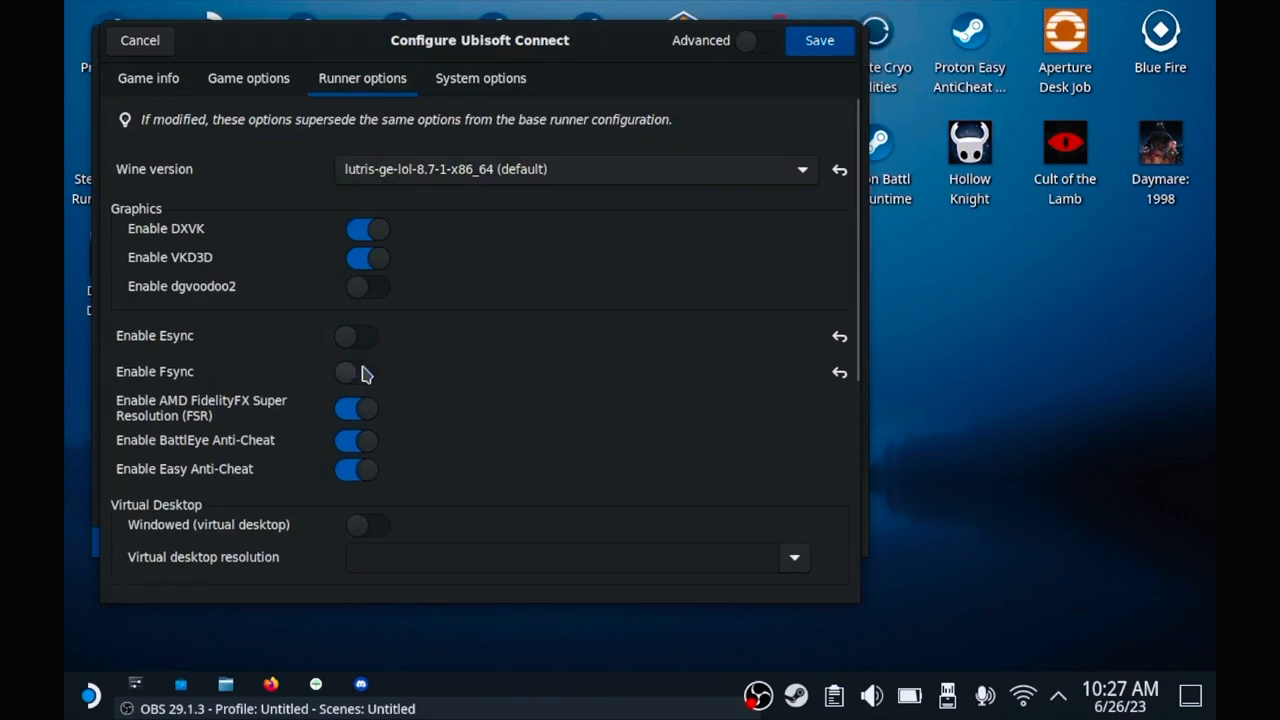
pyautogui.moveTo(380, 328)
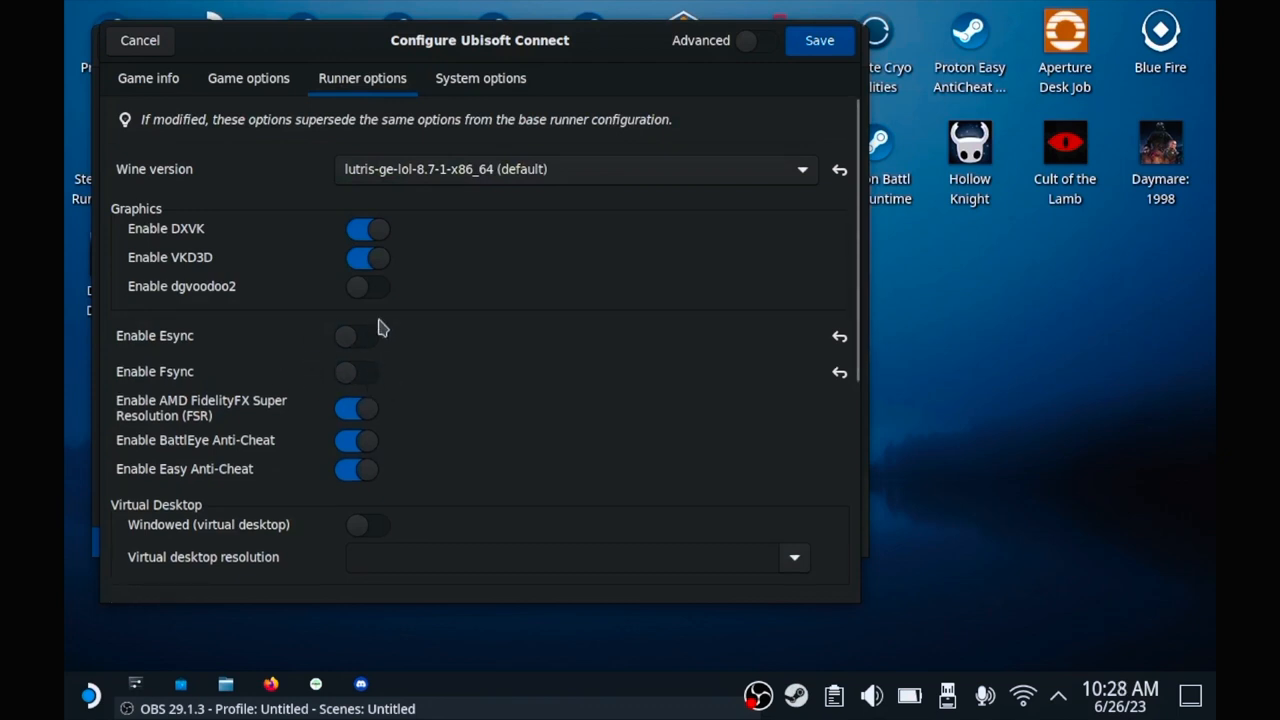
pyautogui.moveTo(350, 372)
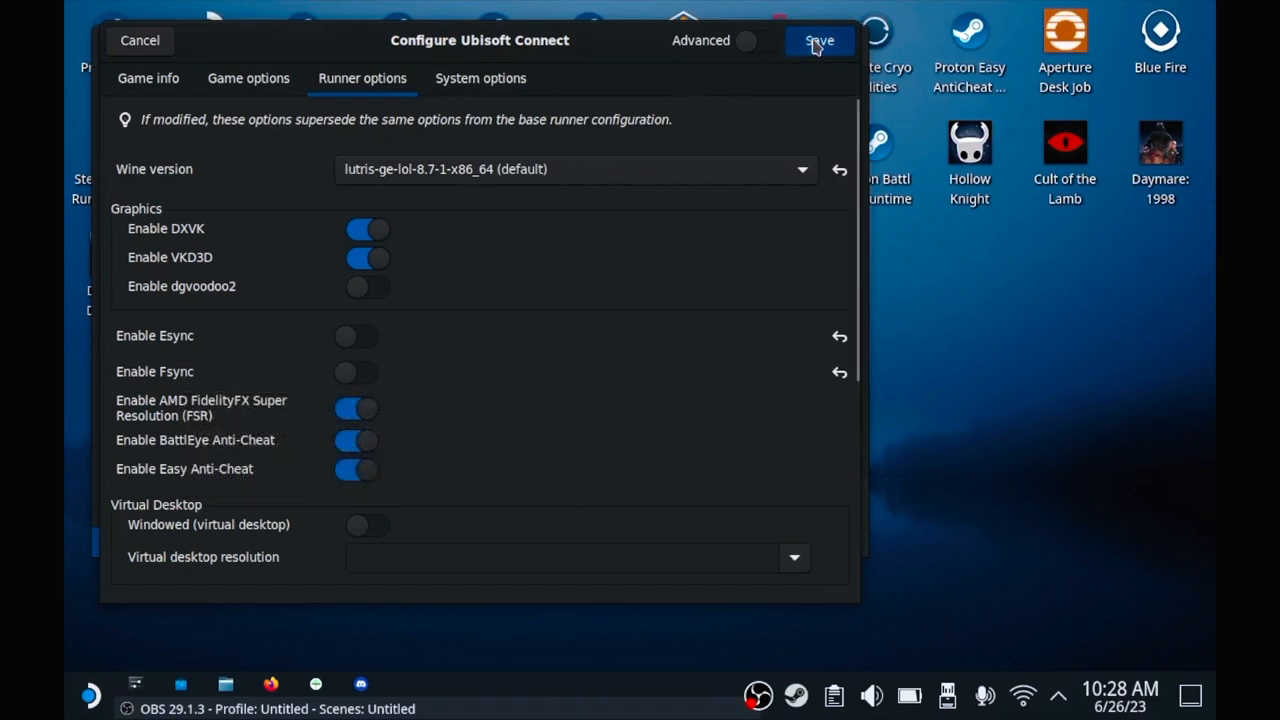
pyautogui.click(820, 40)
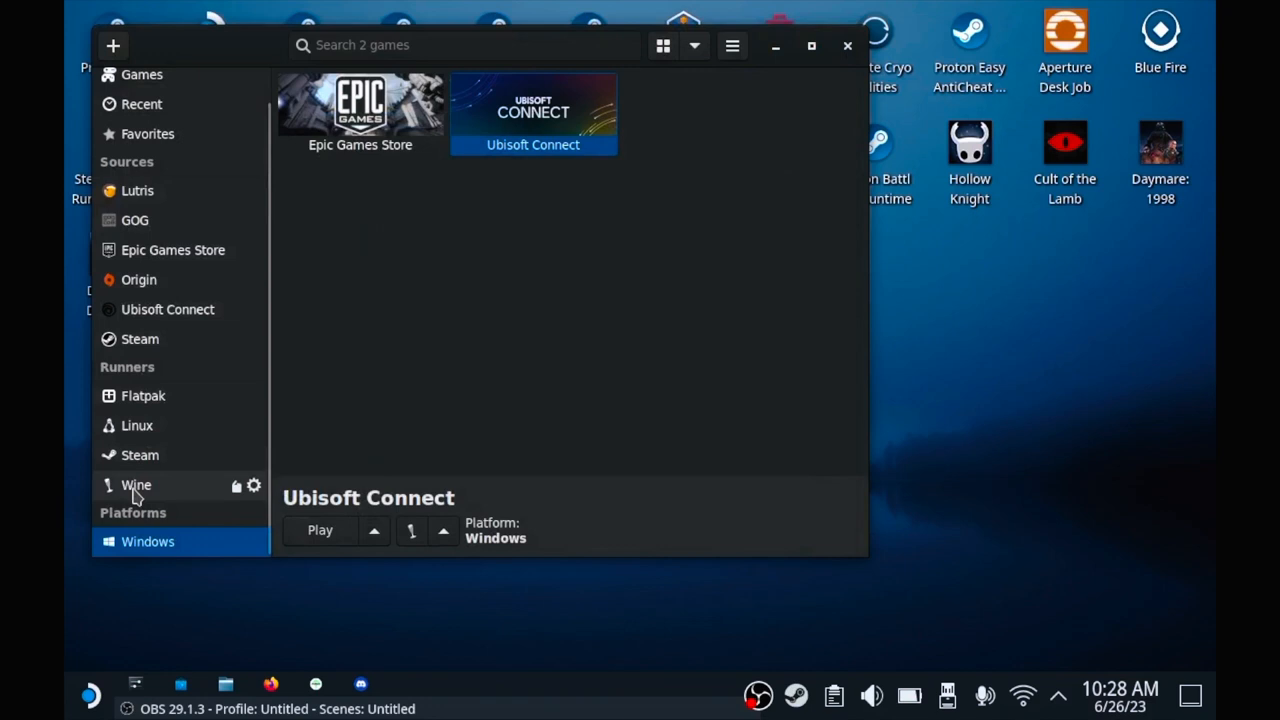
pyautogui.click(136, 486)
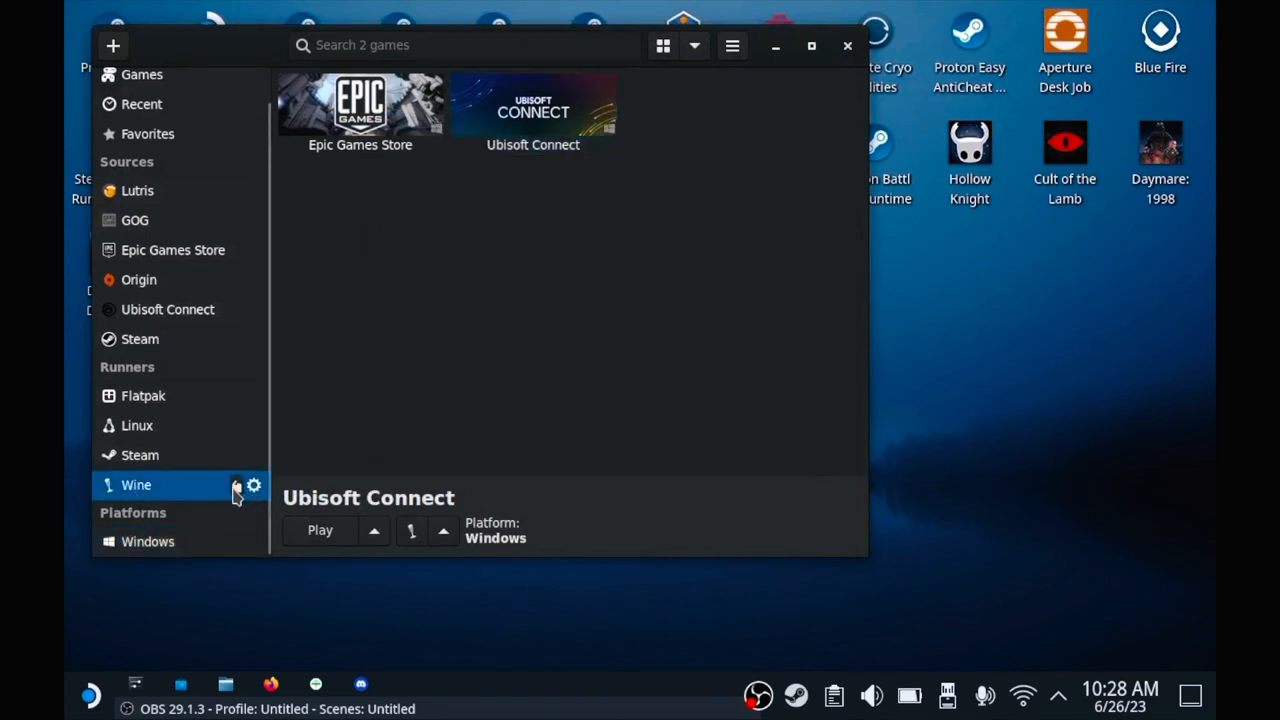
pyautogui.click(252, 486)
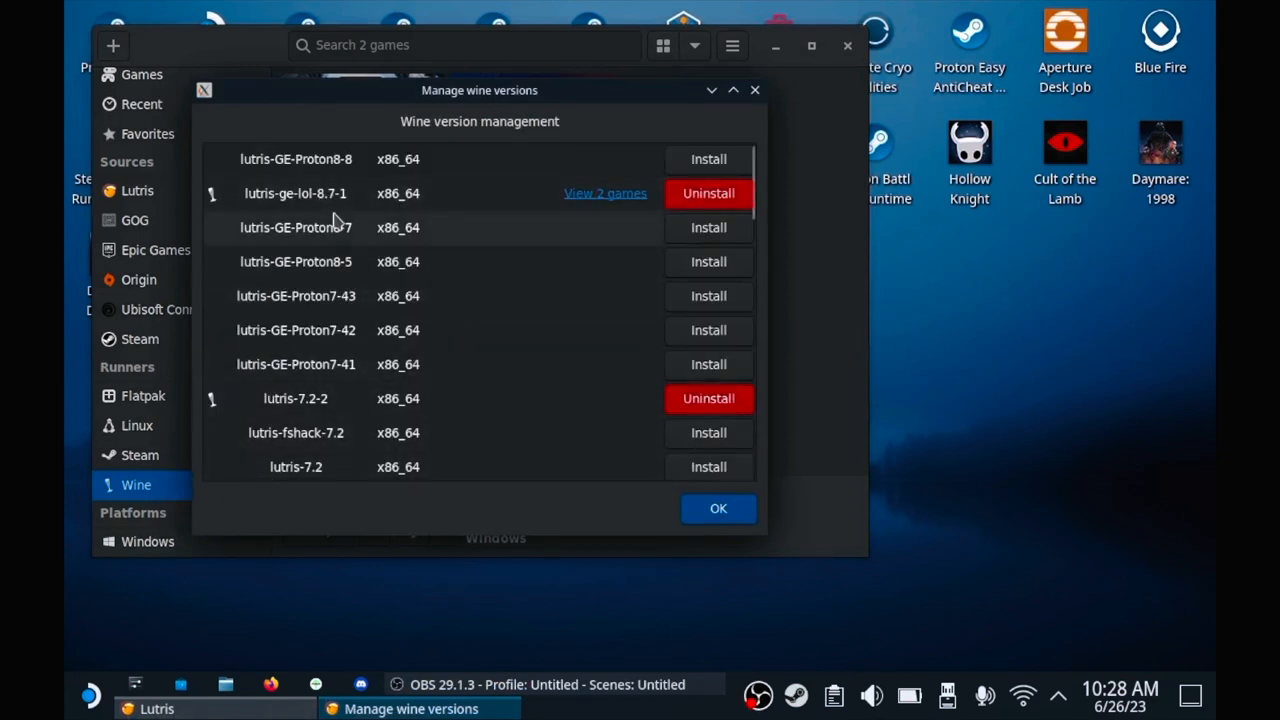
pyautogui.moveTo(452, 384)
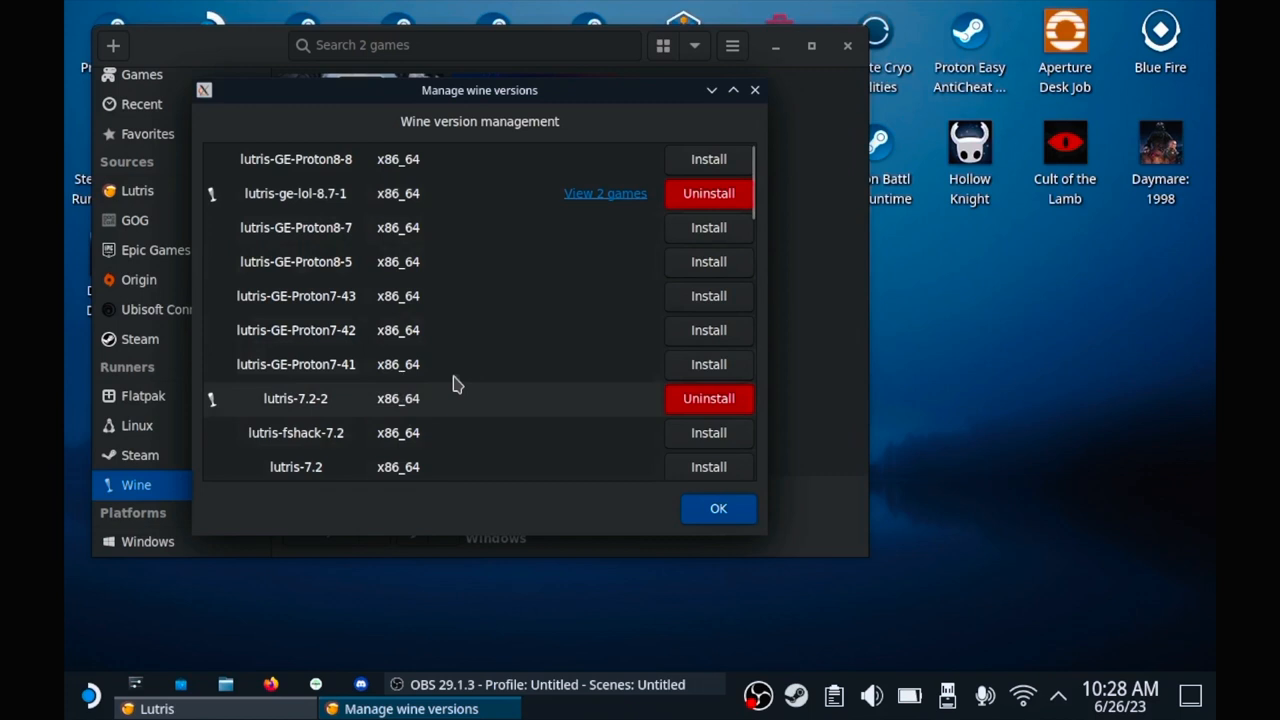
pyautogui.moveTo(416, 414)
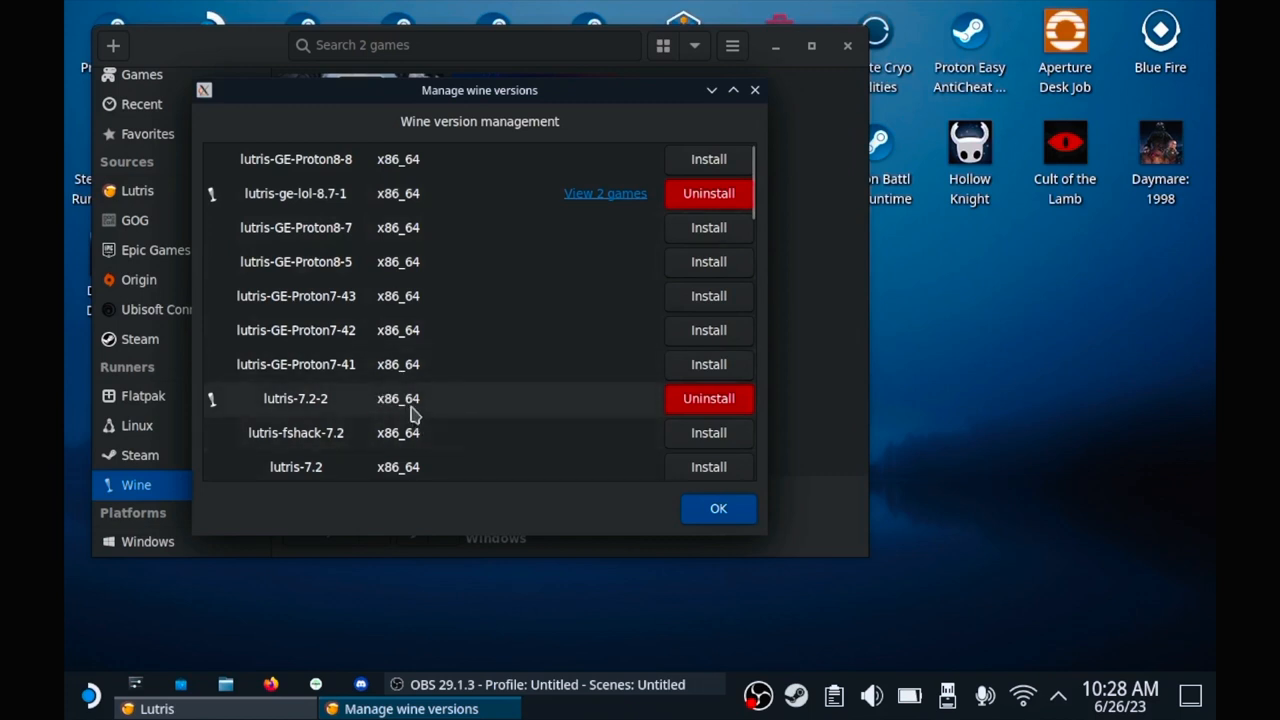
pyautogui.moveTo(408, 404)
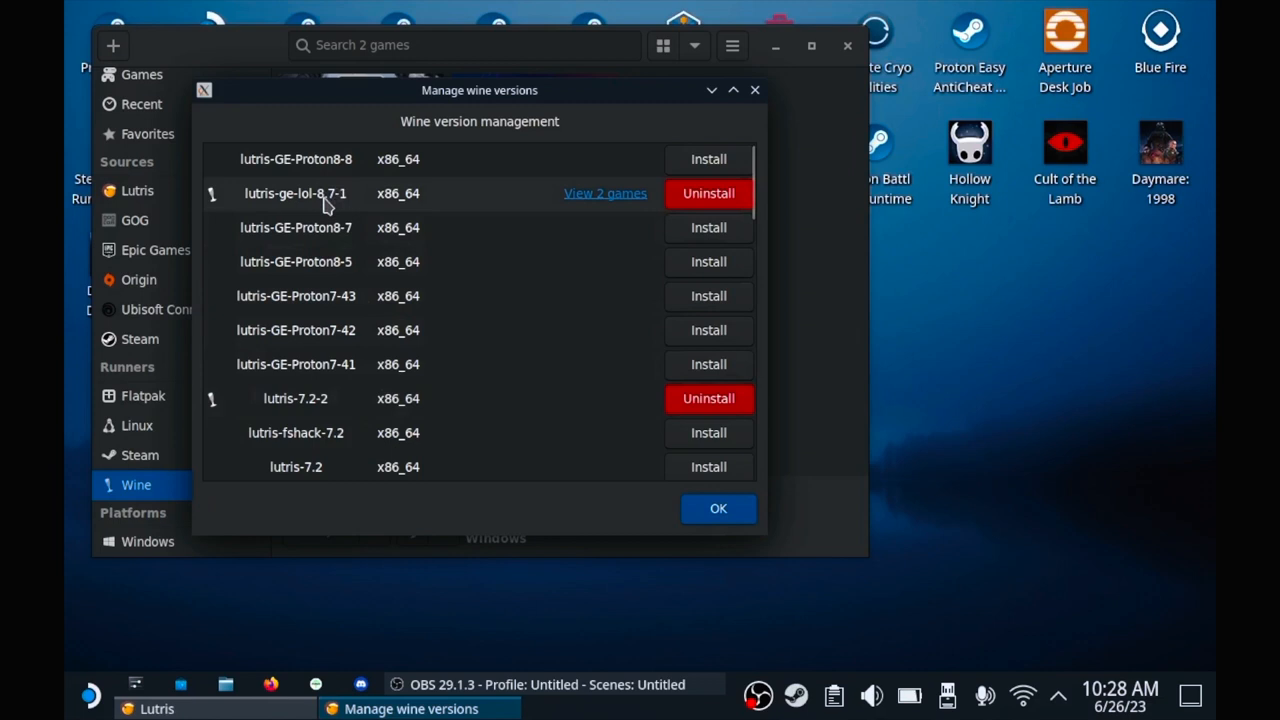
pyautogui.moveTo(296, 188)
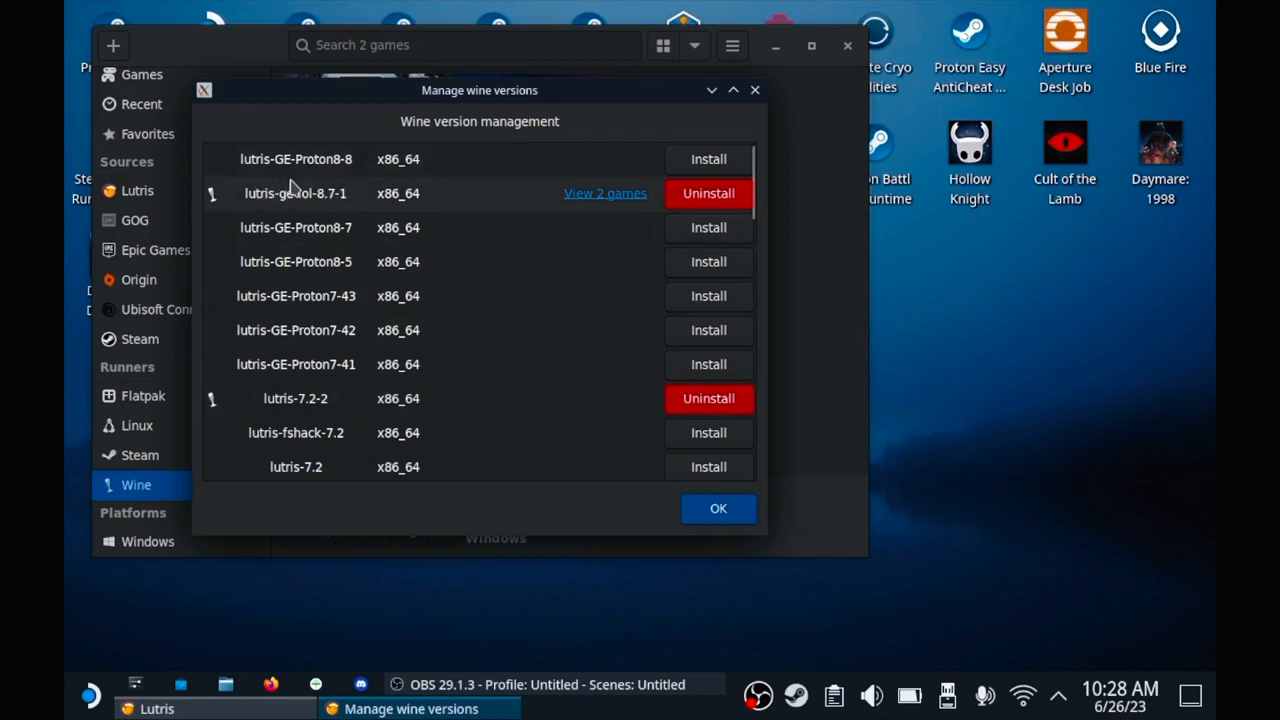
pyautogui.moveTo(330, 184)
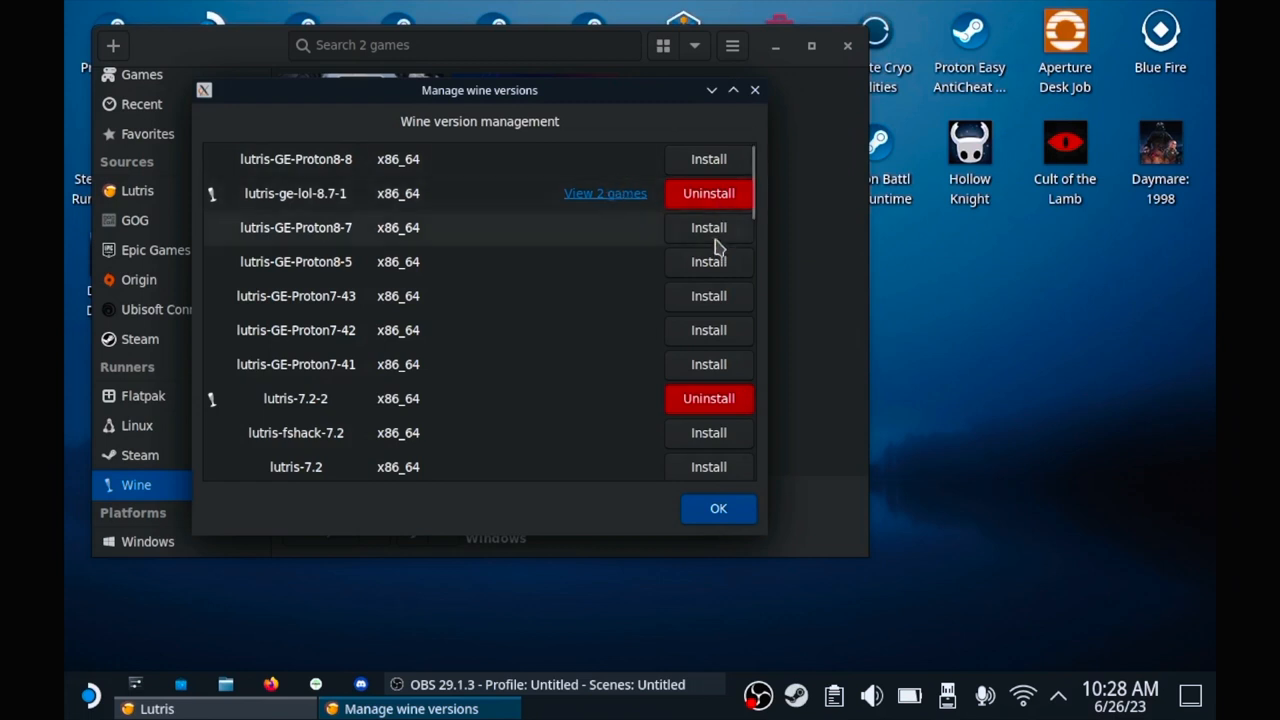
pyautogui.moveTo(756, 120)
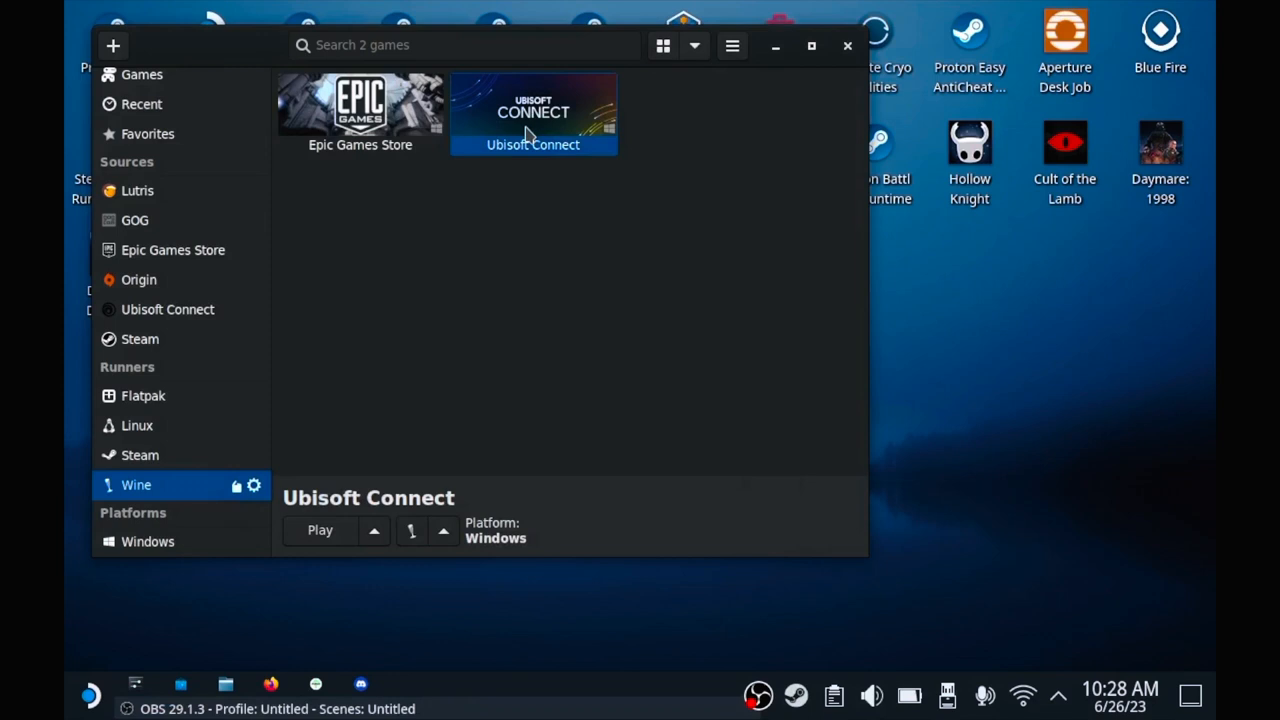
# Step: In Ubisoft Connect's runner options, choose Wine version lutris-ge-lol-8.7-1-x86_64 and save
pyautogui.rightClick(532, 110)
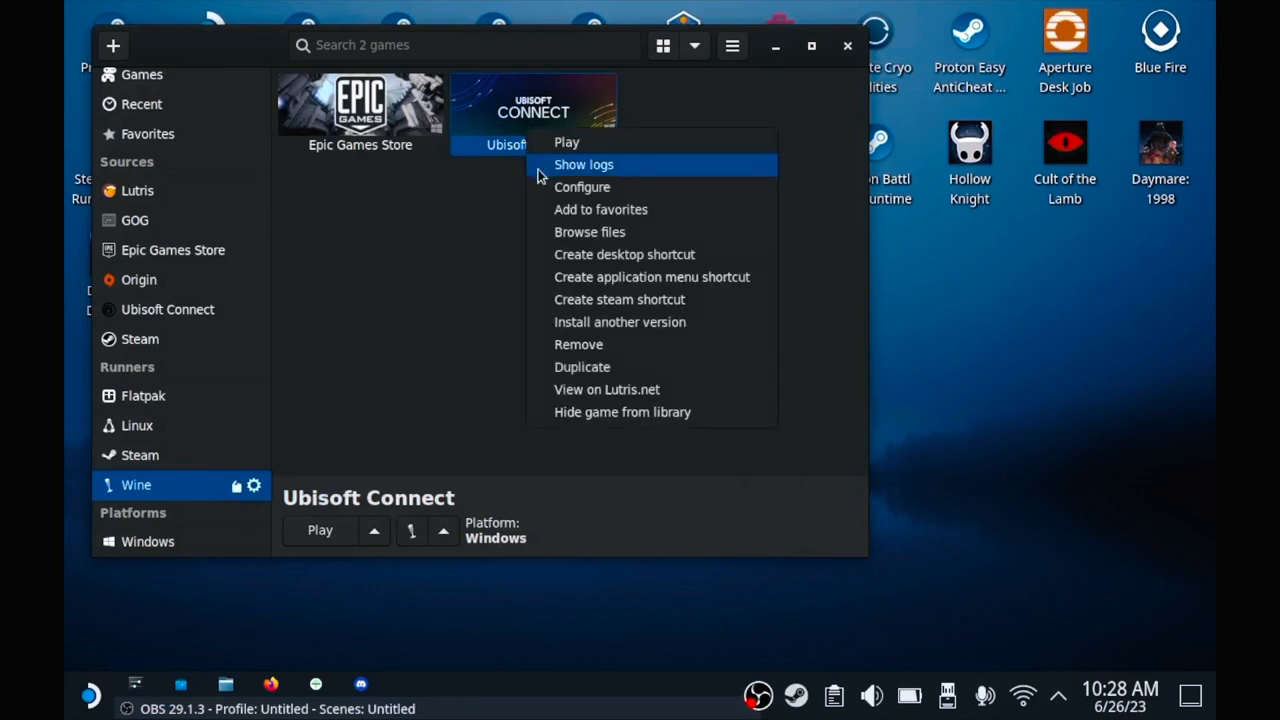
pyautogui.moveTo(582, 188)
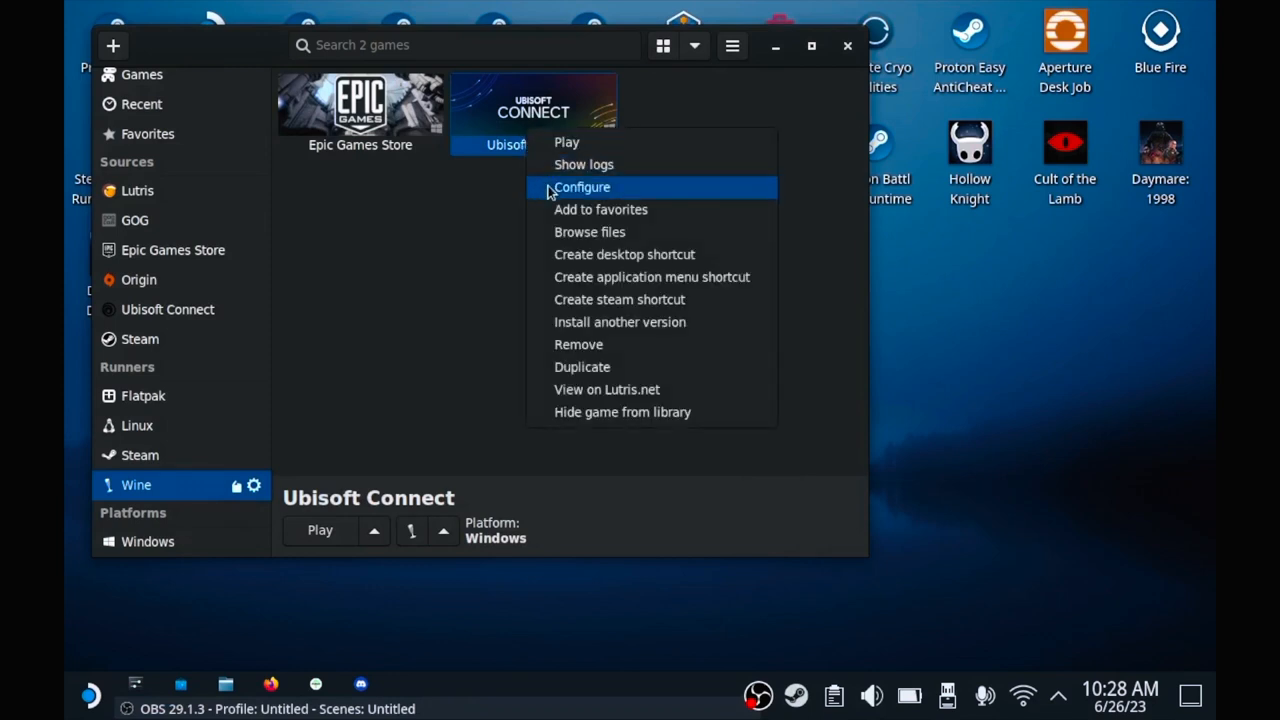
pyautogui.click(582, 188)
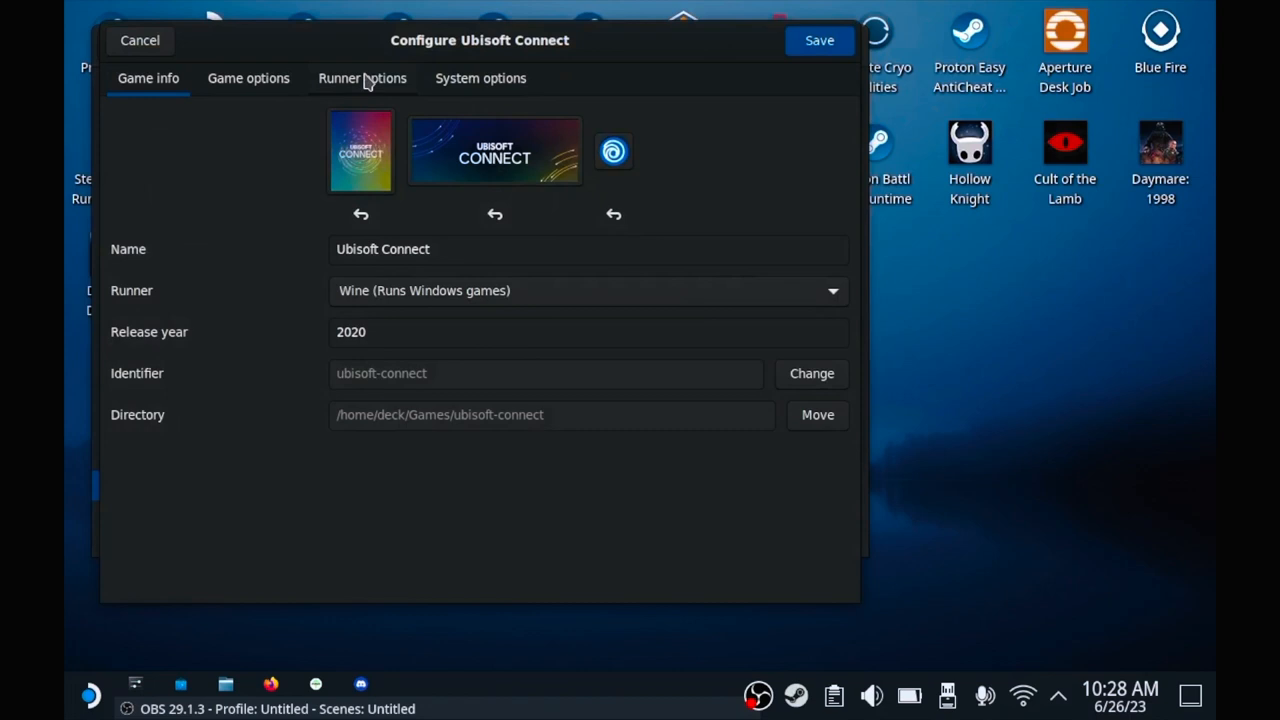
pyautogui.click(362, 78)
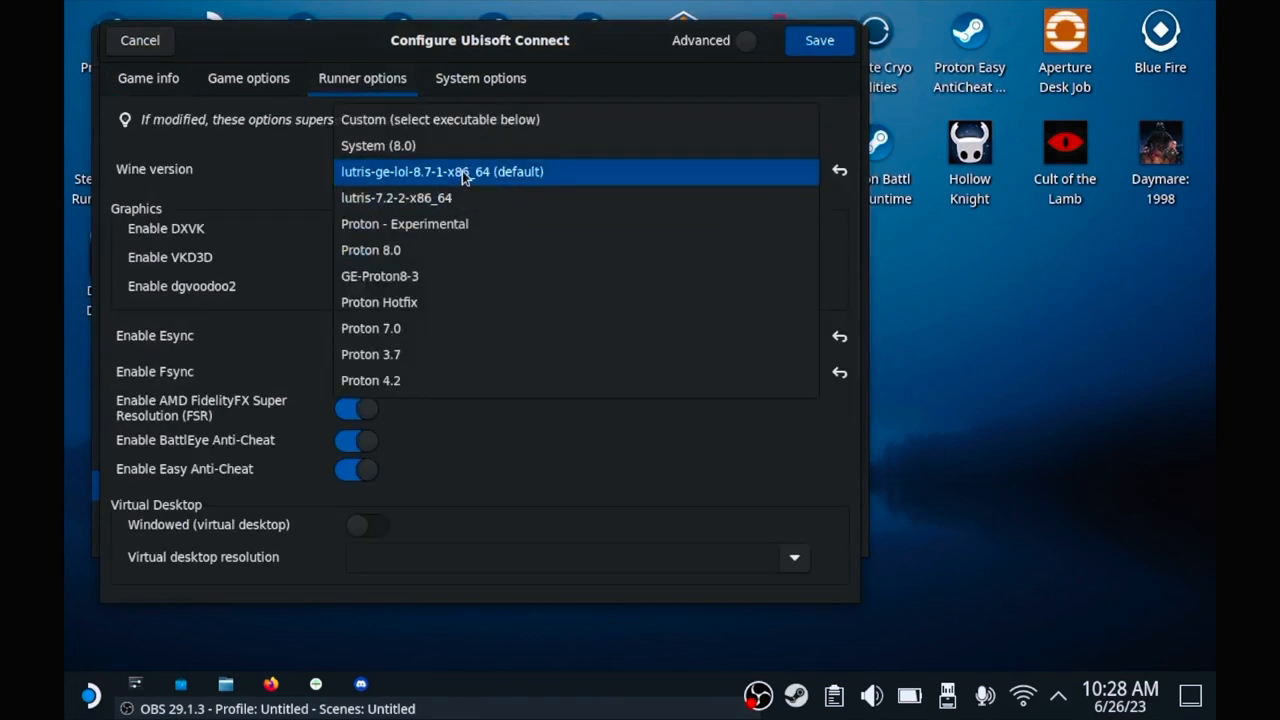
pyautogui.click(440, 172)
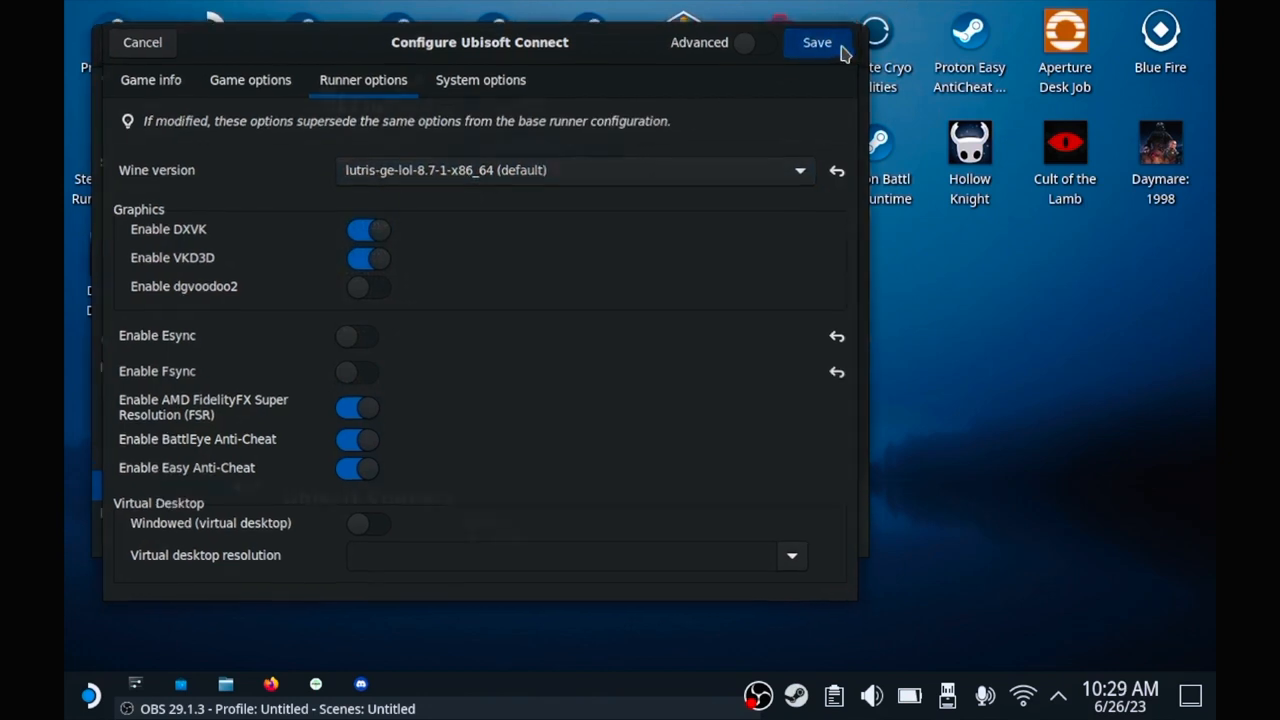
pyautogui.click(816, 42)
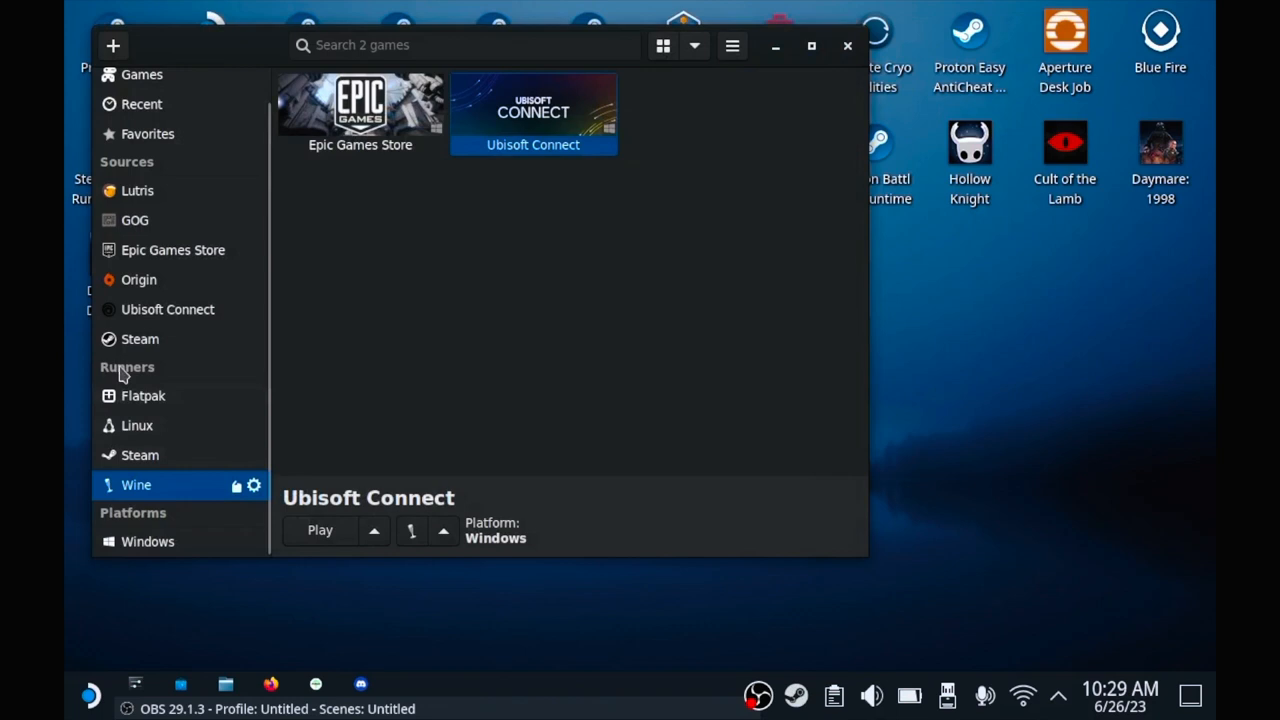
# Step: Connect the Ubisoft Connect source and sign in with Remember me ticked
pyautogui.click(168, 308)
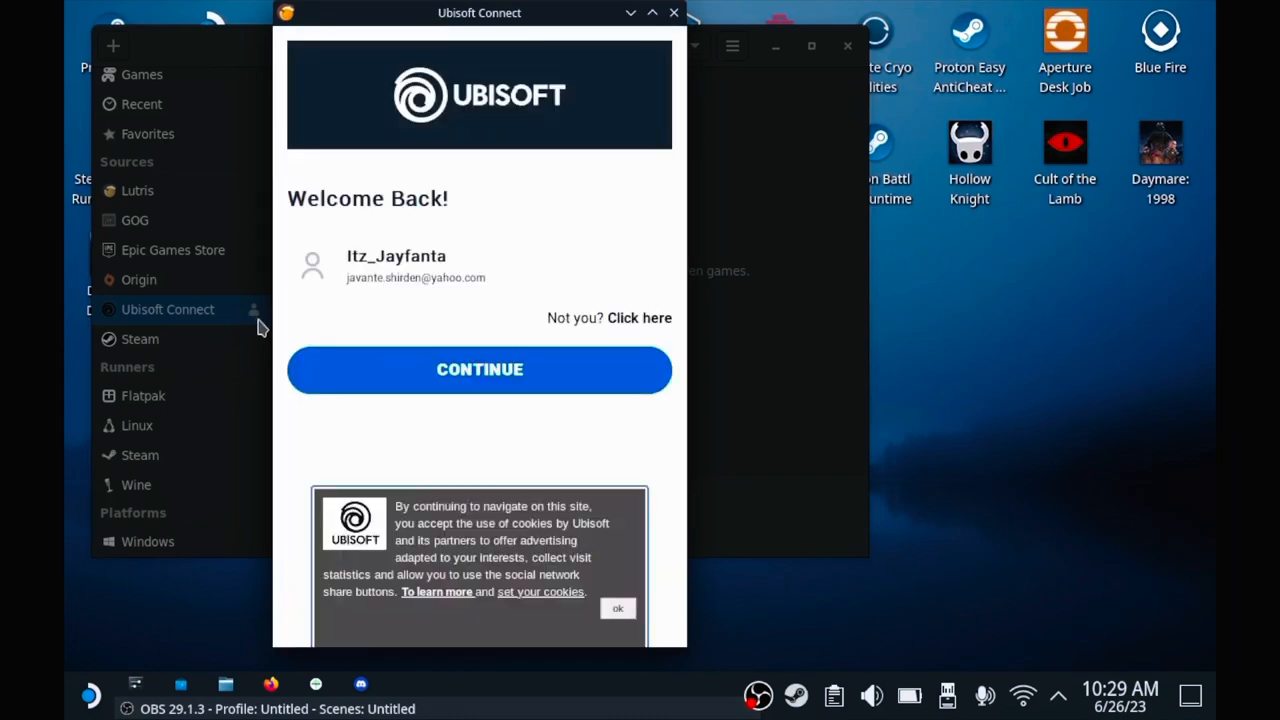
pyautogui.moveTo(252, 272)
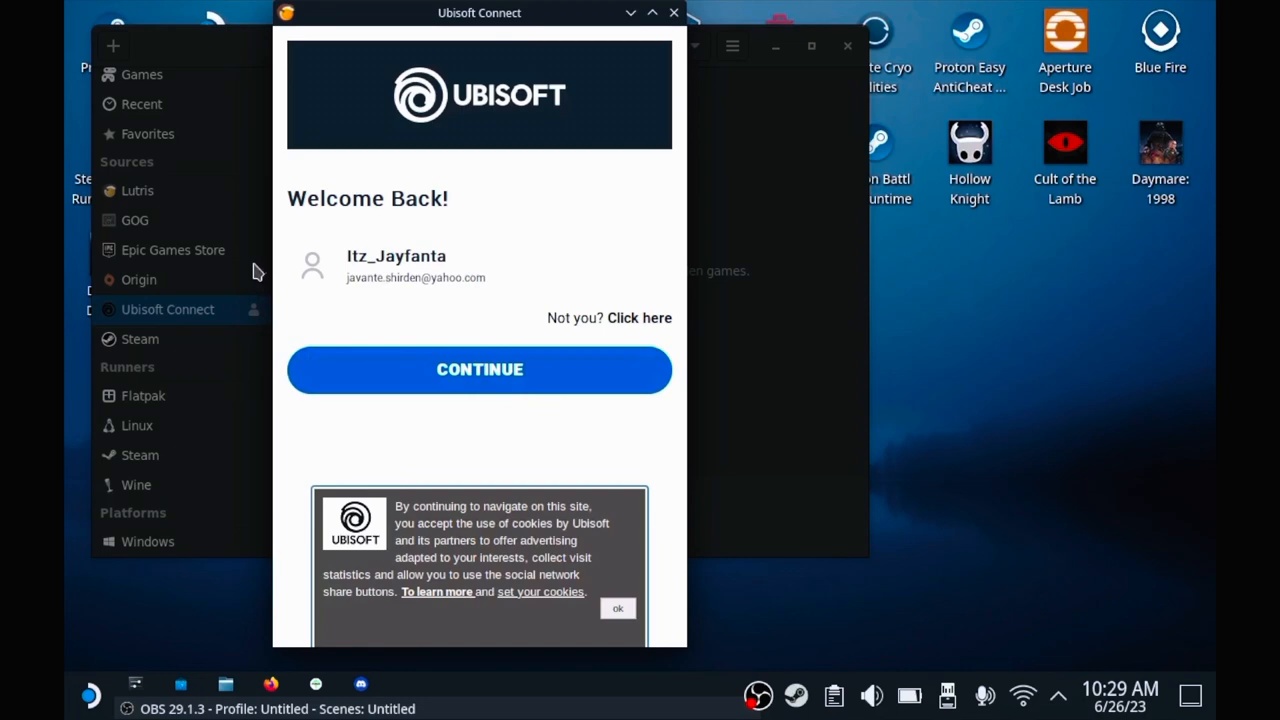
pyautogui.moveTo(390, 368)
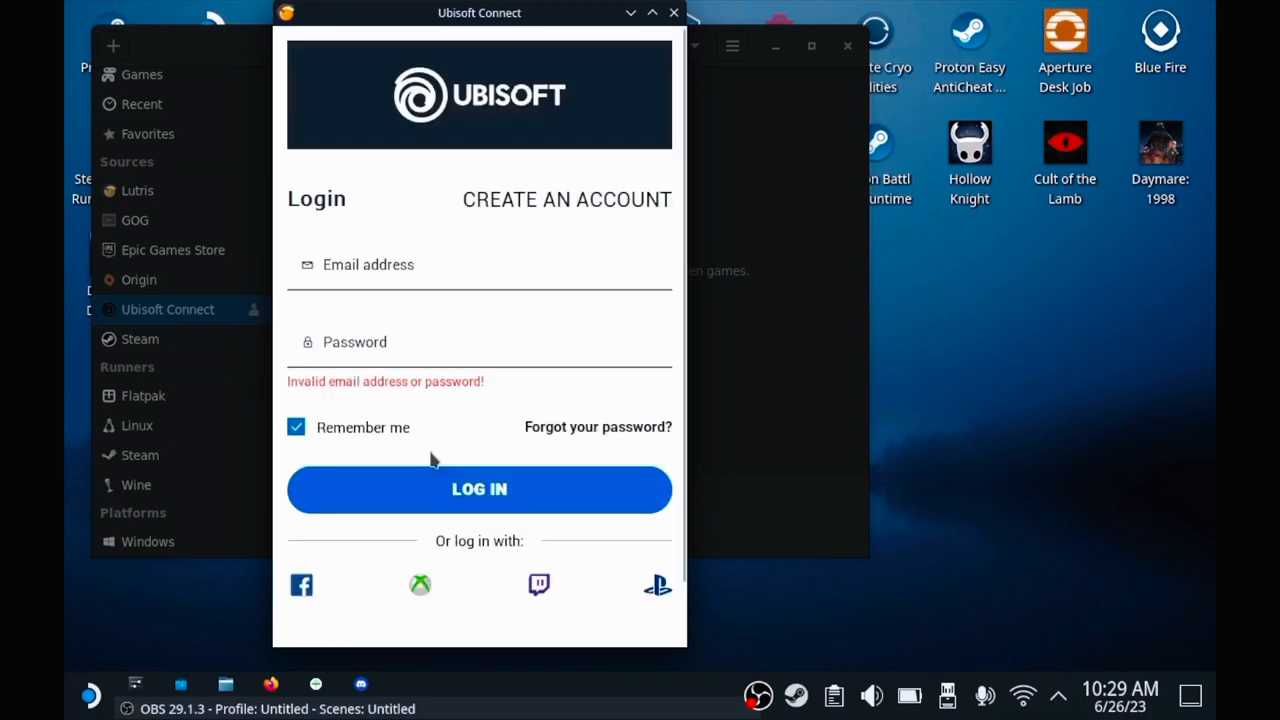
pyautogui.moveTo(296, 428)
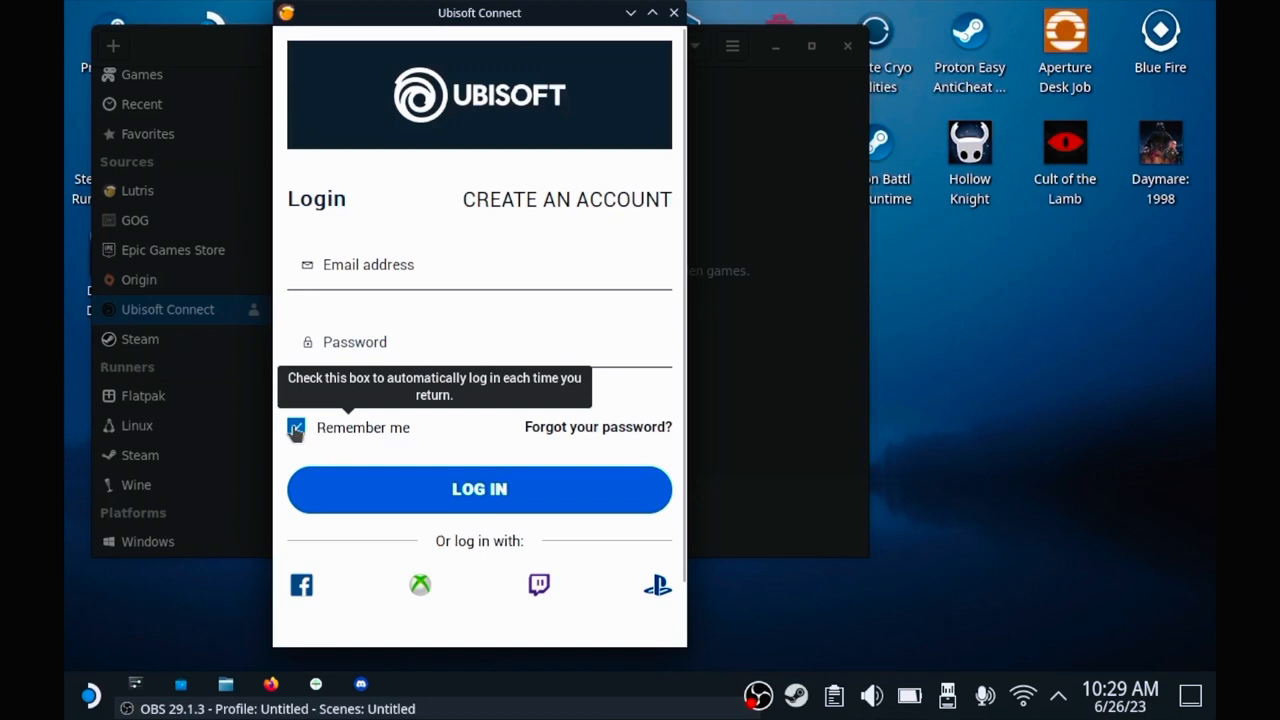
pyautogui.click(480, 488)
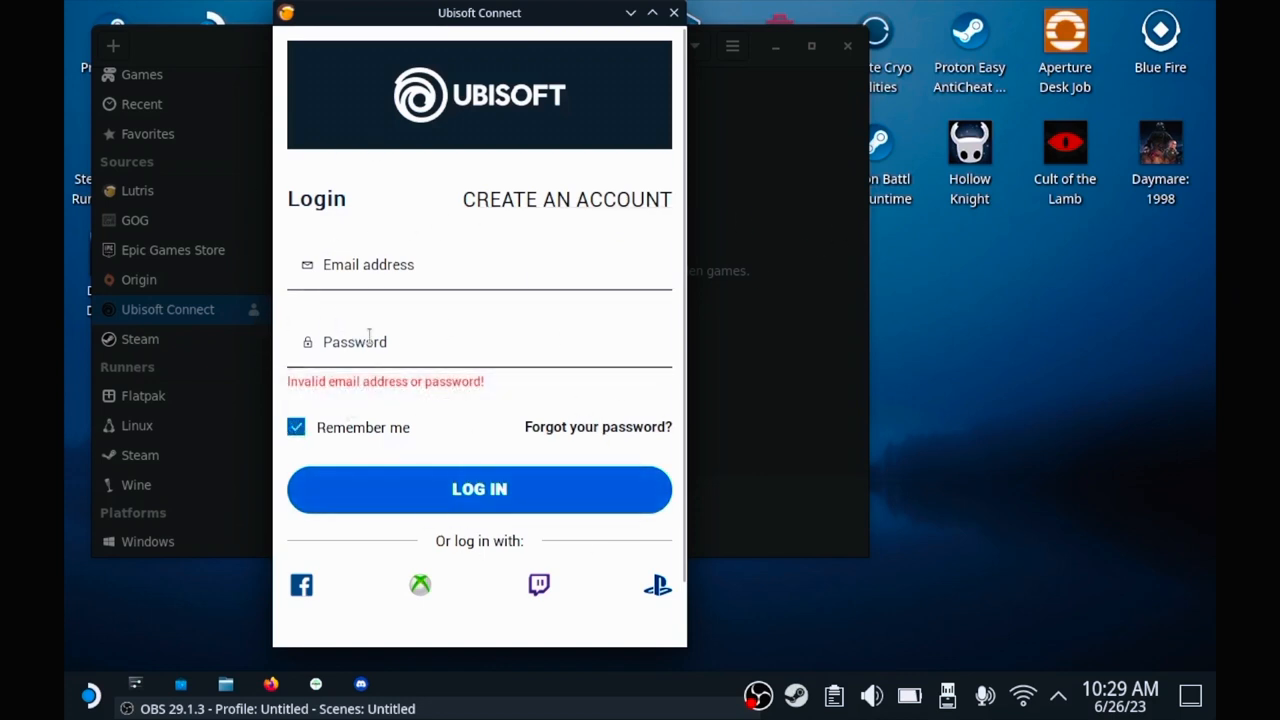
pyautogui.click(480, 488)
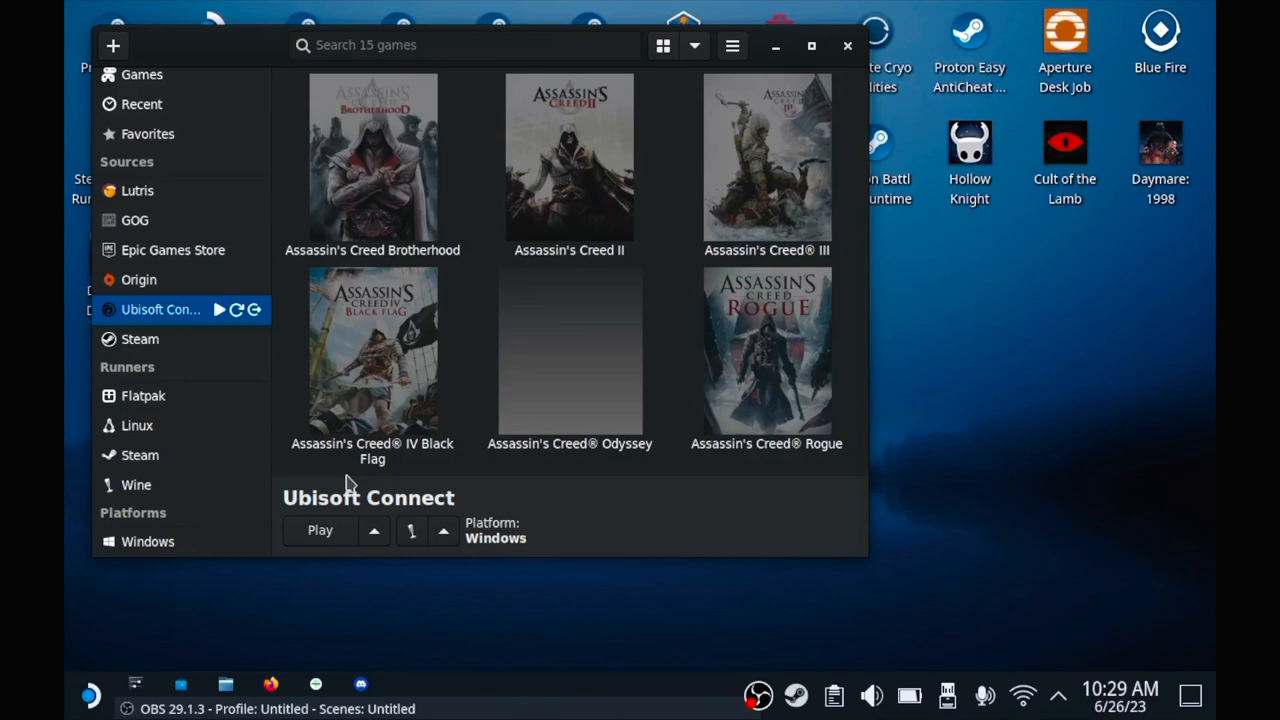
pyautogui.moveTo(590, 244)
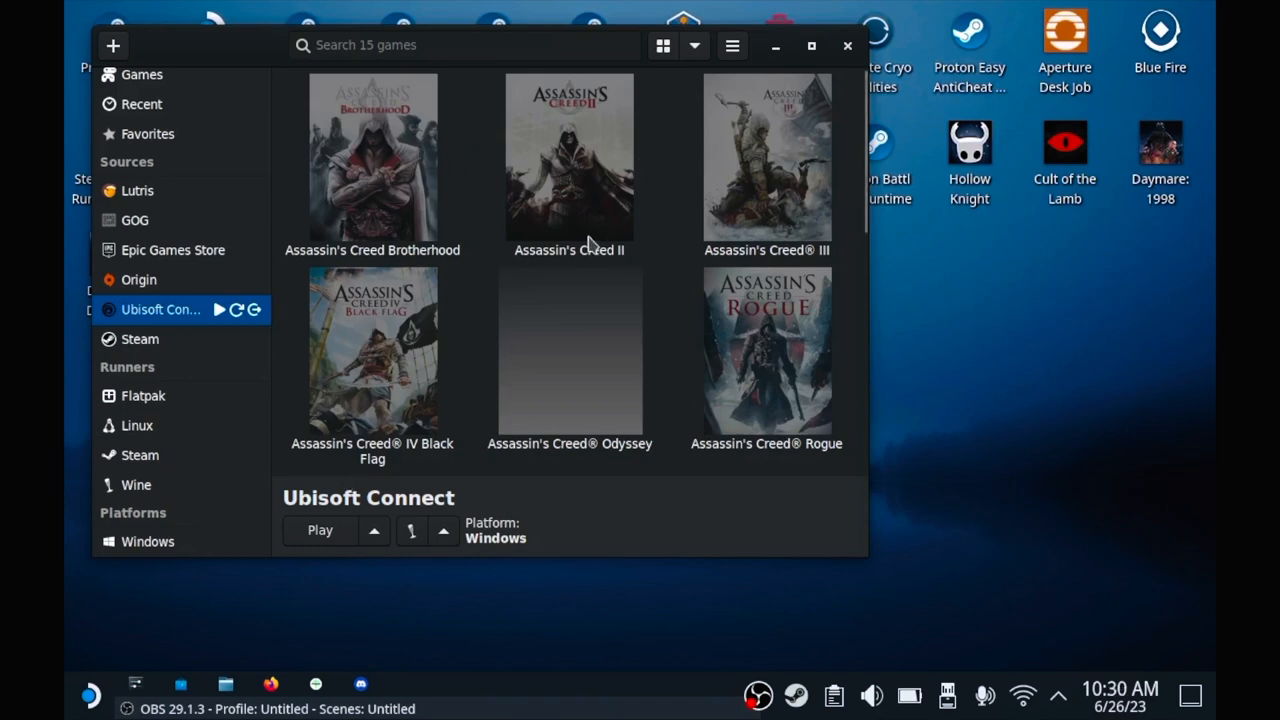
# Step: Browse the 15 imported Ubisoft games, then switch back to the Windows platform library
pyautogui.scroll(-3)
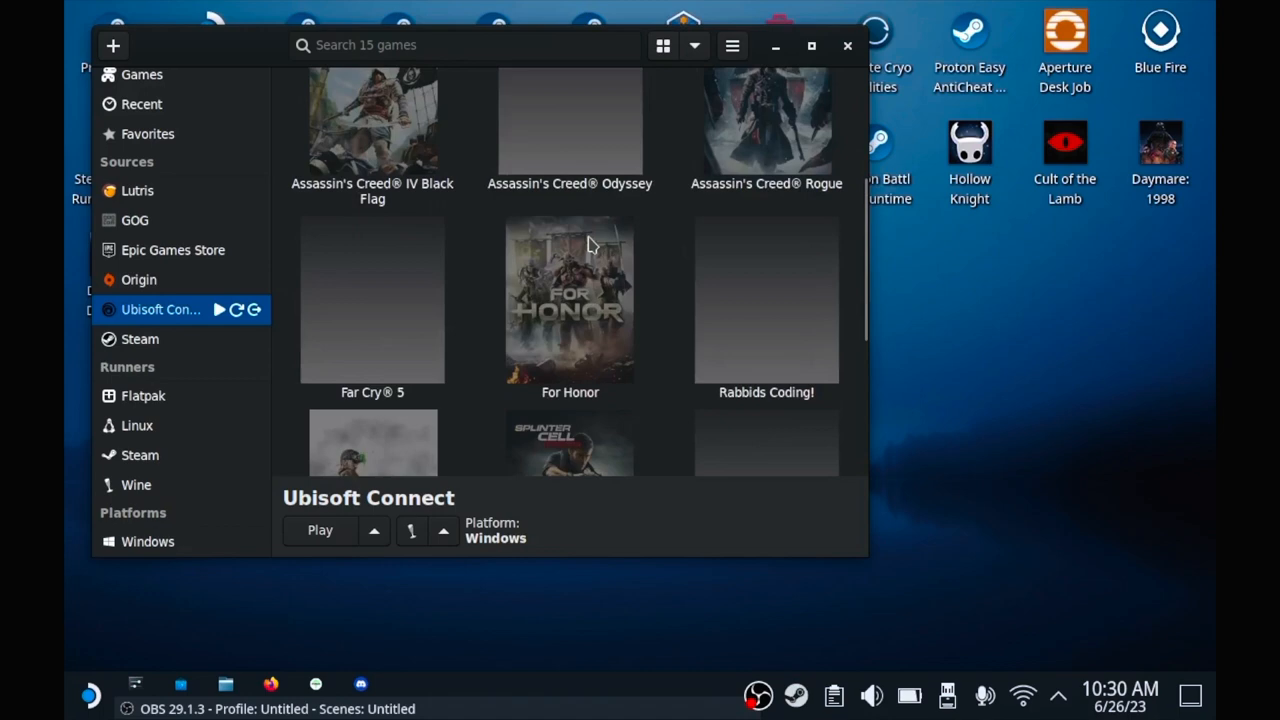
pyautogui.scroll(3)
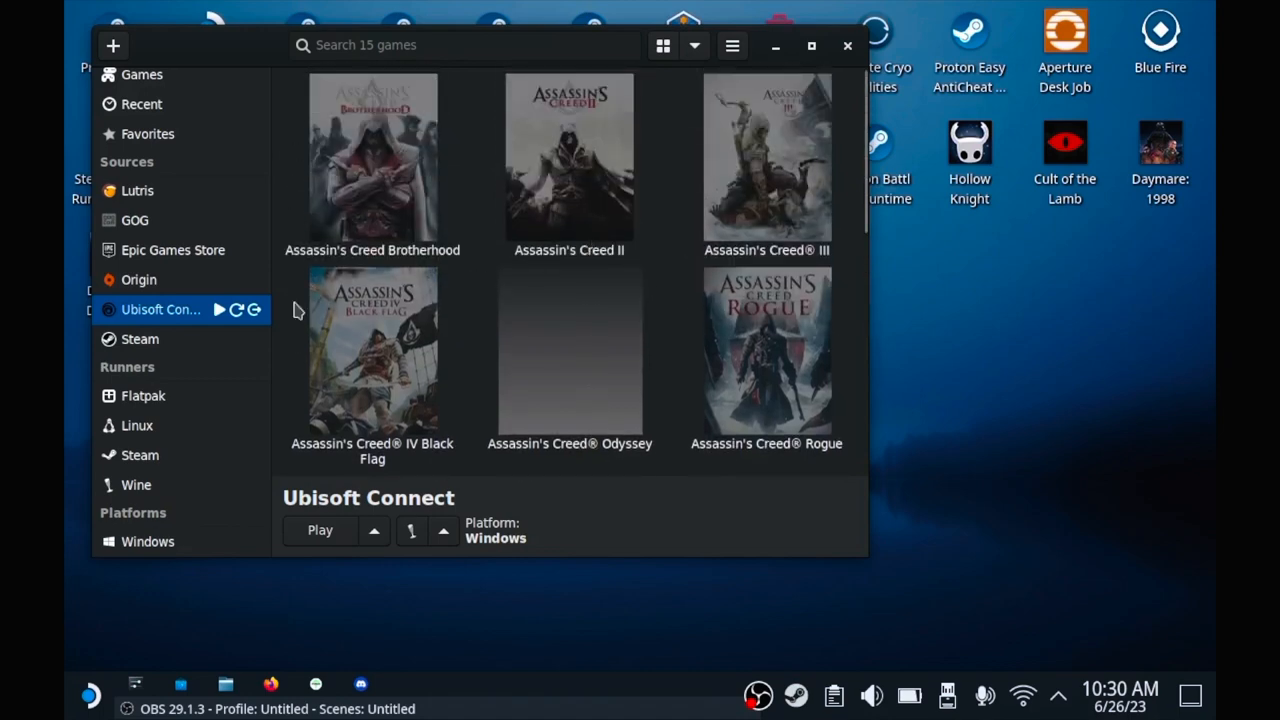
pyautogui.scroll(-3)
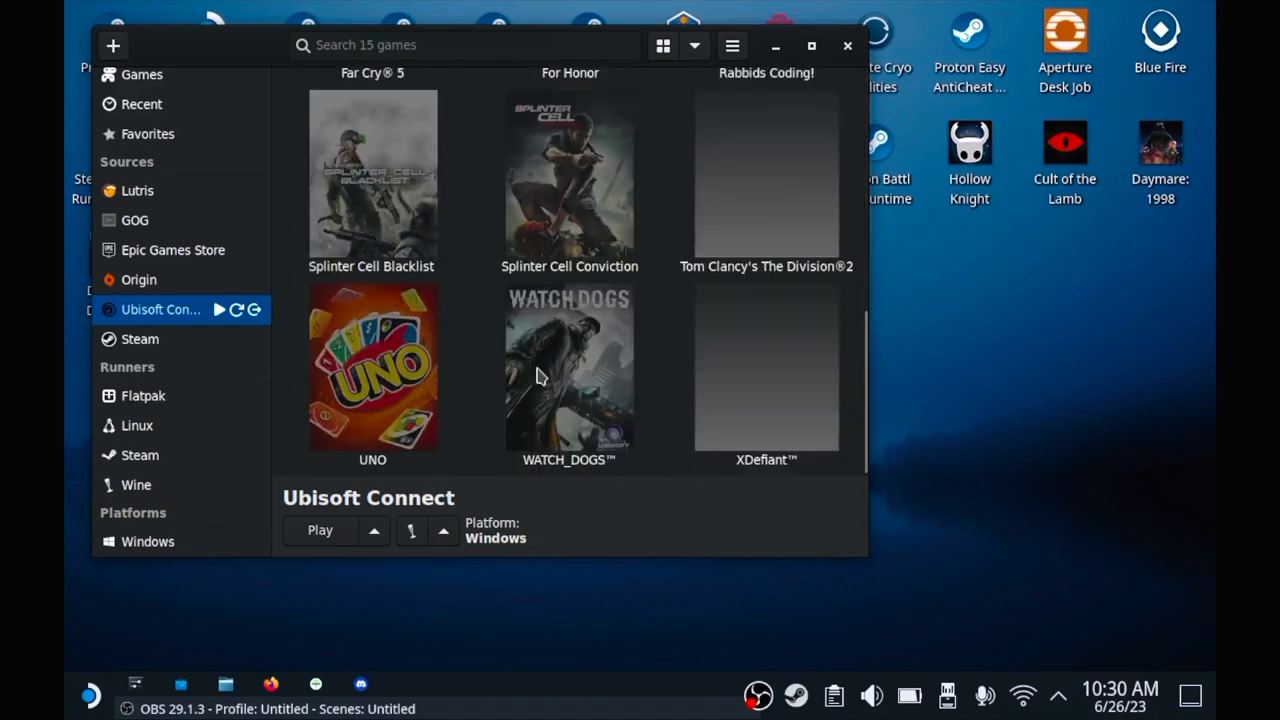
pyautogui.moveTo(690, 418)
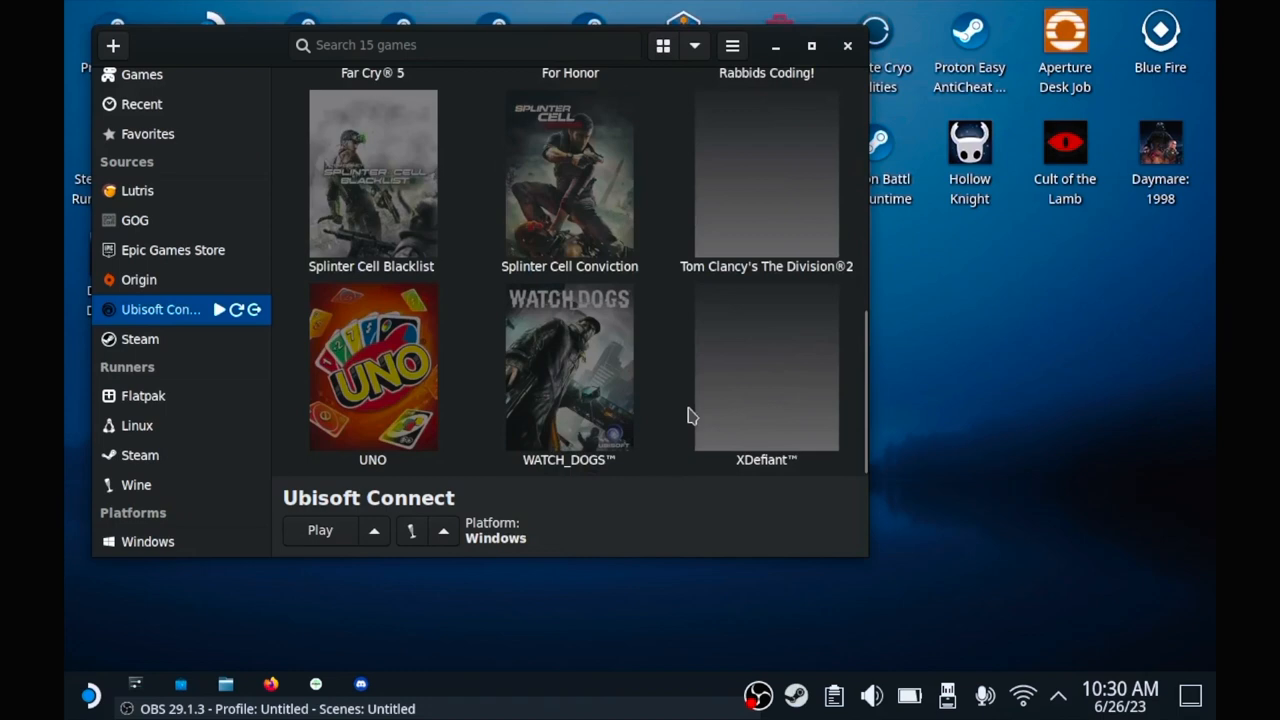
pyautogui.moveTo(808, 390)
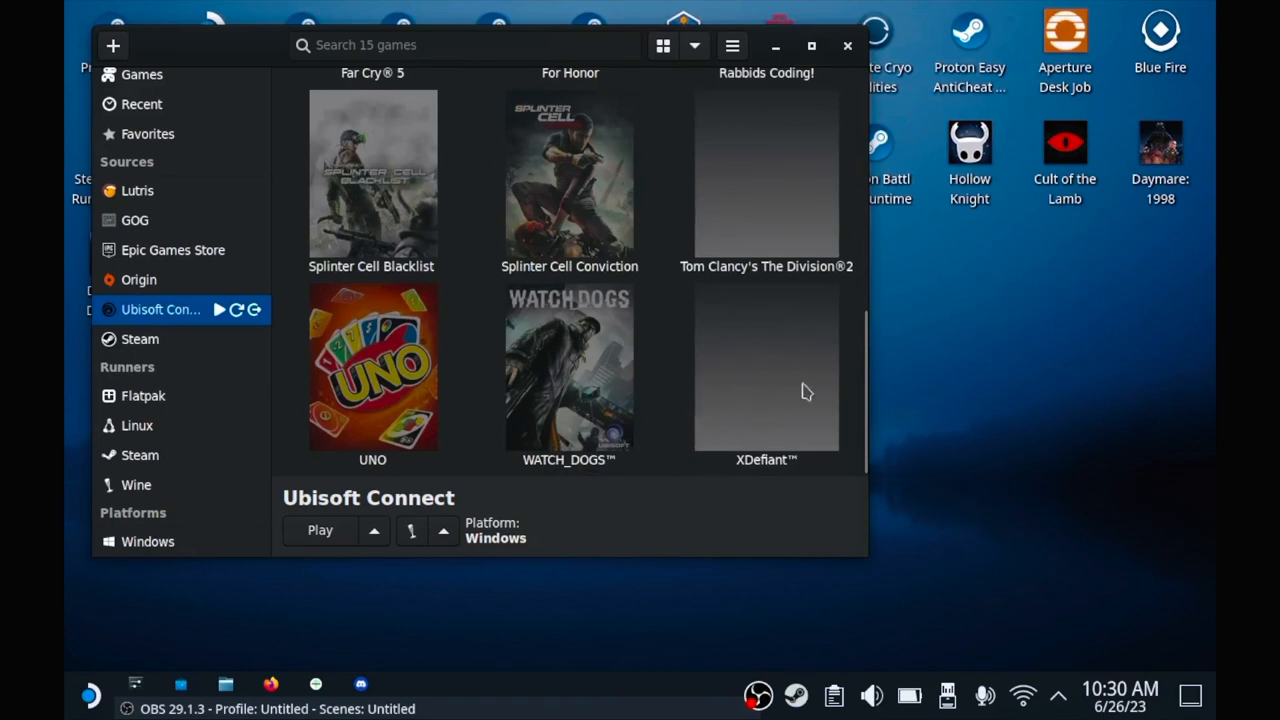
pyautogui.moveTo(150, 310)
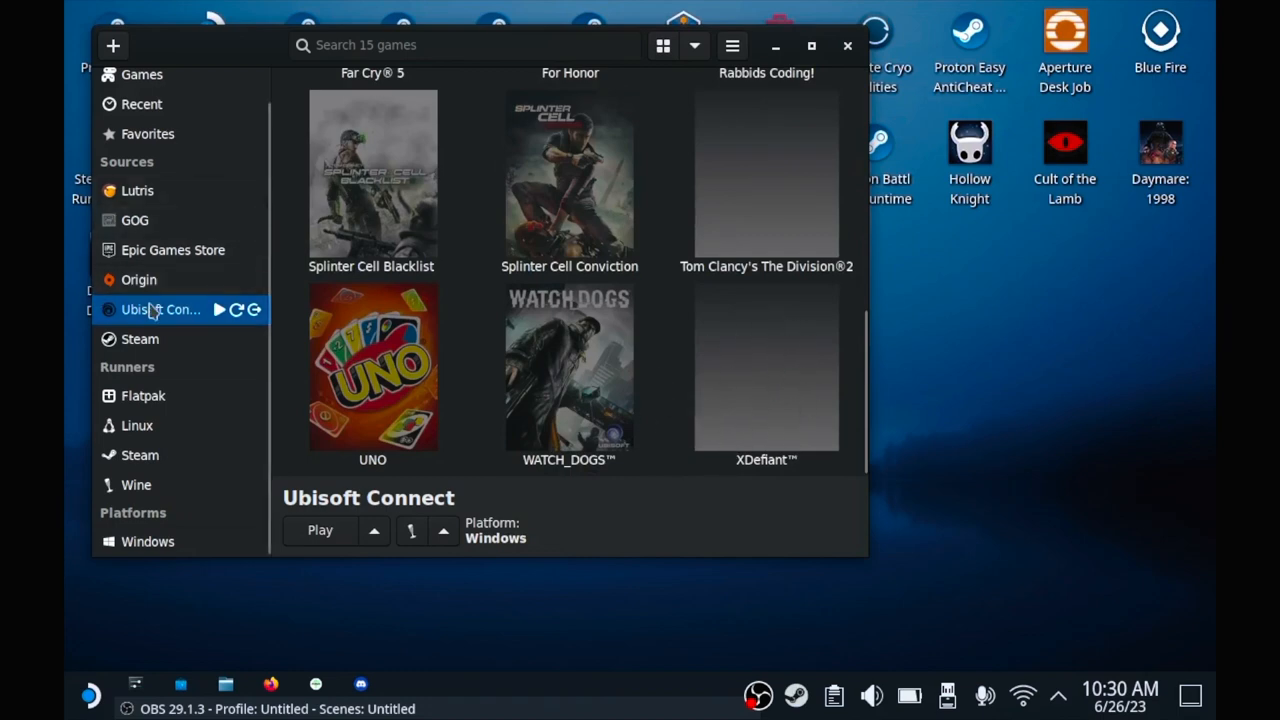
pyautogui.click(148, 540)
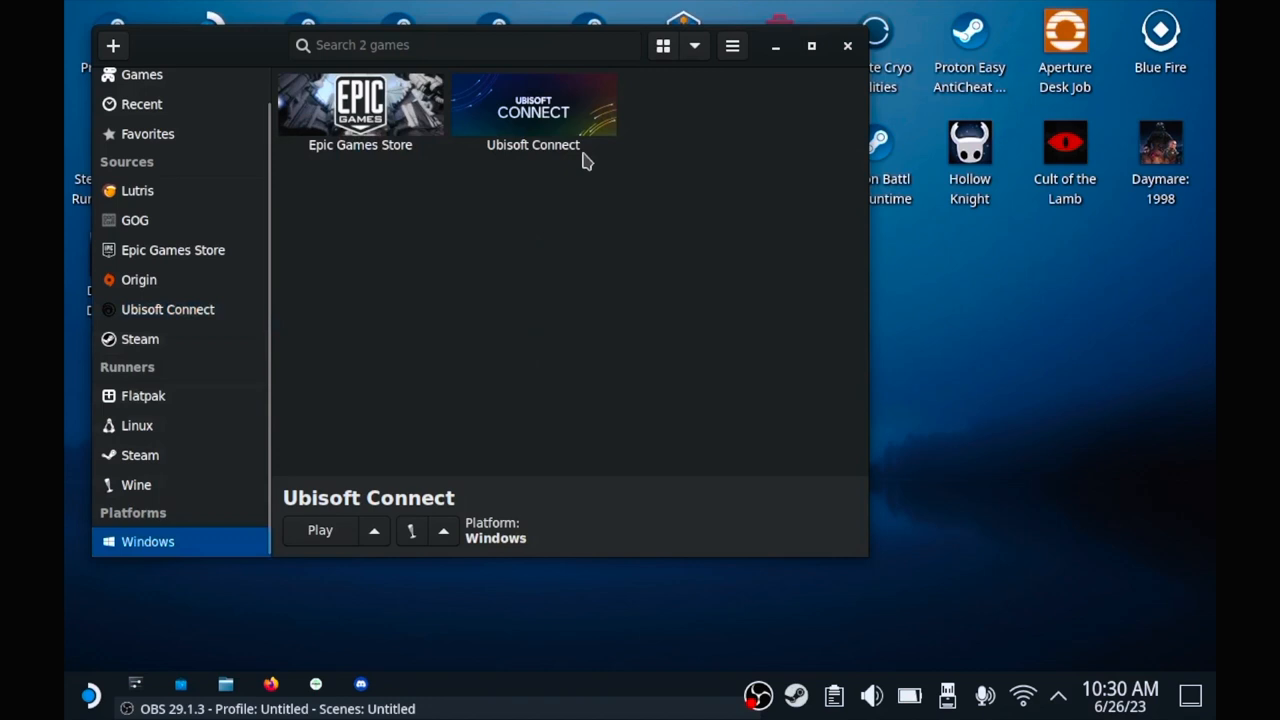
# Step: Select the Ubisoft Connect entry and start it with Play, reaching its login window
pyautogui.click(532, 110)
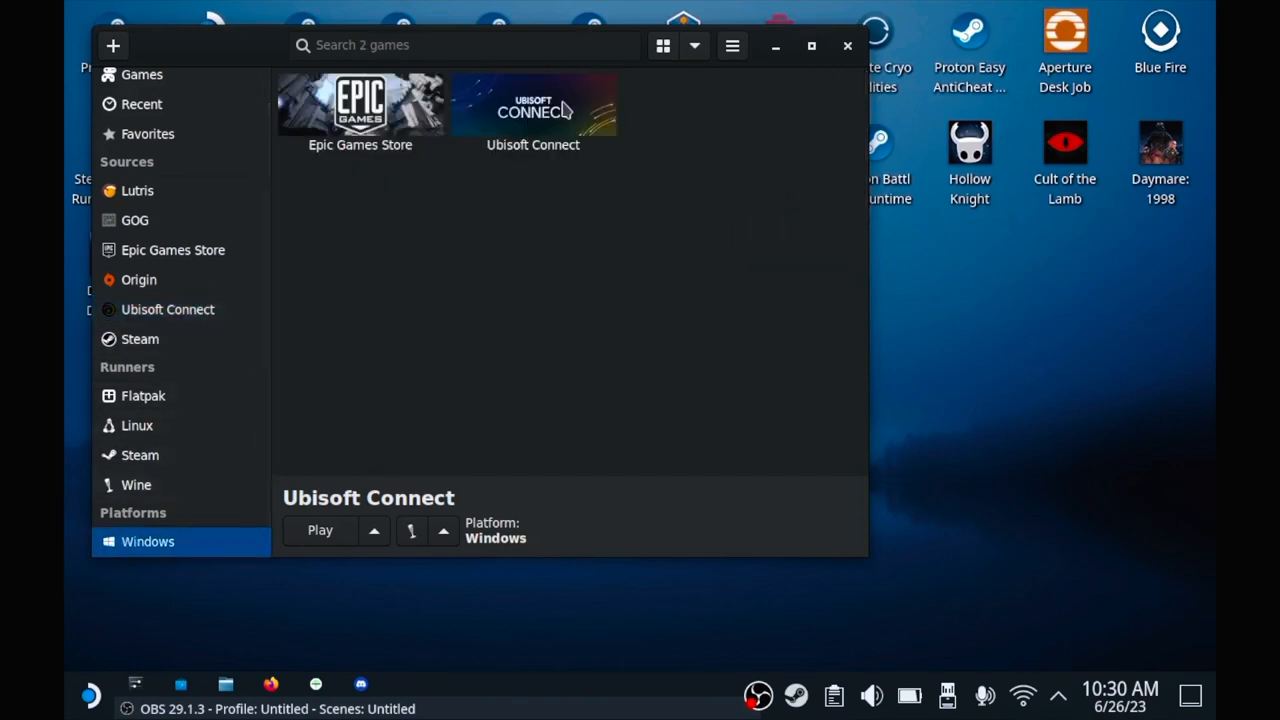
pyautogui.click(532, 110)
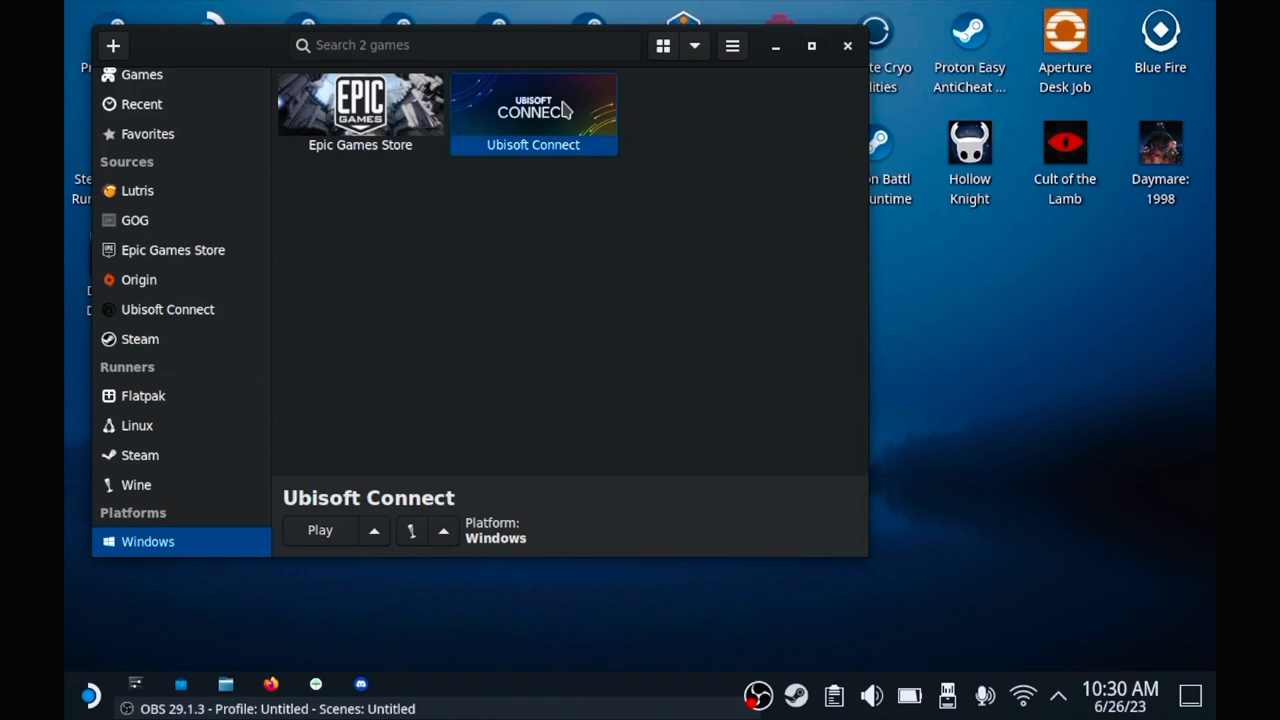
pyautogui.moveTo(364, 550)
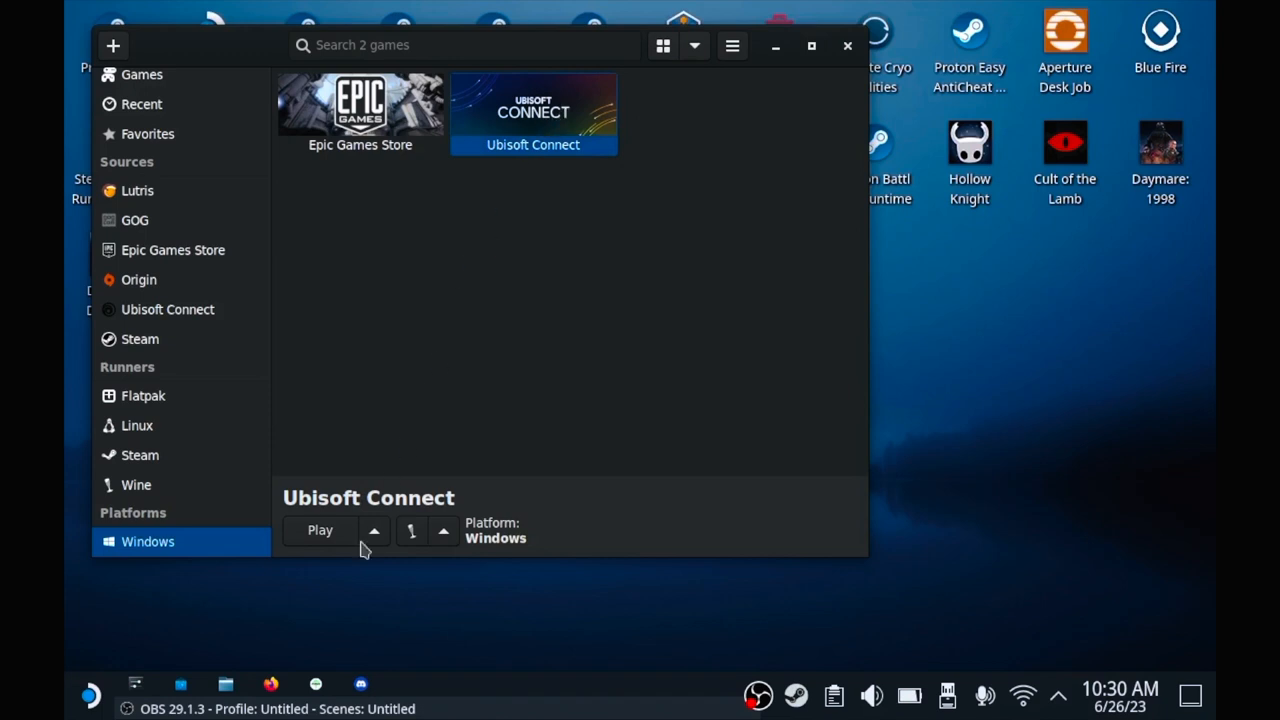
pyautogui.click(320, 530)
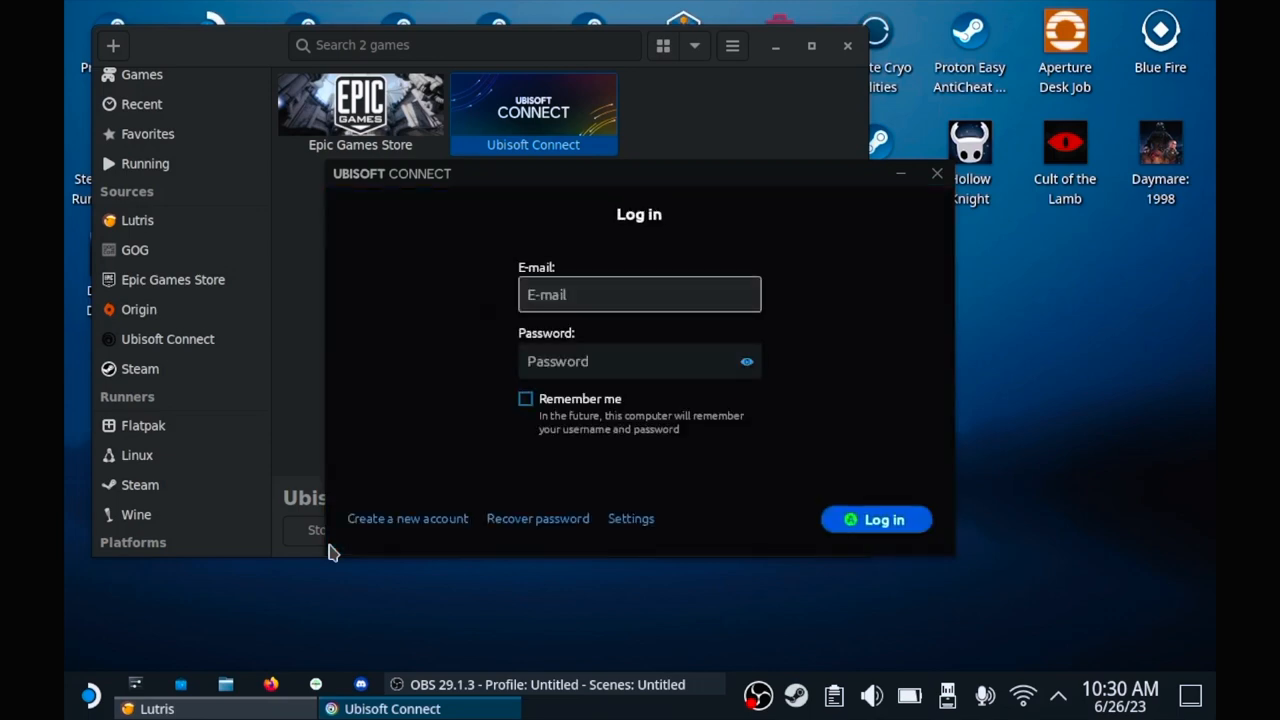
pyautogui.moveTo(472, 424)
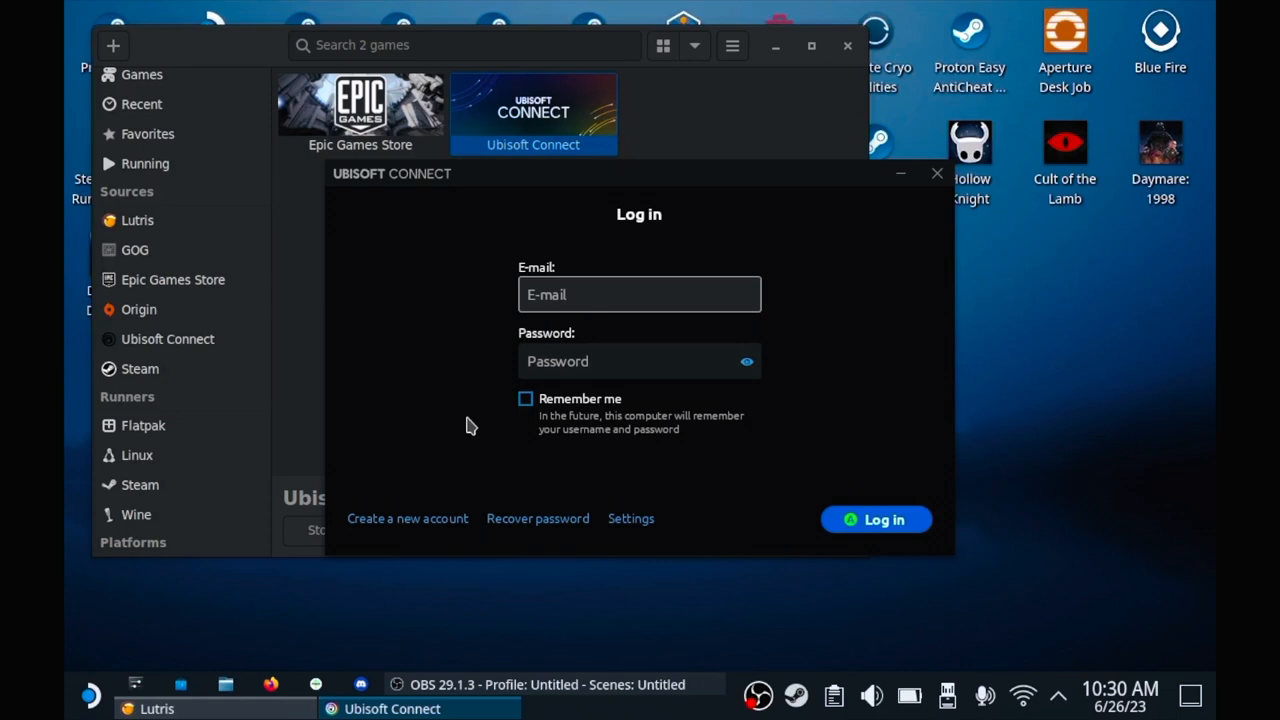
pyautogui.moveTo(490, 408)
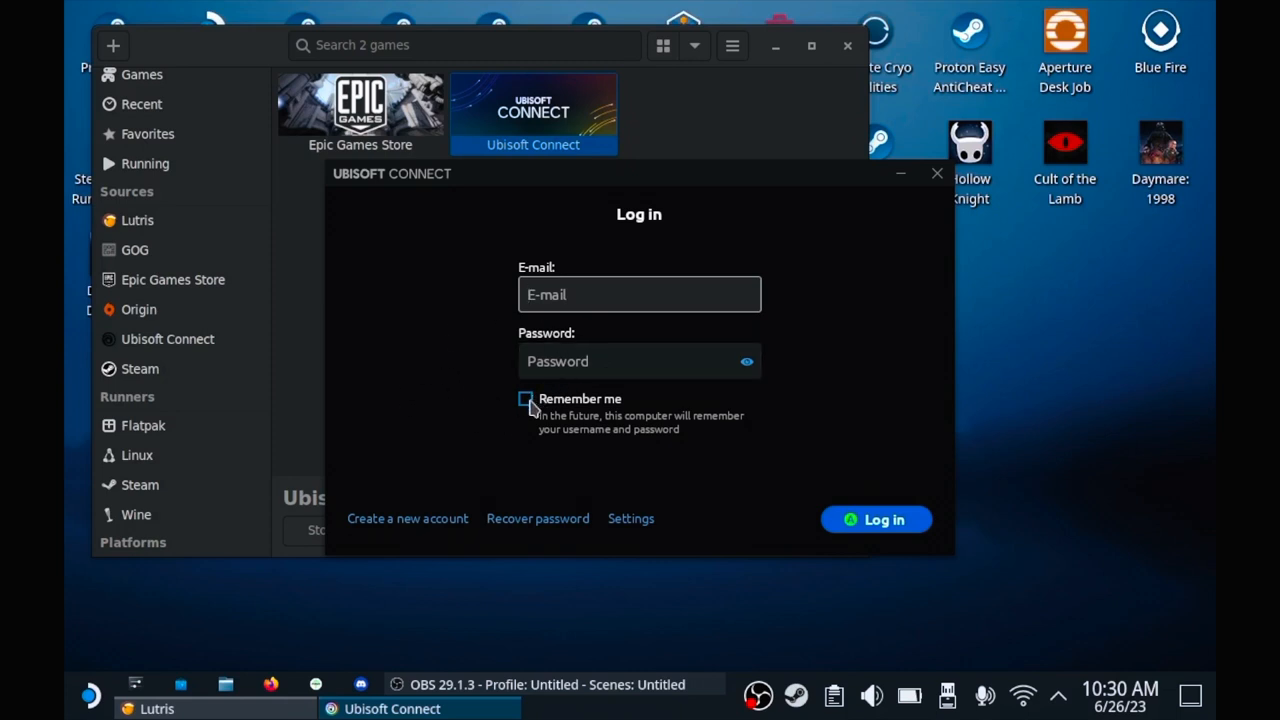
# Step: Sign in with Remember me ticked and skip the 2-Step Verification prompt
pyautogui.click(524, 400)
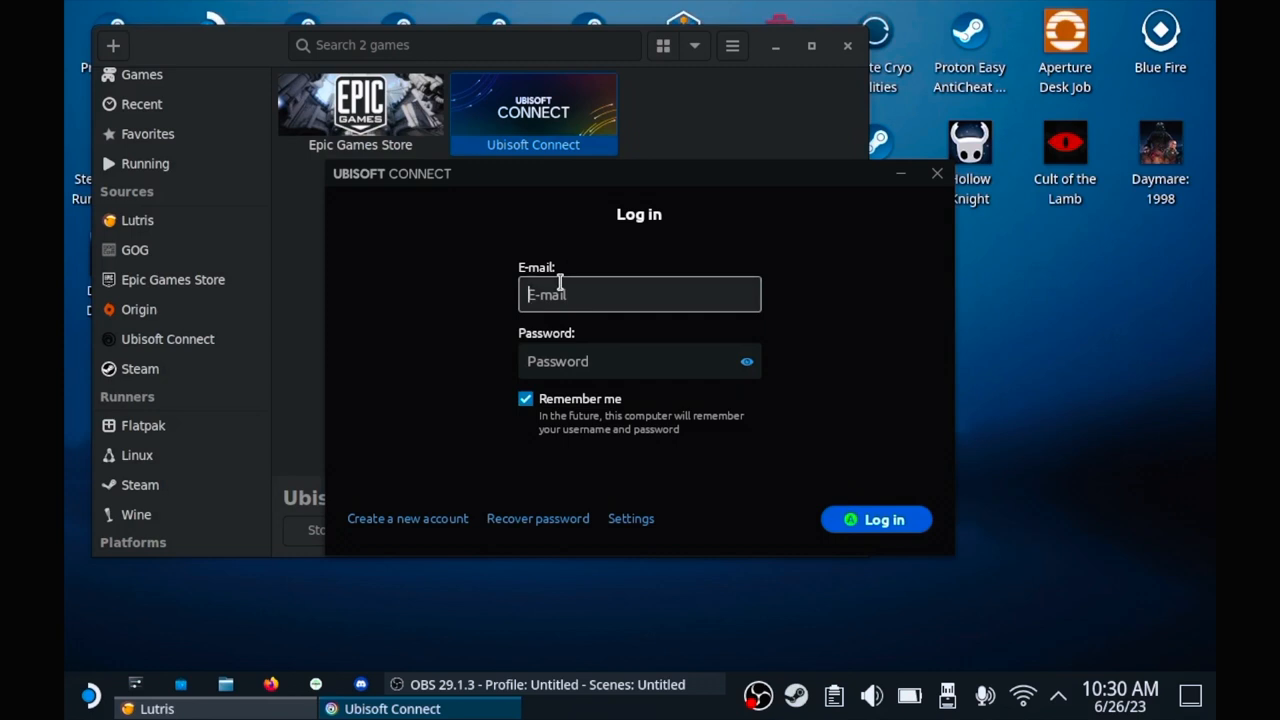
pyautogui.click(876, 520)
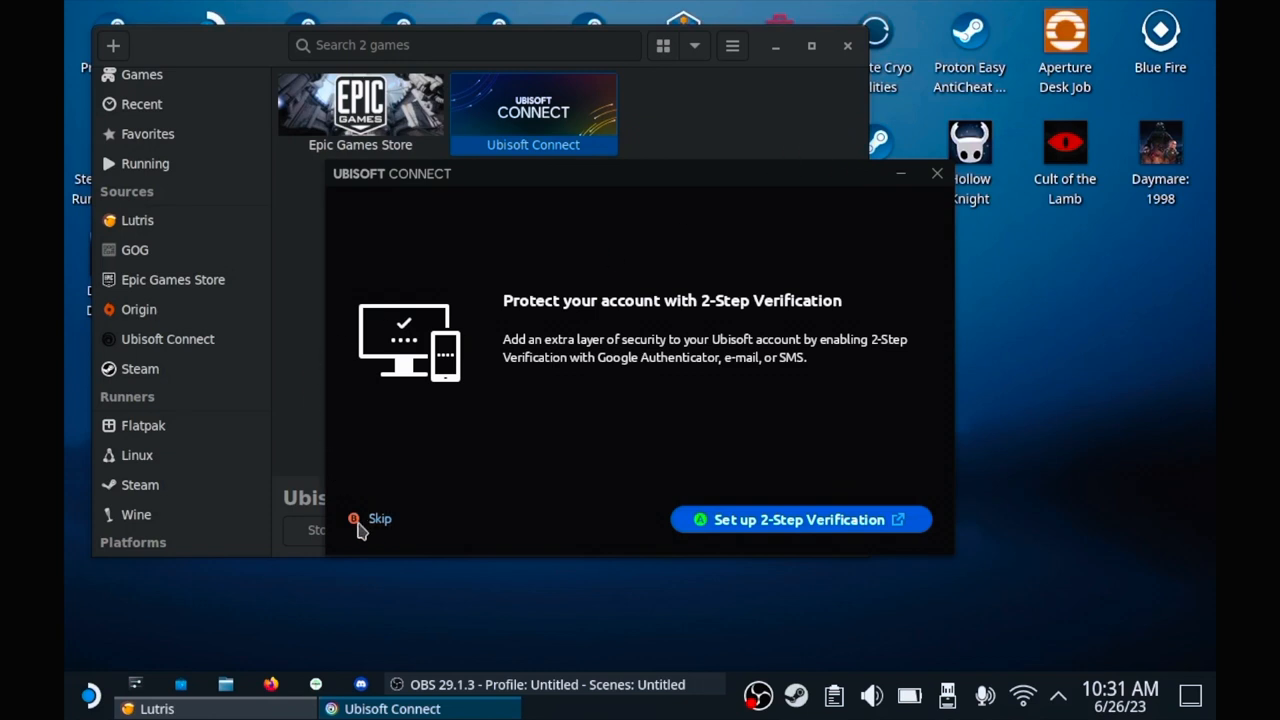
pyautogui.click(380, 518)
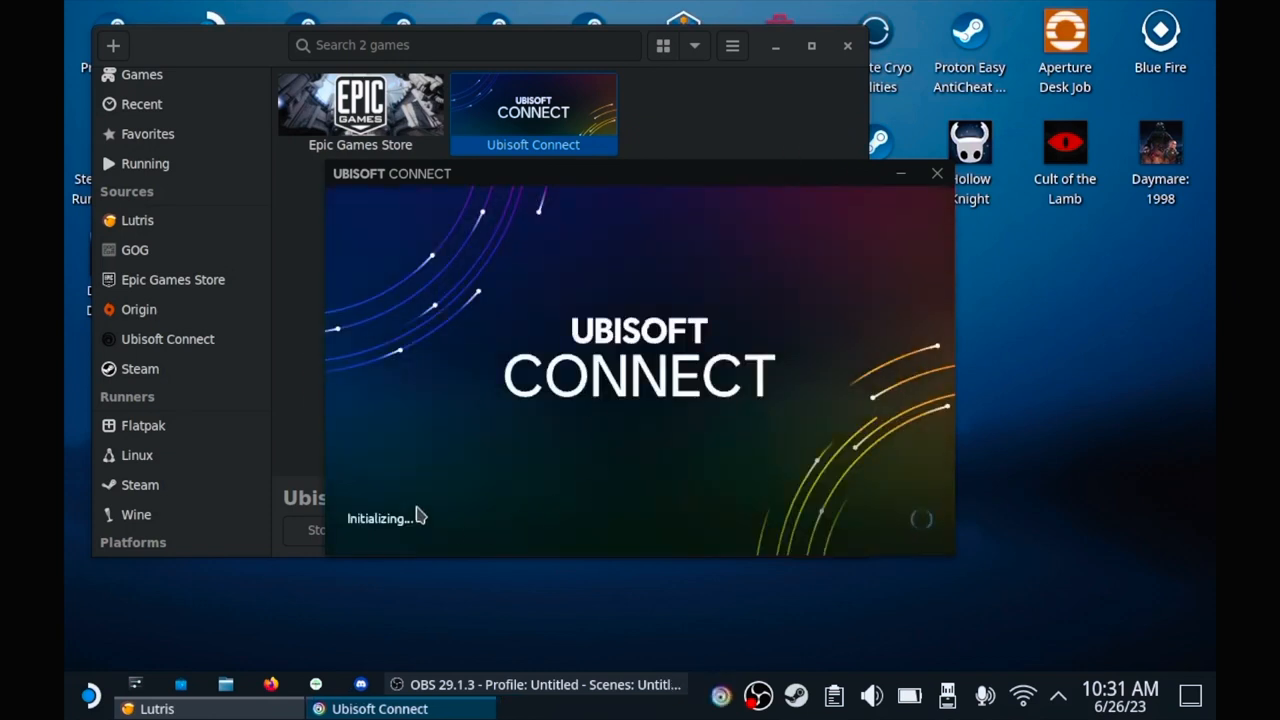
pyautogui.moveTo(596, 420)
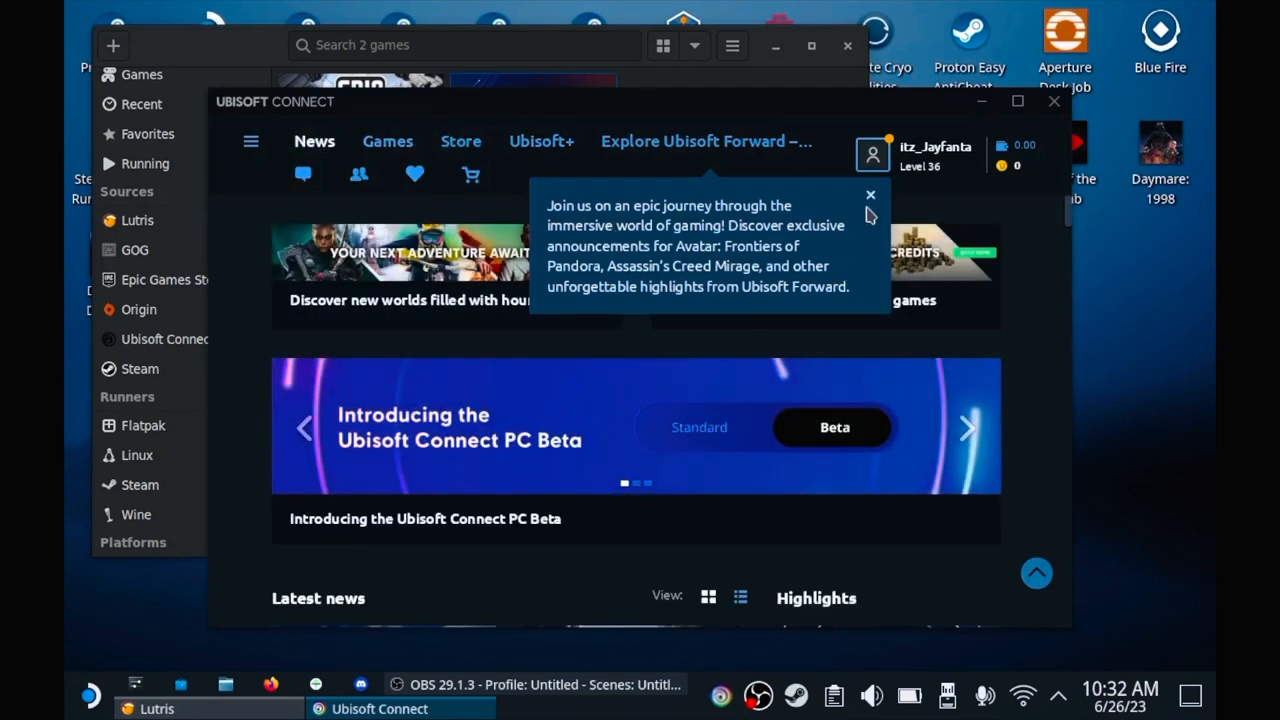
# Step: Dismiss the Ubisoft Forward notice, reach the Games library and expand Child of Light Demo's more-actions menu
pyautogui.click(870, 194)
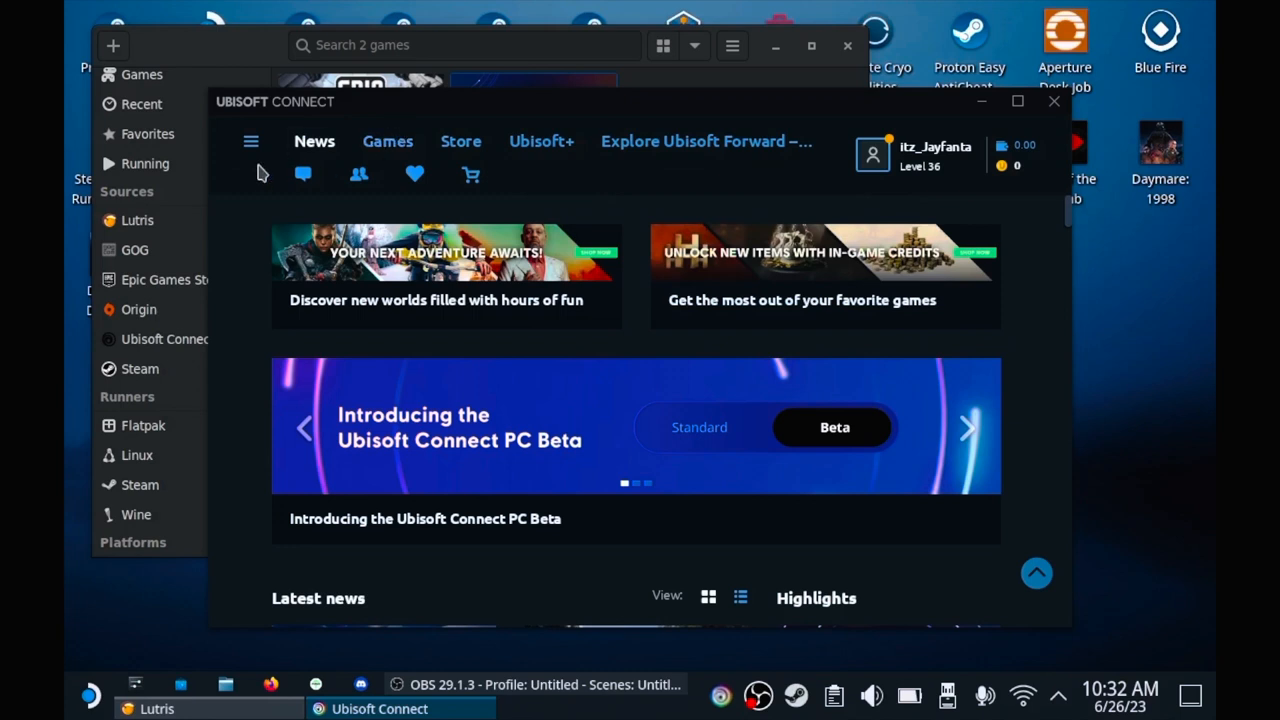
pyautogui.click(252, 140)
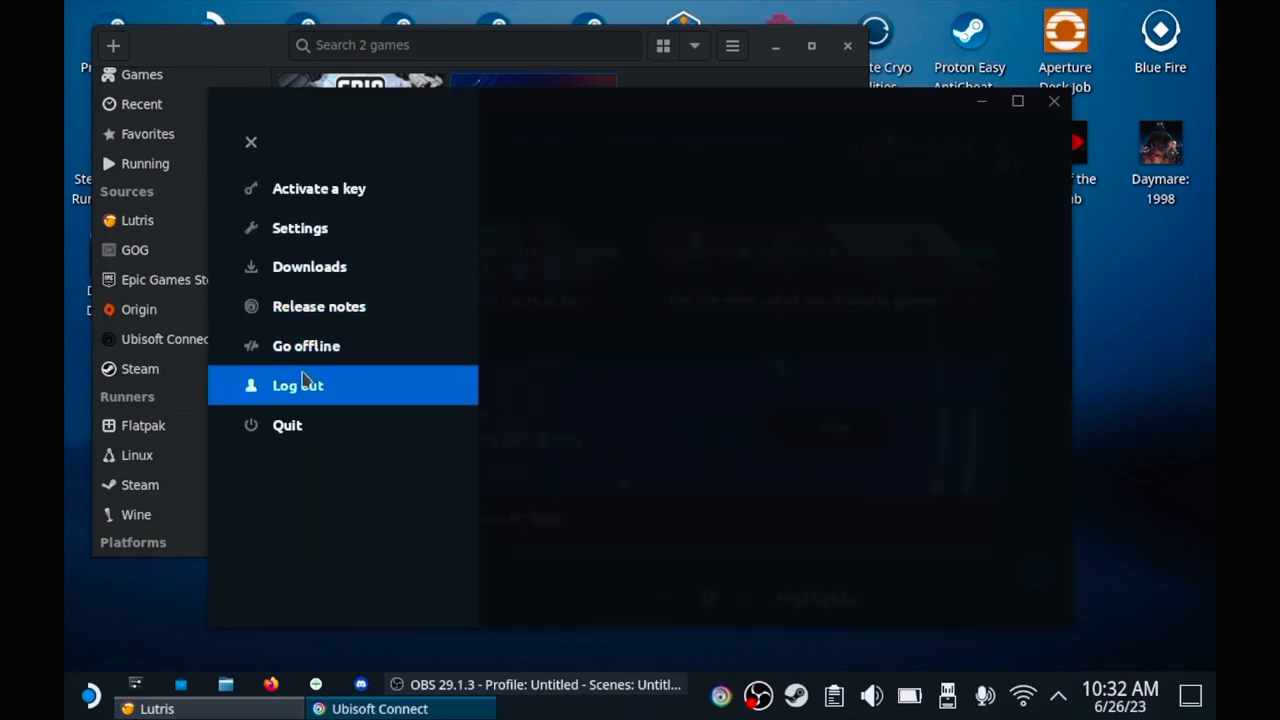
pyautogui.moveTo(318, 306)
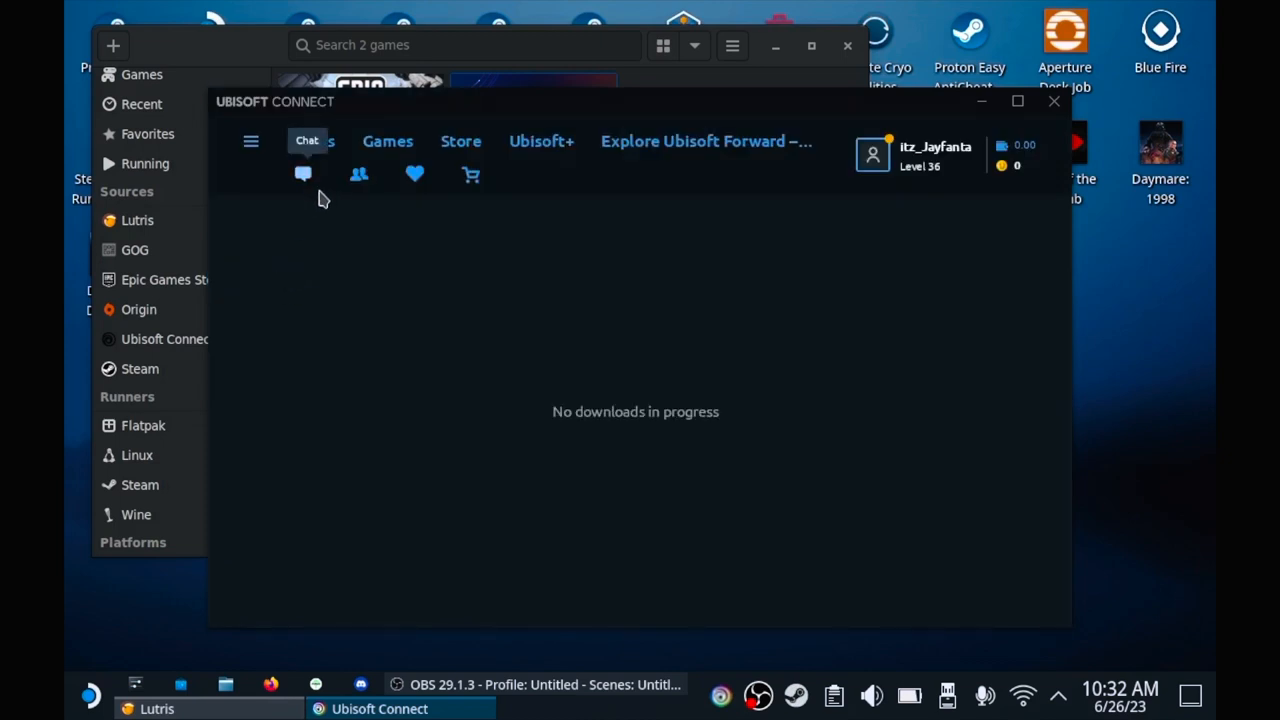
pyautogui.click(388, 140)
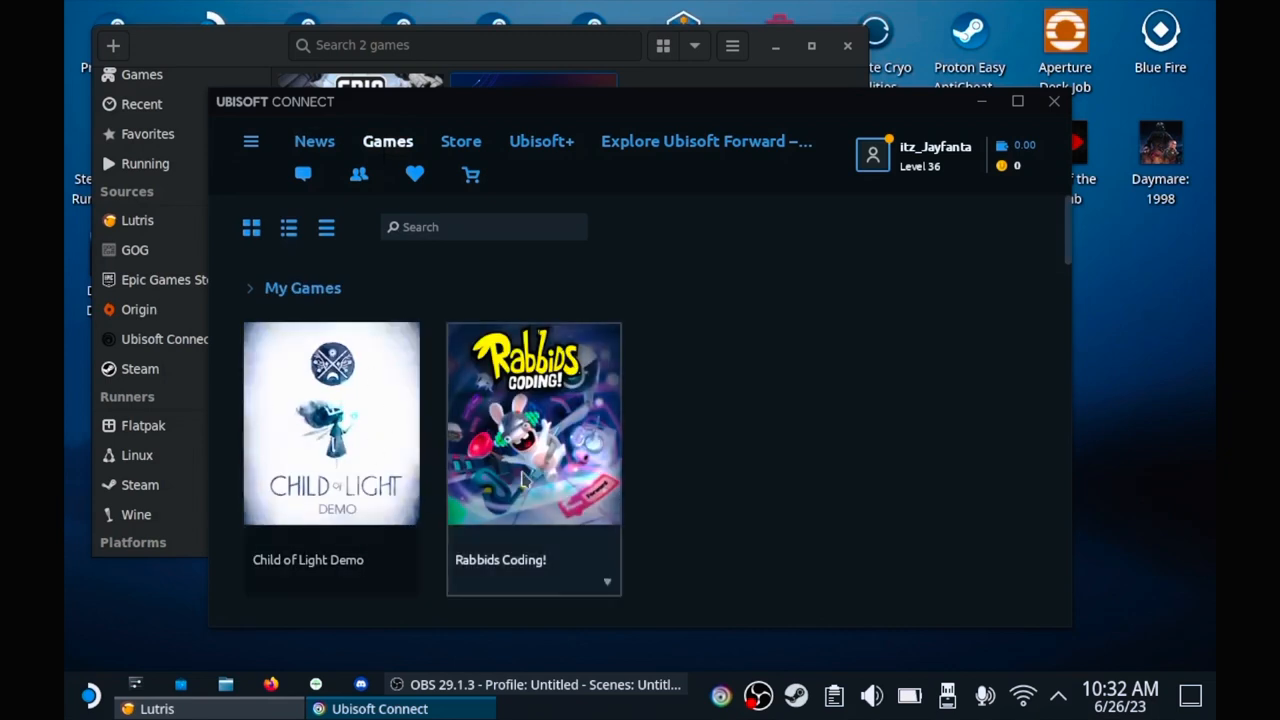
pyautogui.moveTo(404, 576)
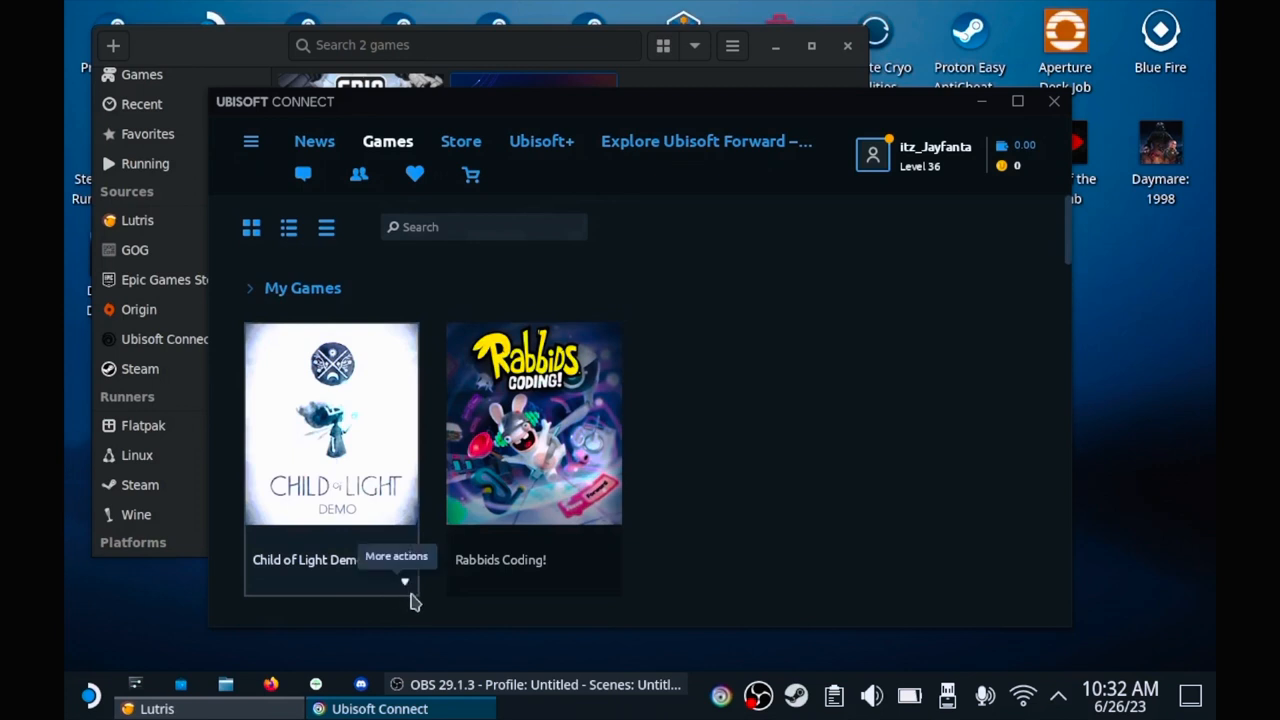
pyautogui.click(404, 580)
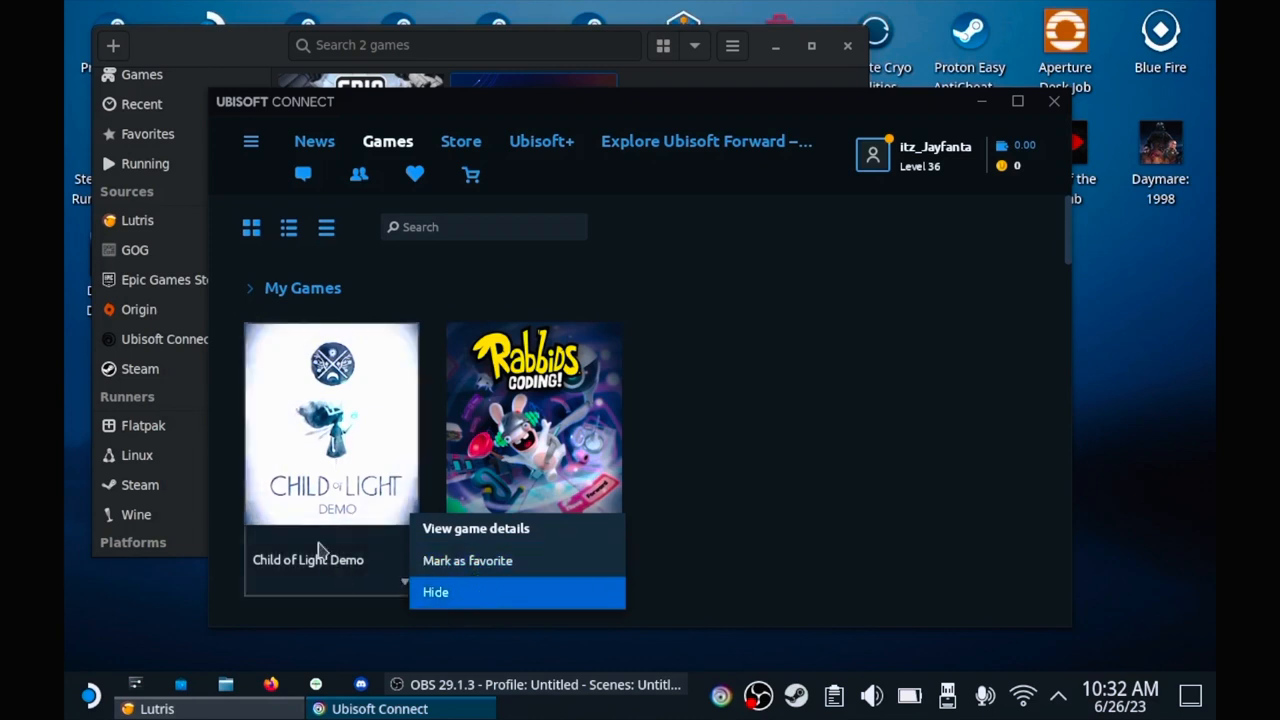
# Step: From the game details page, download Child of Light Demo in English to the default folder
pyautogui.click(476, 528)
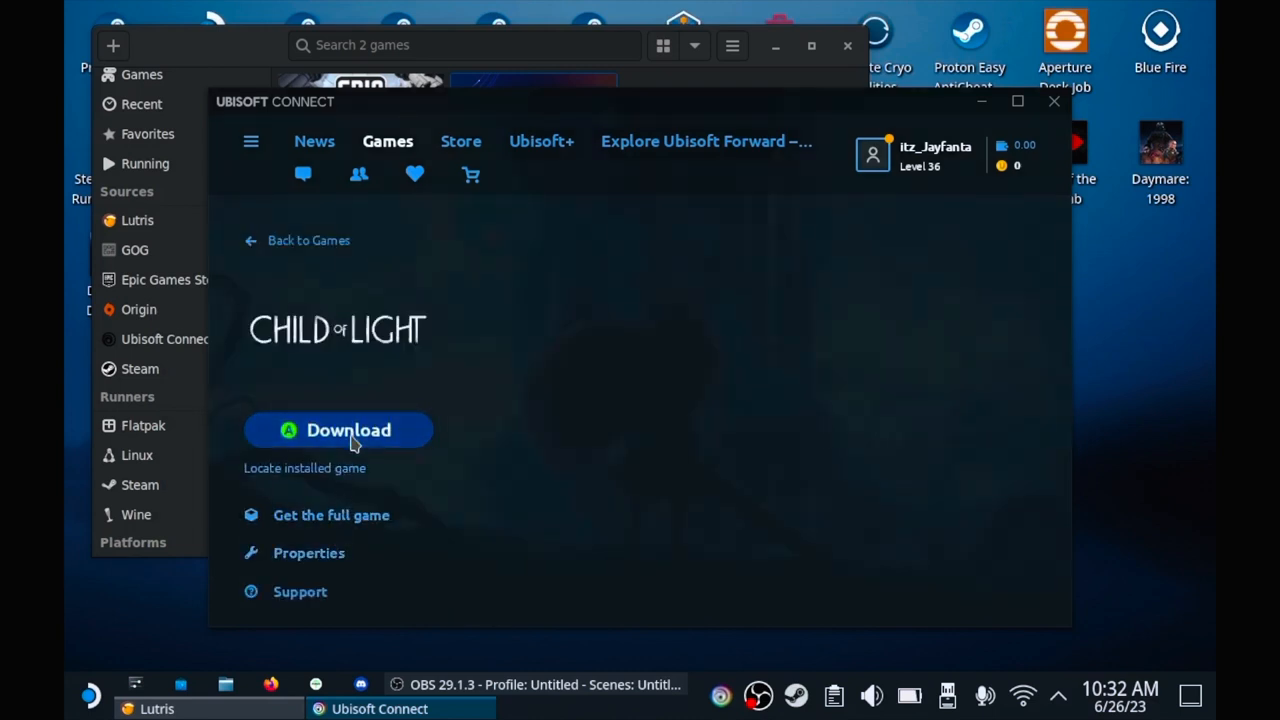
pyautogui.click(348, 428)
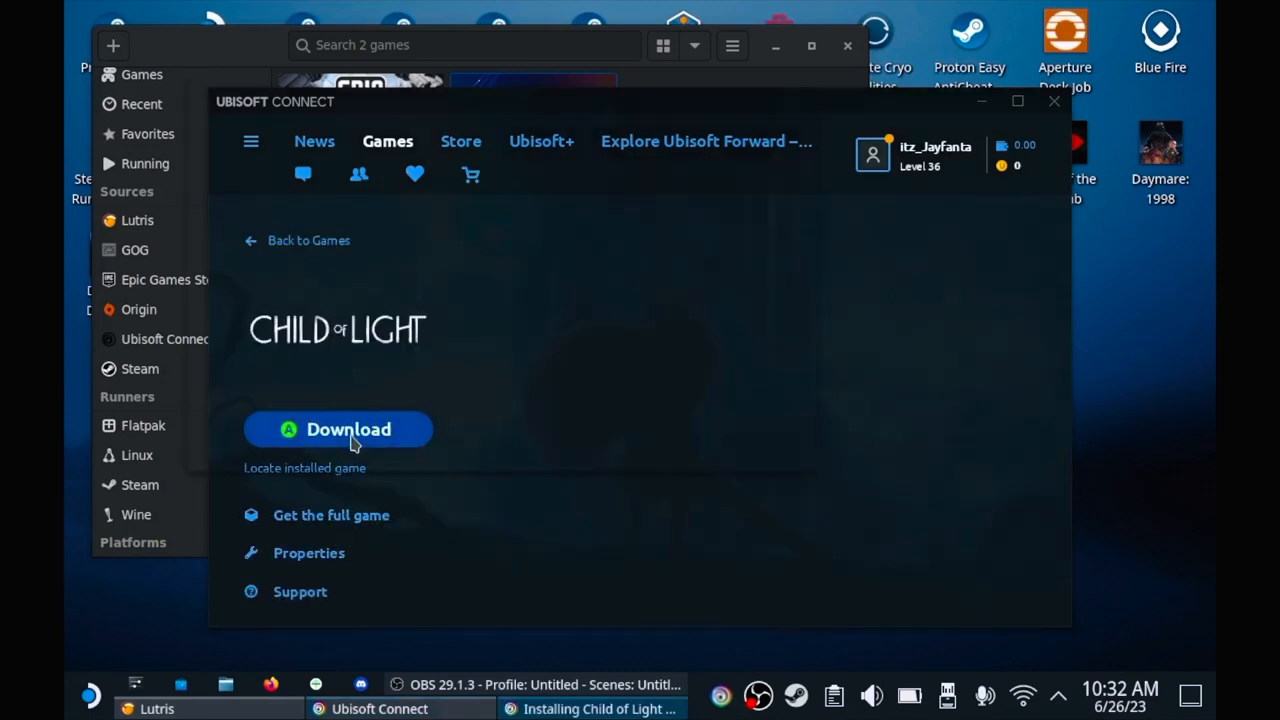
pyautogui.click(338, 428)
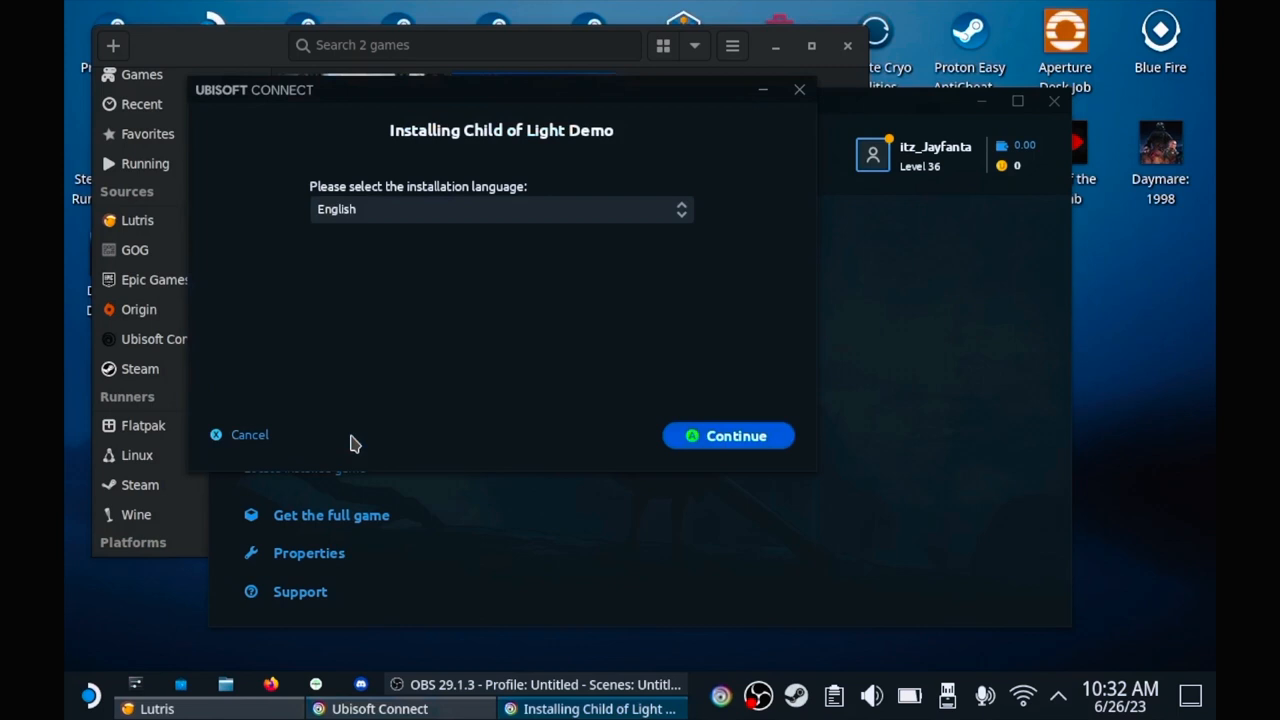
pyautogui.click(728, 436)
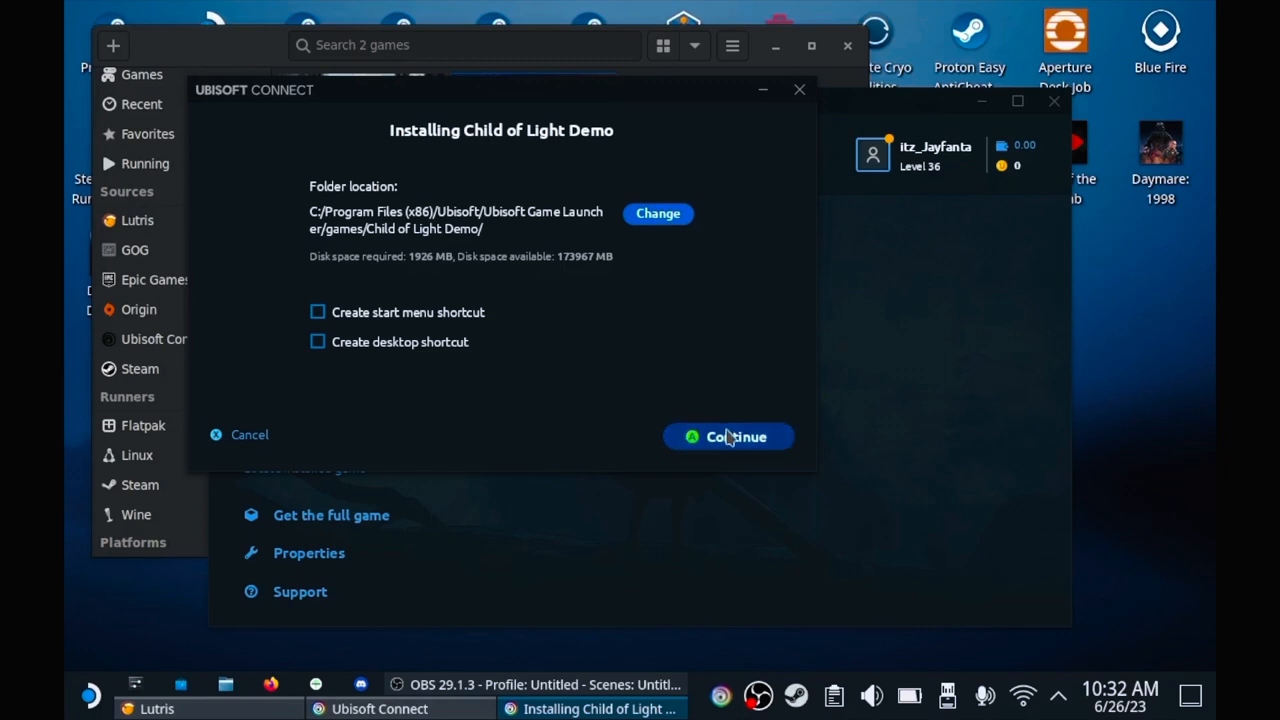
pyautogui.click(728, 436)
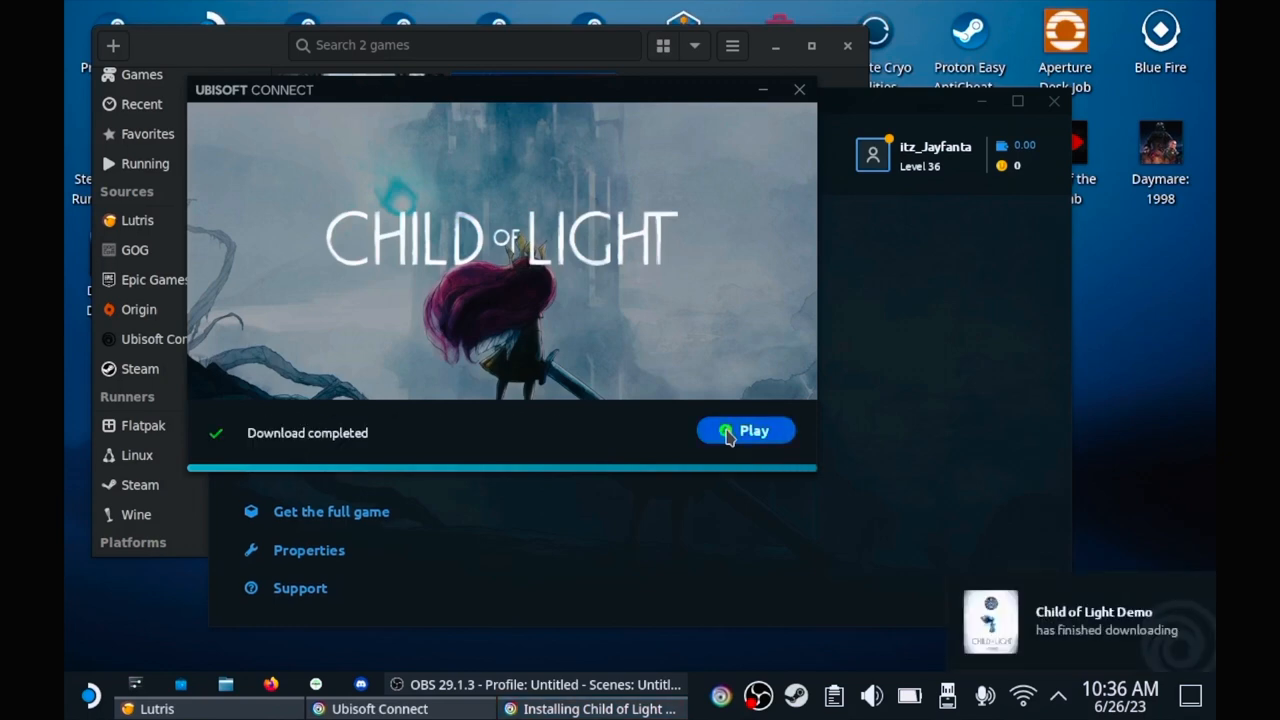
pyautogui.moveTo(770, 68)
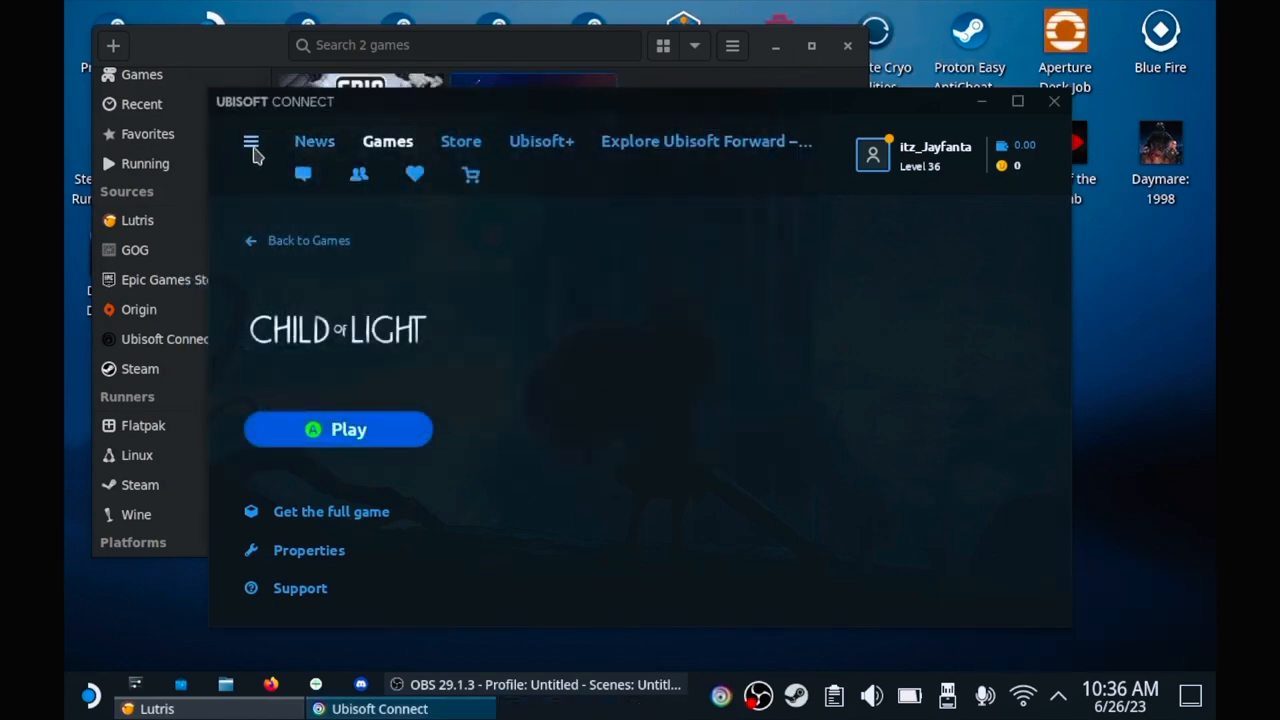
# Step: Enable Display FPS counter in game under Settings > General
pyautogui.click(252, 140)
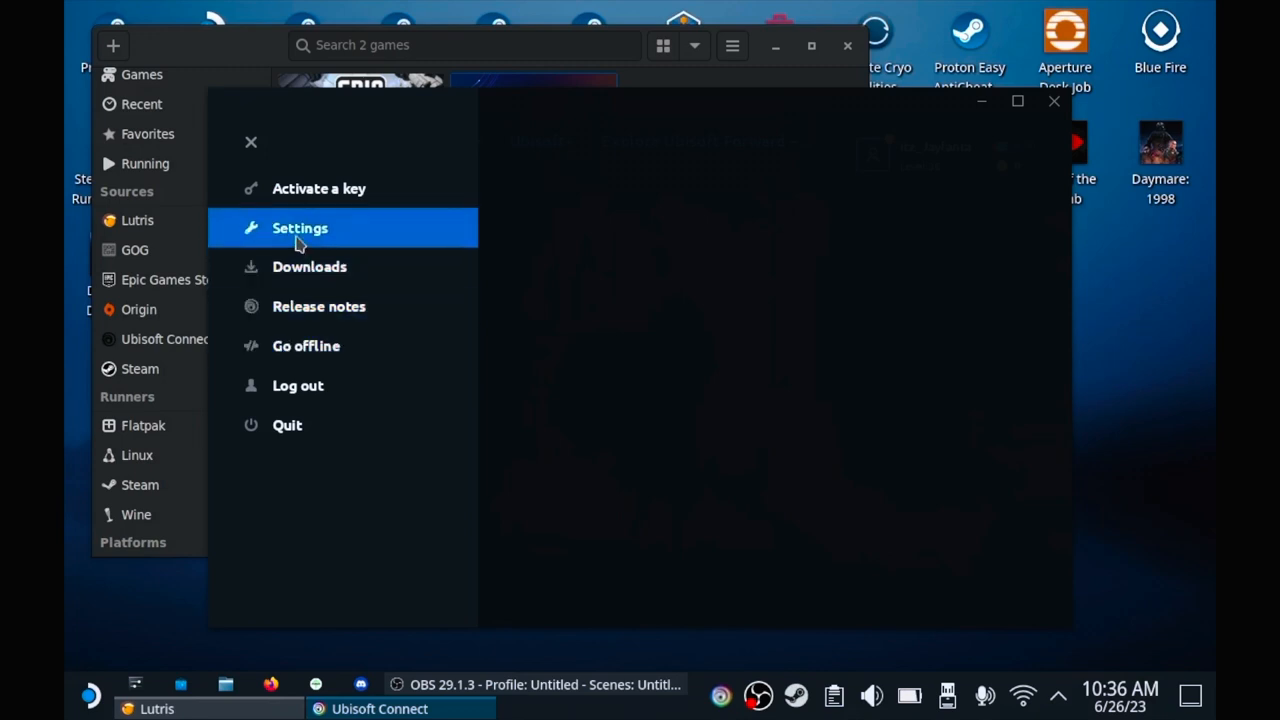
pyautogui.click(300, 228)
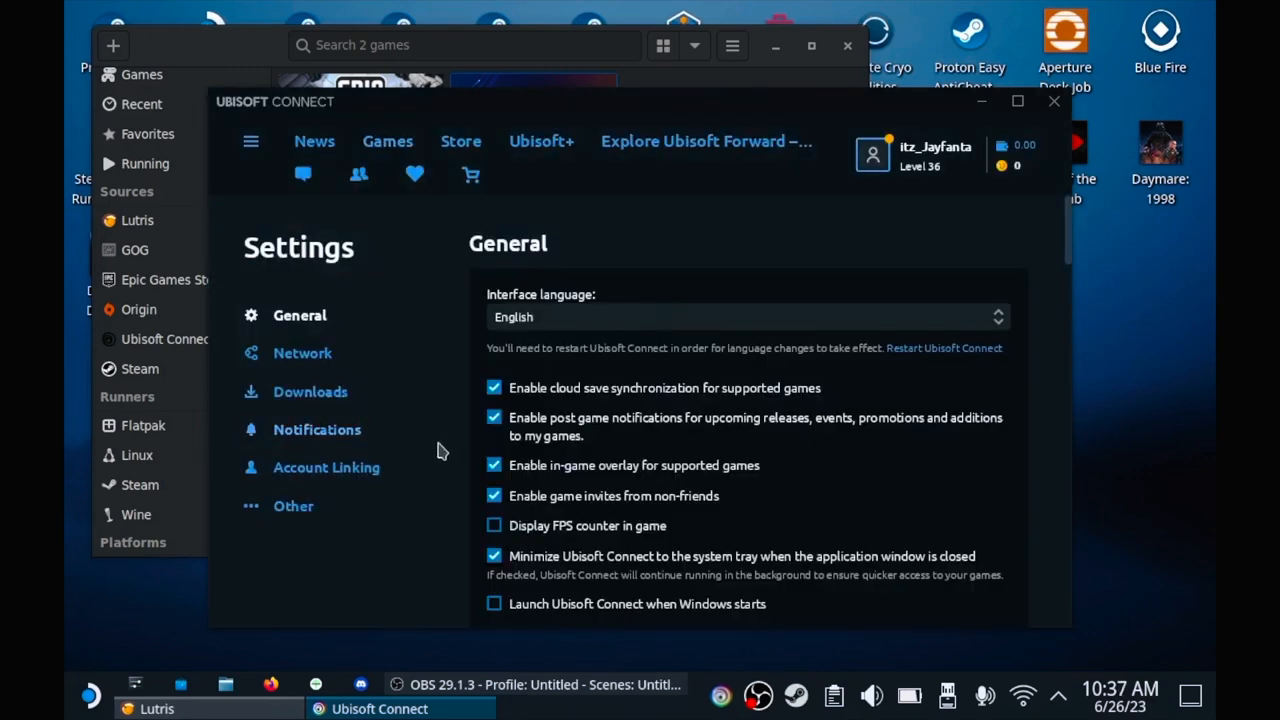
pyautogui.moveTo(516, 512)
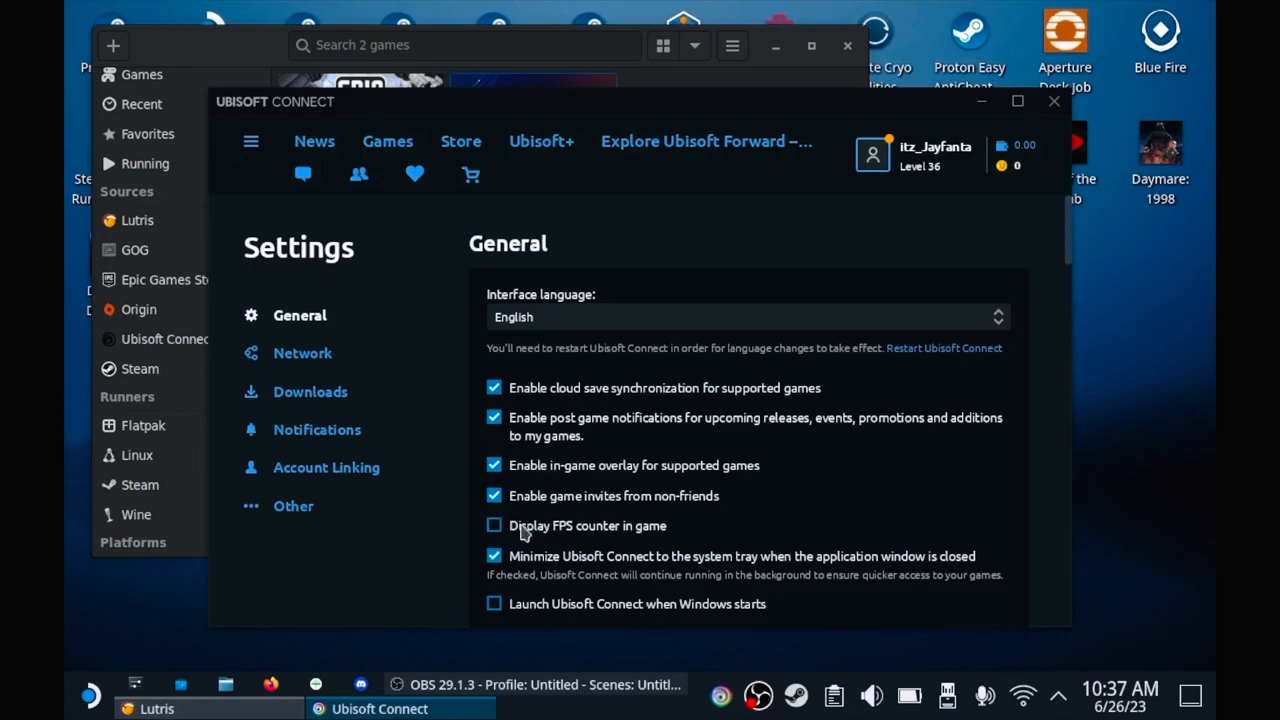
pyautogui.click(494, 524)
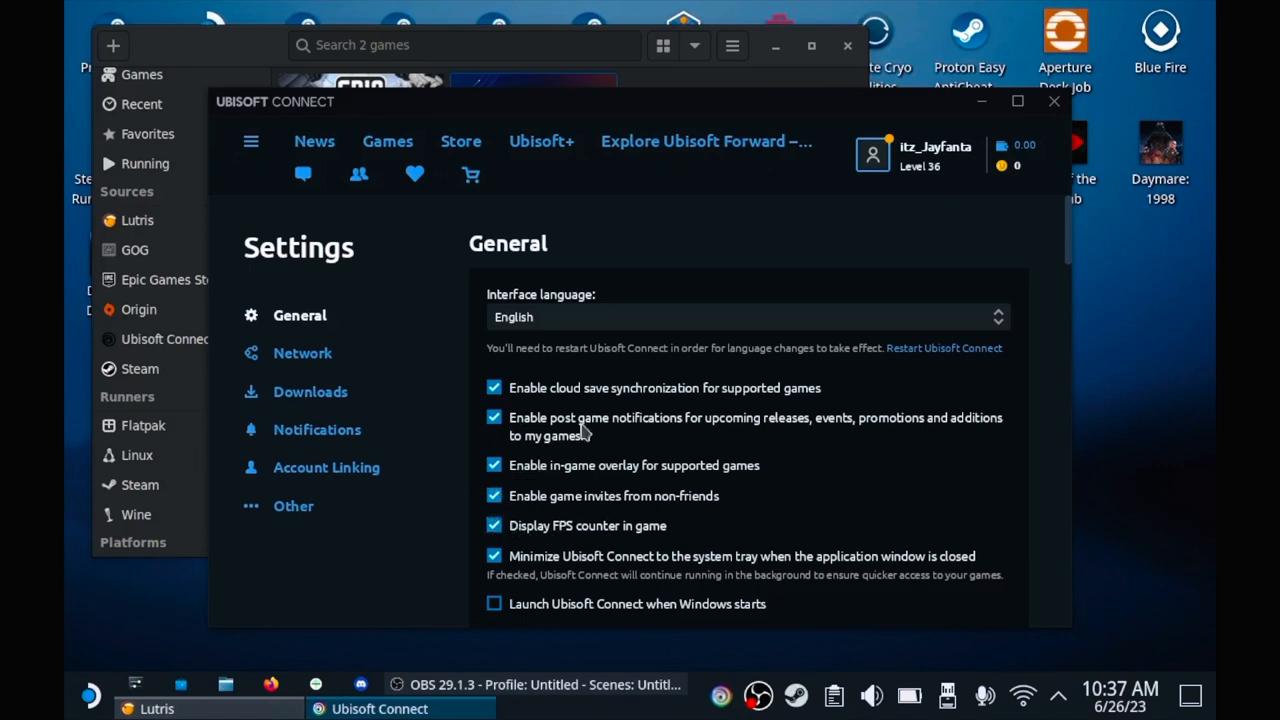
pyautogui.moveTo(720, 236)
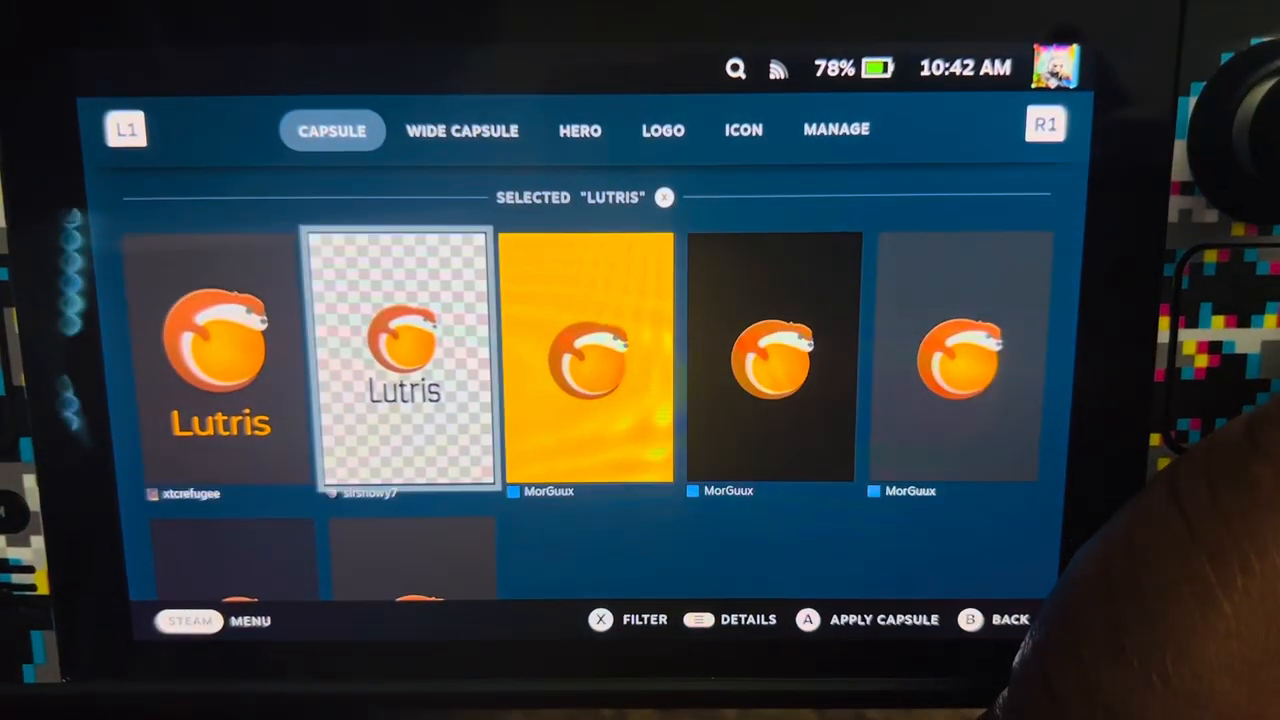
# Step: Apply a Lutris capsule, wide banner, red arcade-buttons hero and Lutris logo from SteamGridDB
pyautogui.click(600, 620)
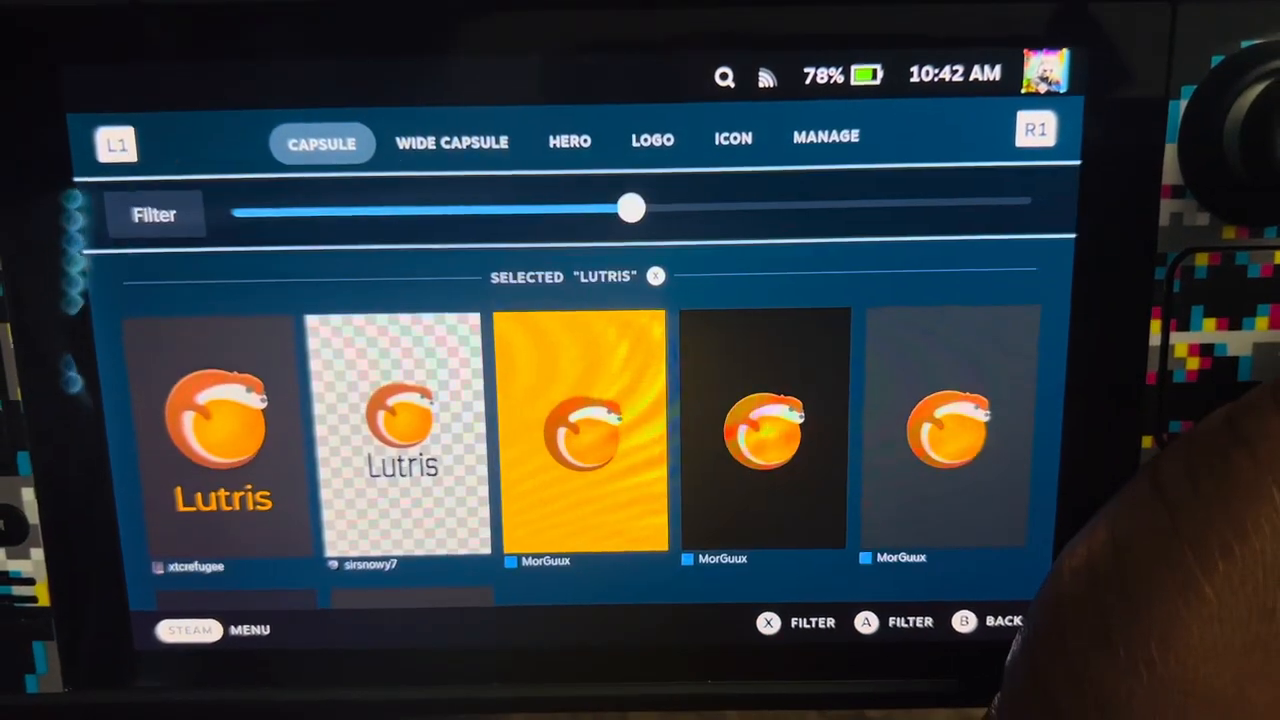
pyautogui.click(452, 138)
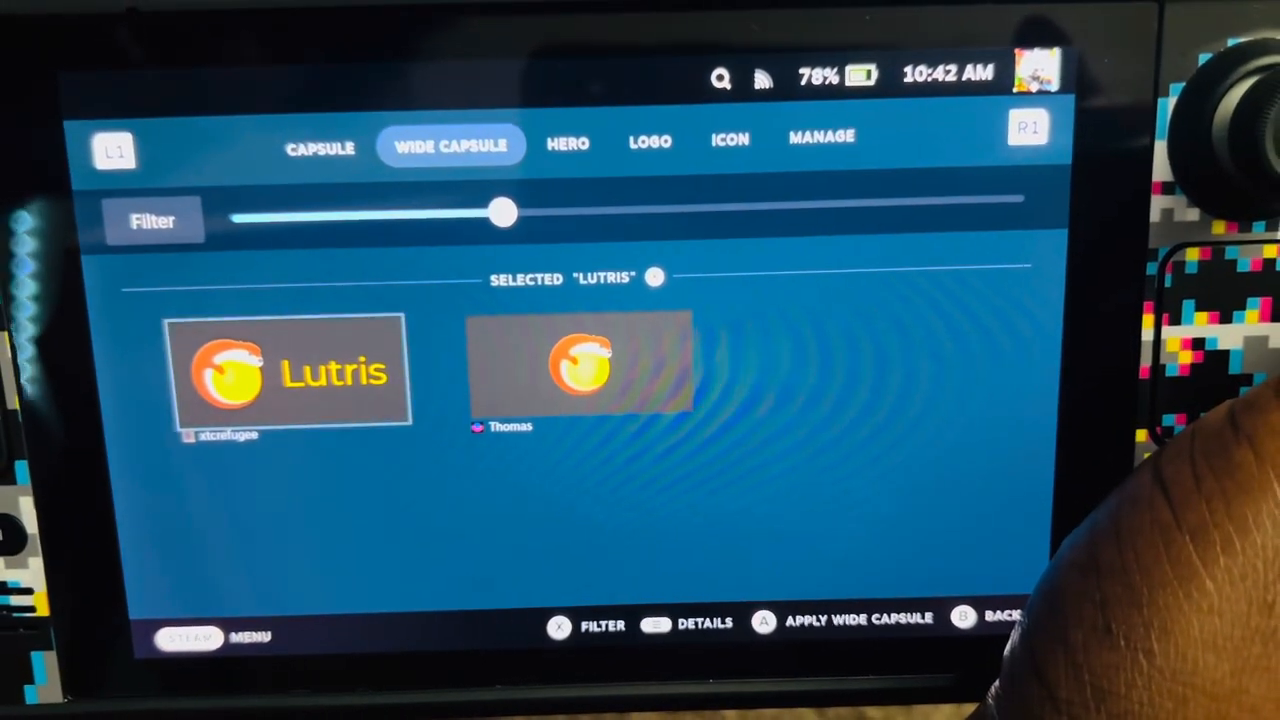
pyautogui.click(568, 140)
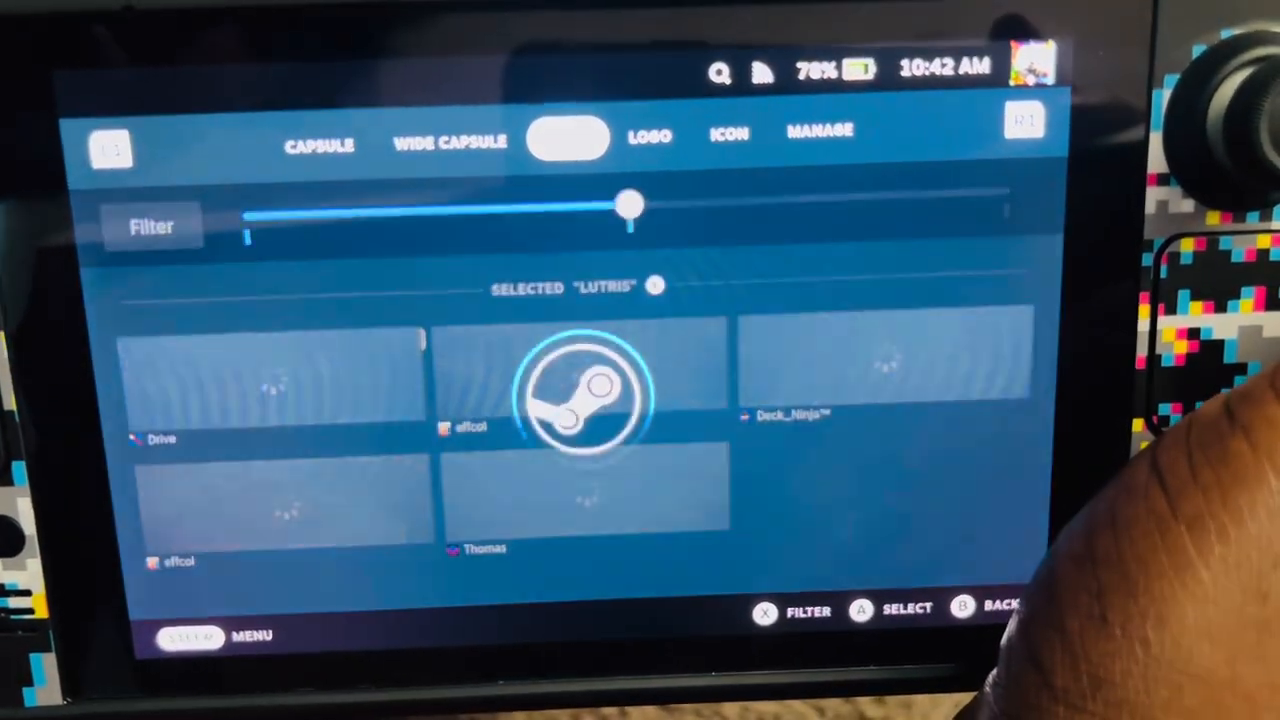
pyautogui.click(568, 136)
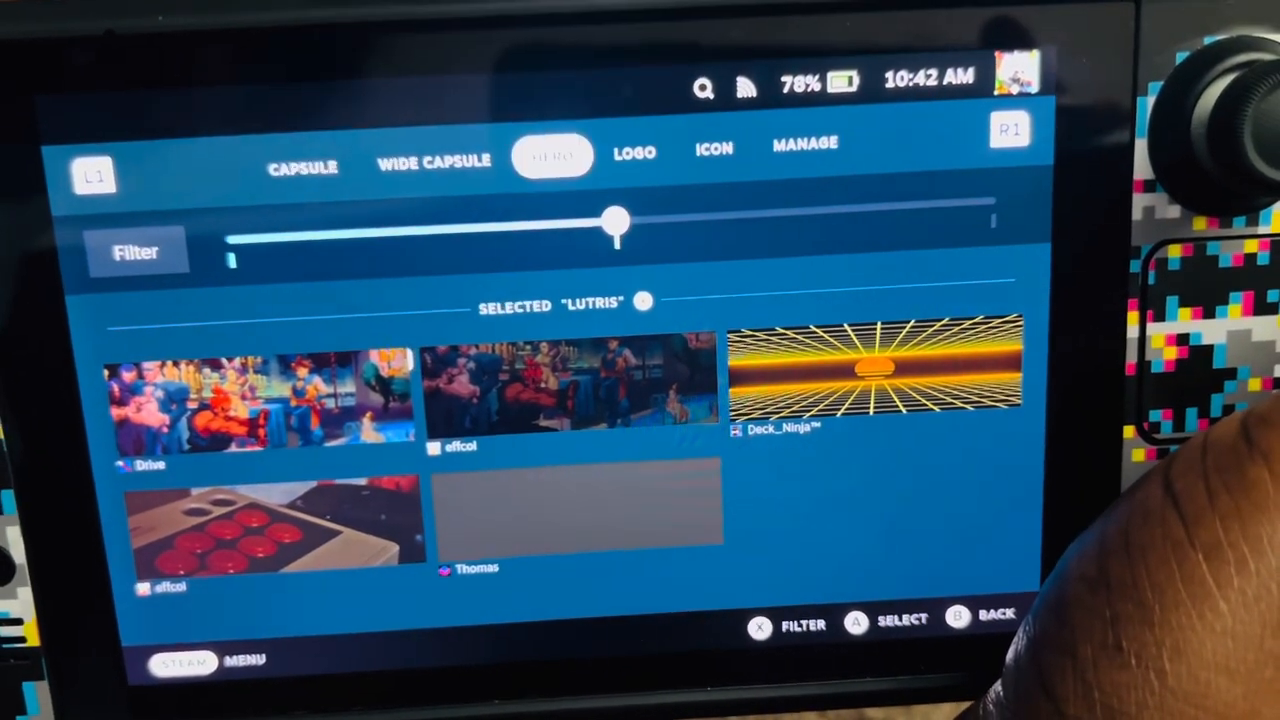
pyautogui.click(634, 144)
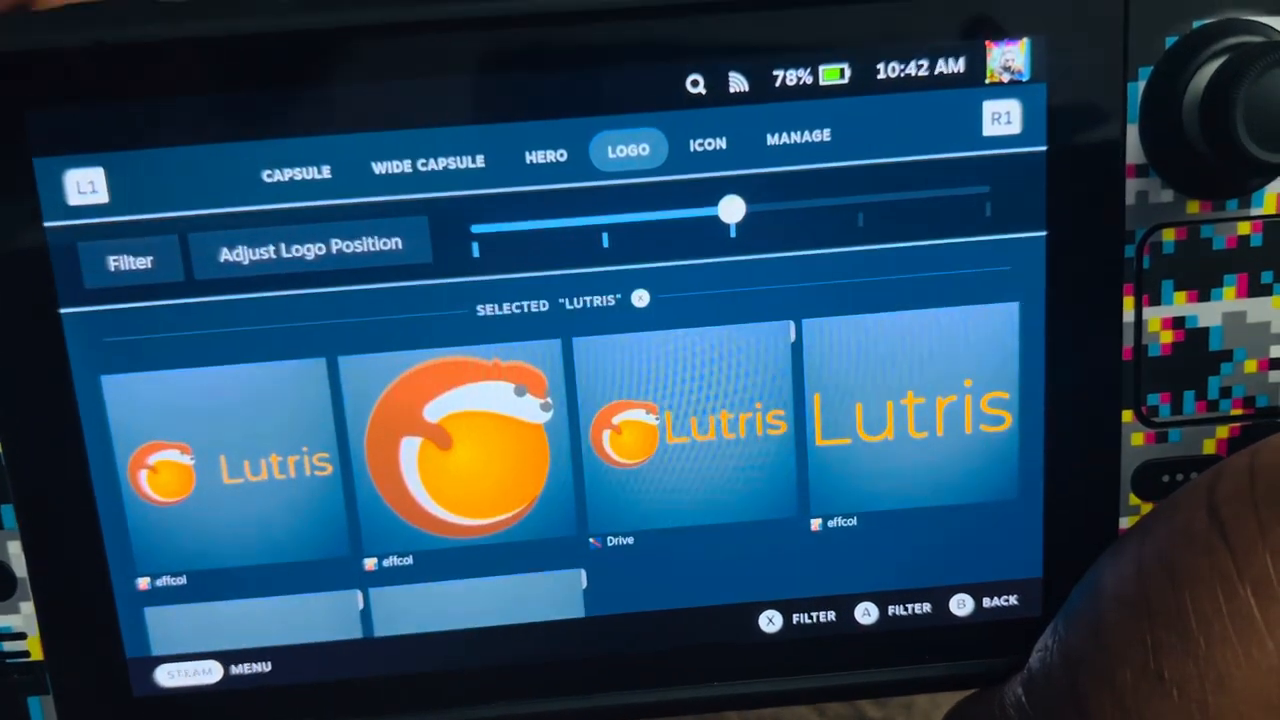
pyautogui.click(708, 136)
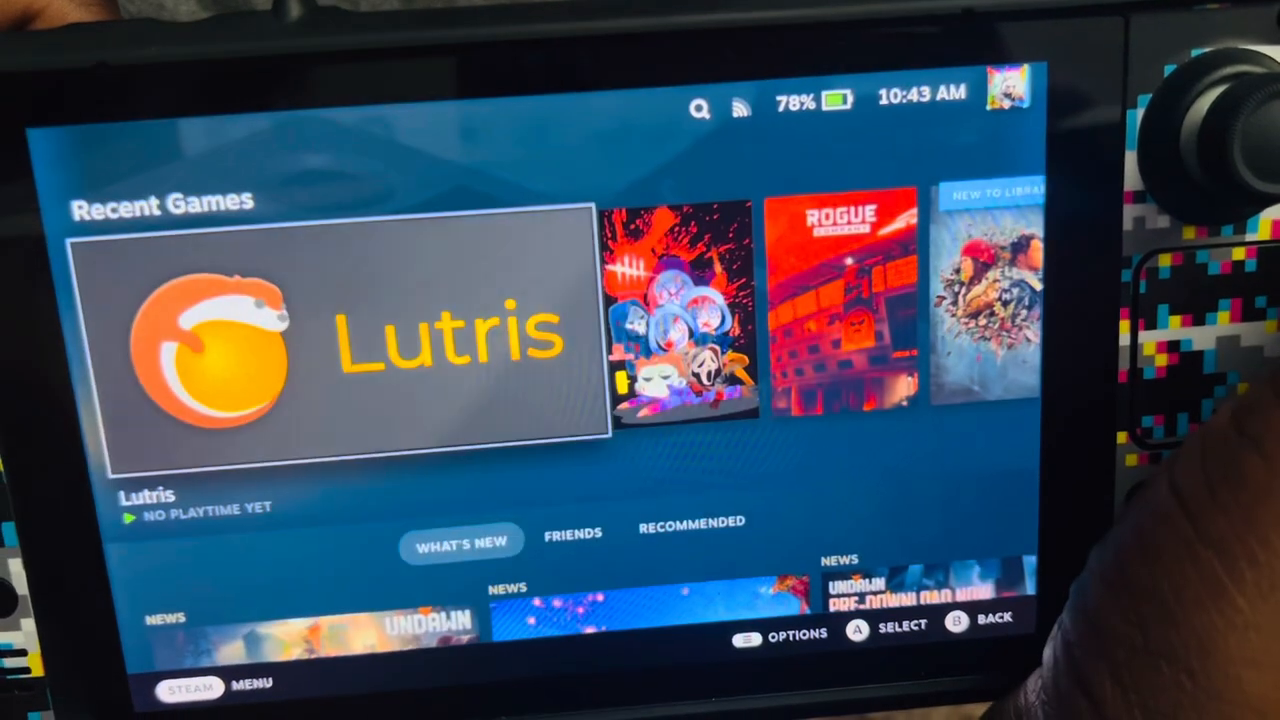
# Step: Launch Lutris from Recent Games via its game details page
pyautogui.click(344, 350)
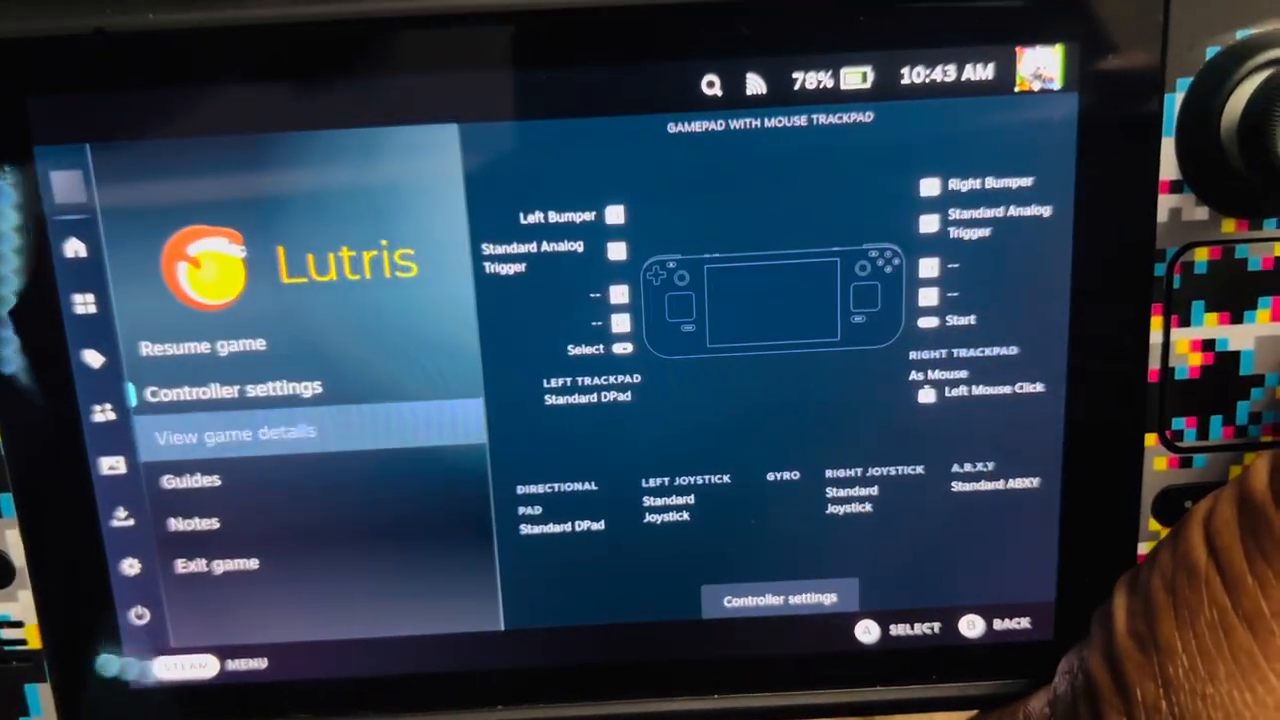
pyautogui.click(216, 564)
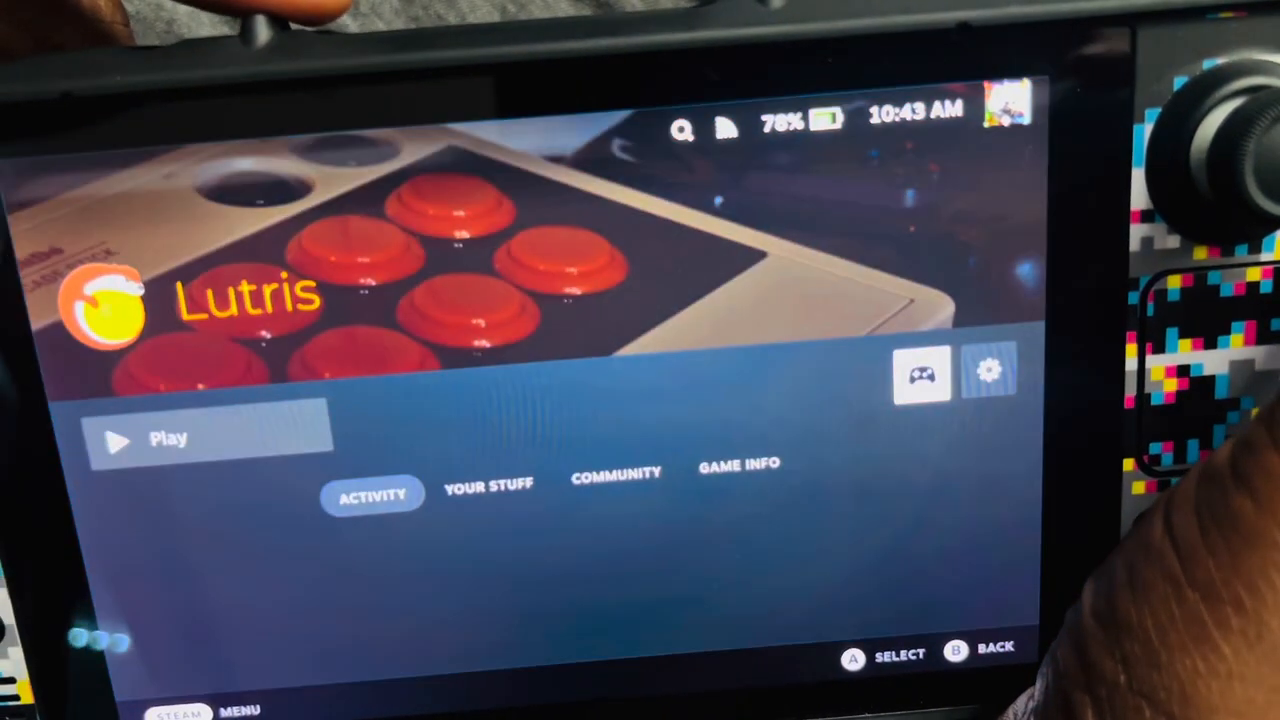
pyautogui.click(168, 440)
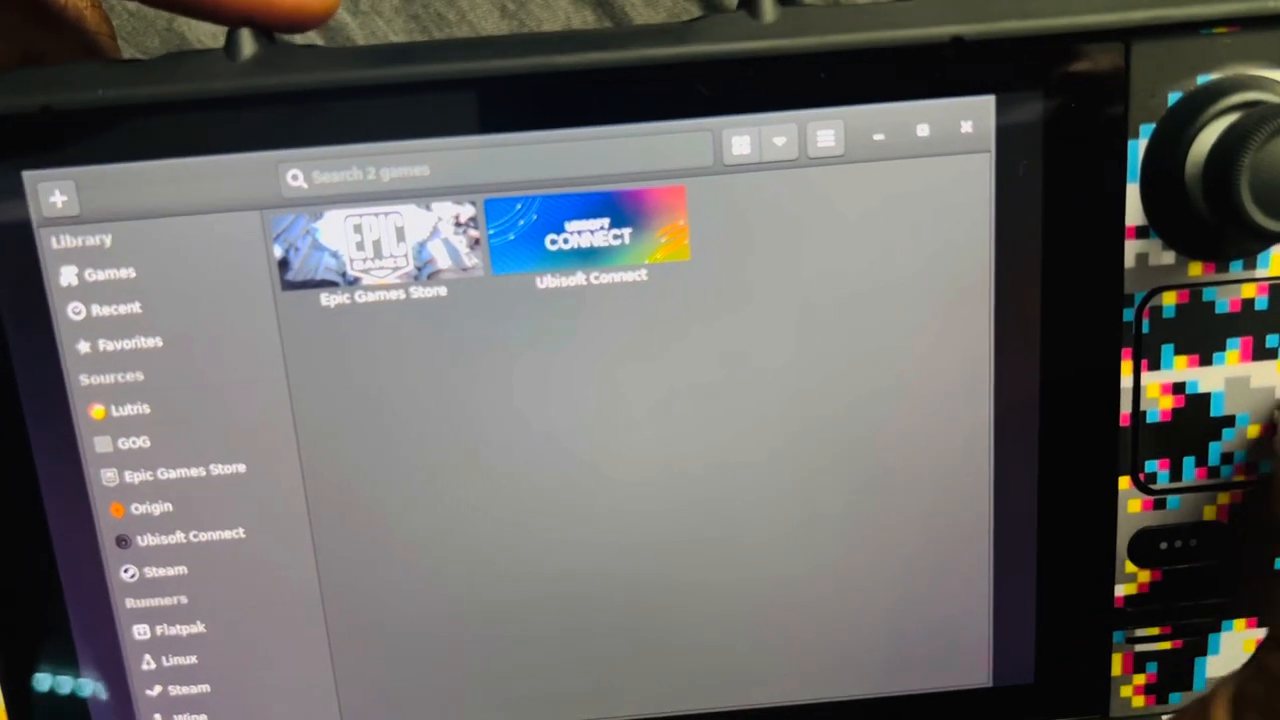
# Step: Play the Ubisoft Connect entry from the Lutris library
pyautogui.click(588, 236)
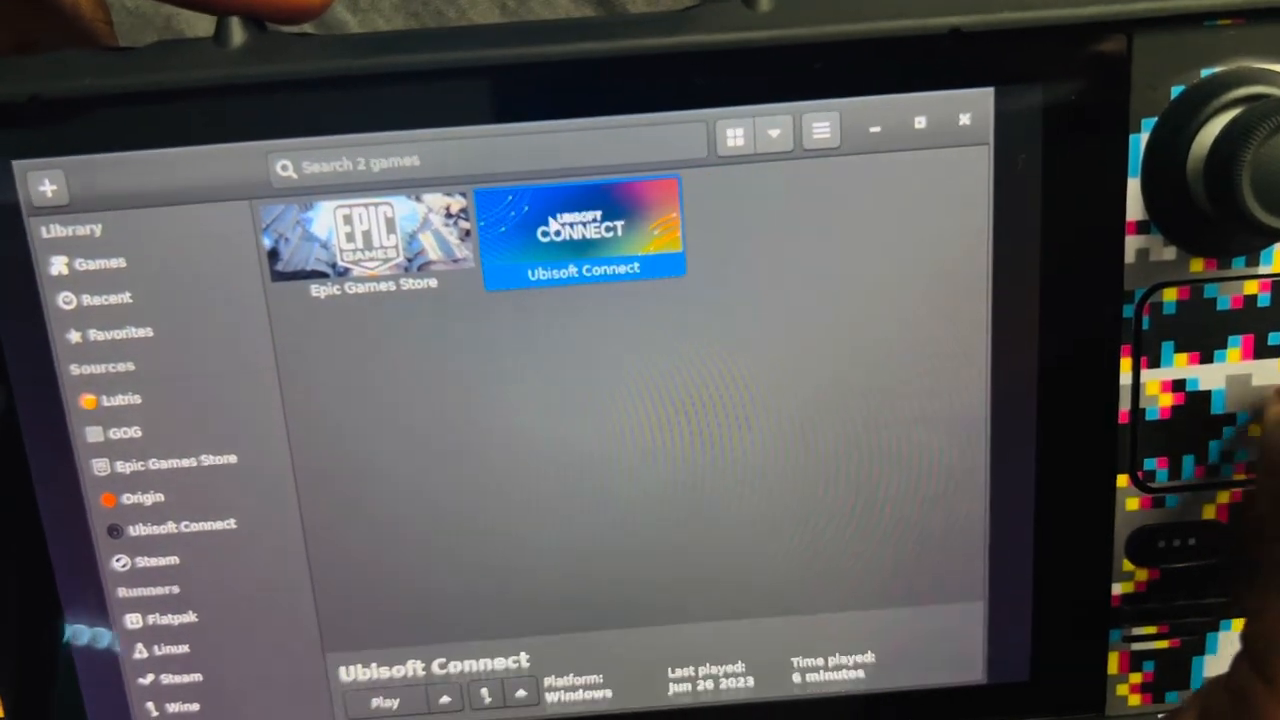
pyautogui.click(384, 700)
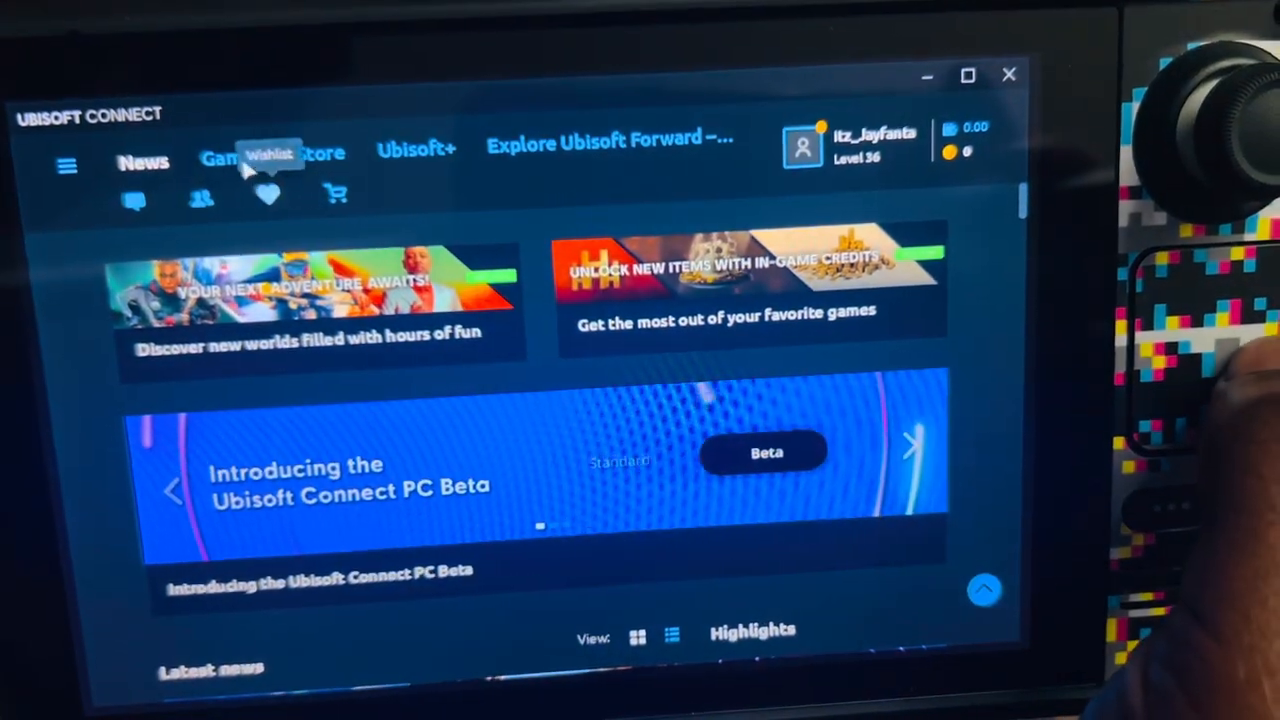
# Step: Play Child of Light Demo from the Games page, starting its DirectX prerequisite install
pyautogui.click(224, 162)
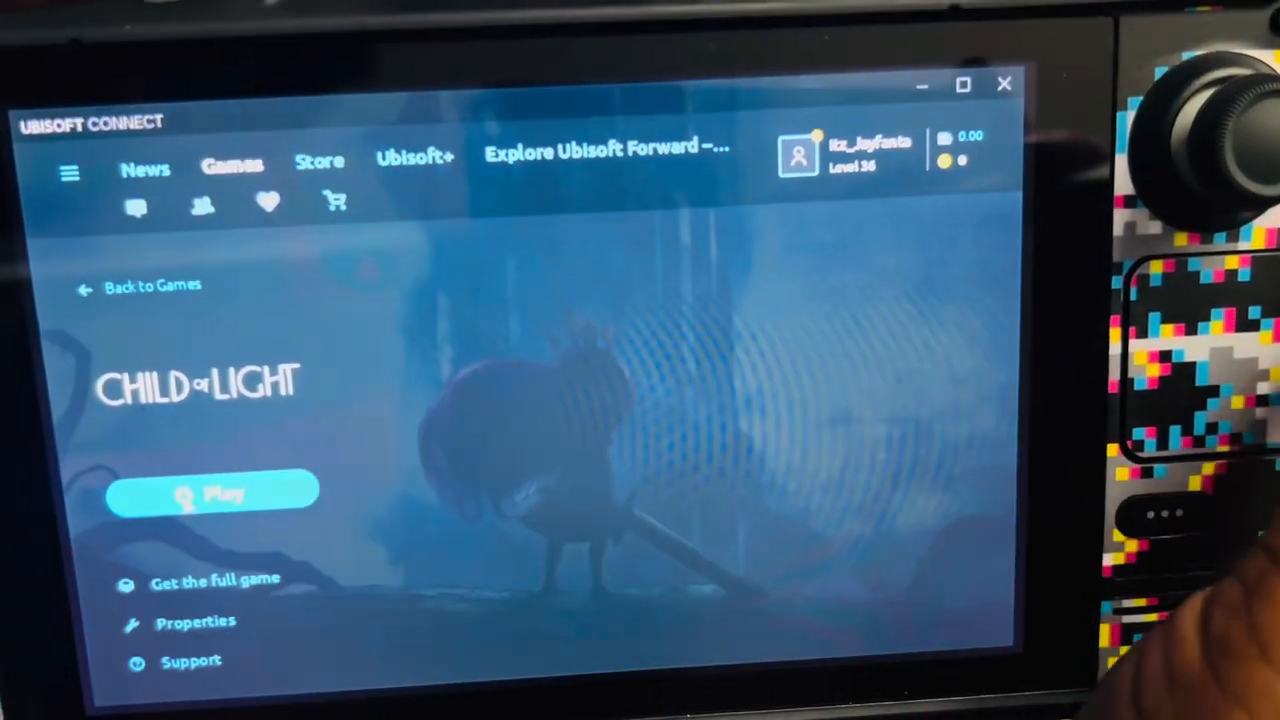
pyautogui.click(212, 492)
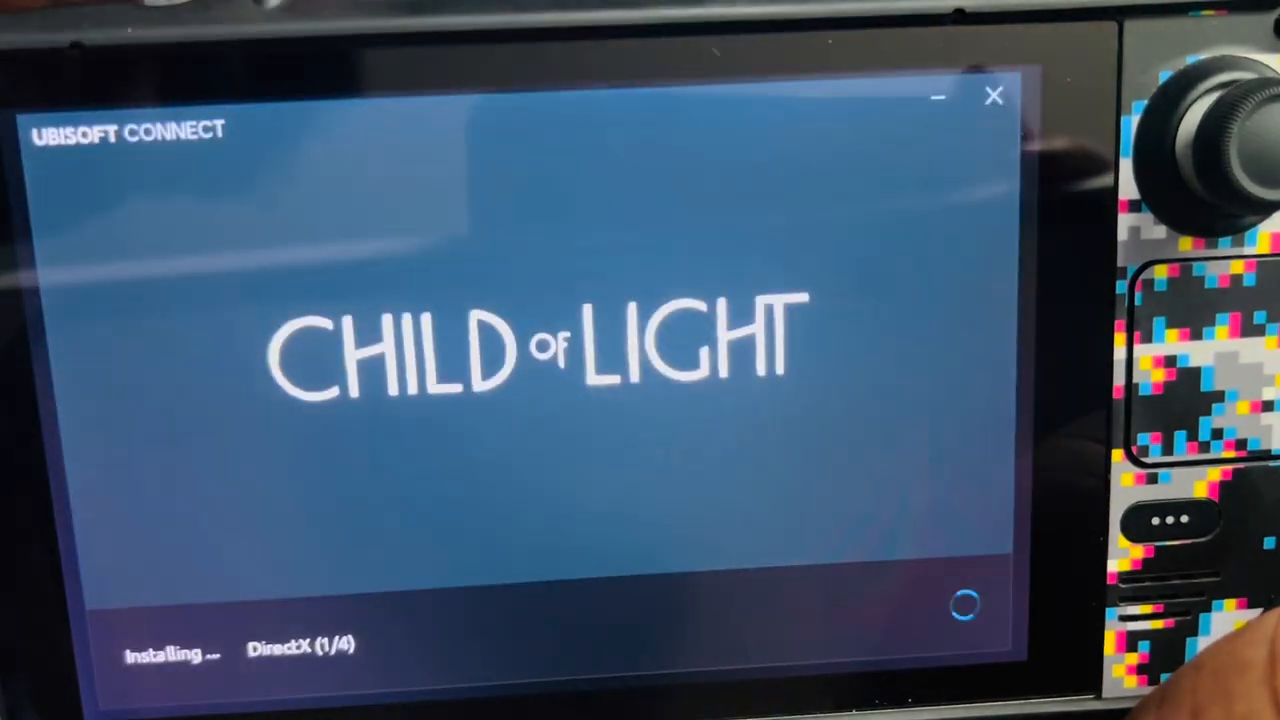